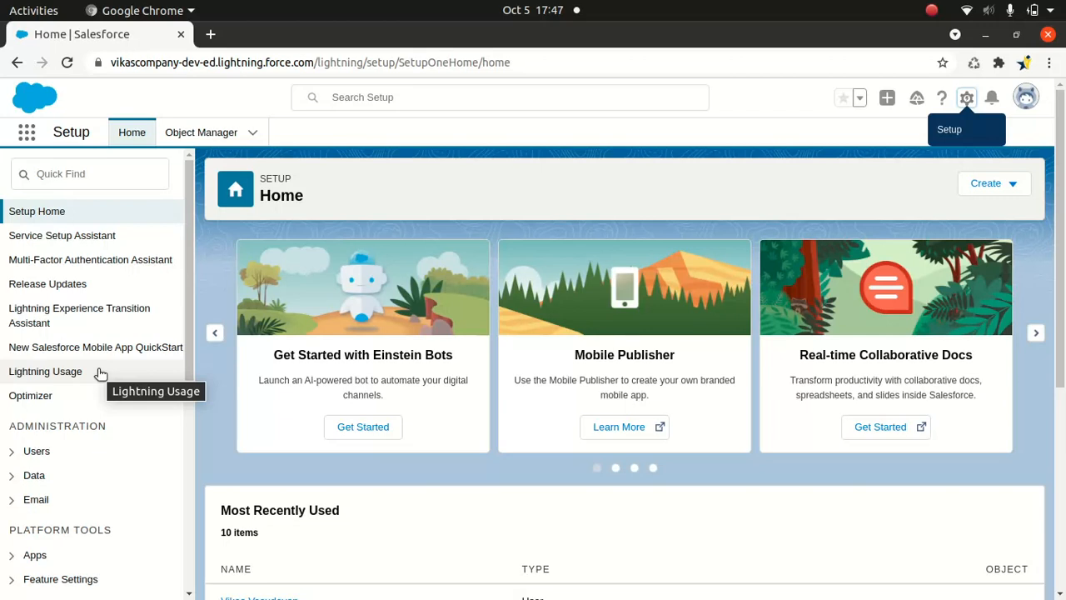
{"action": "mouse_move", "coordinate": [783, 175]}
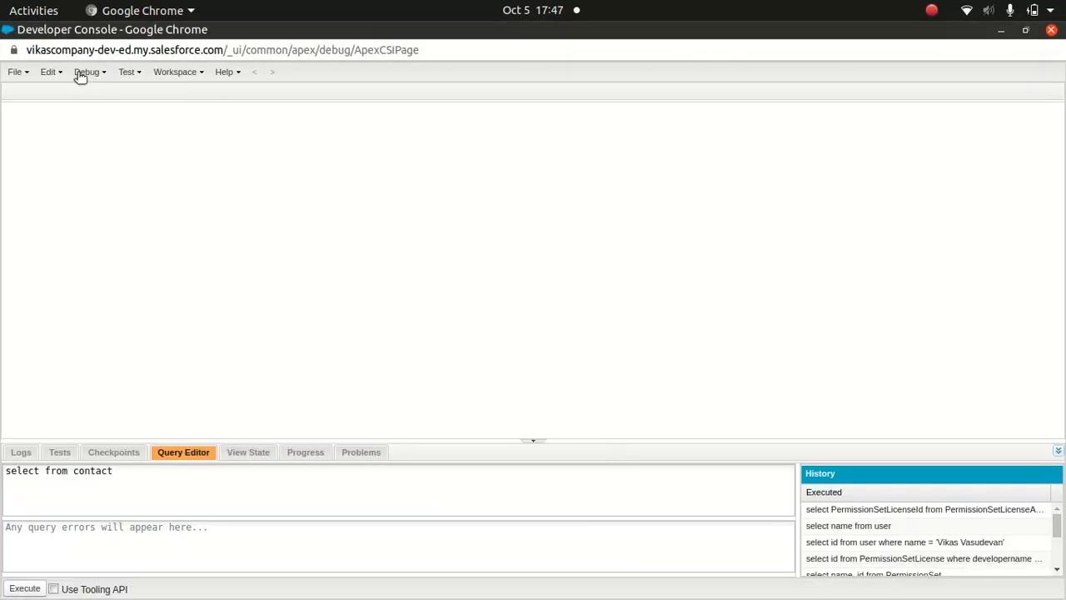
Open the Execute Anonymous window from the Debug menu.
{"action": "left_click", "coordinate": [87, 72]}
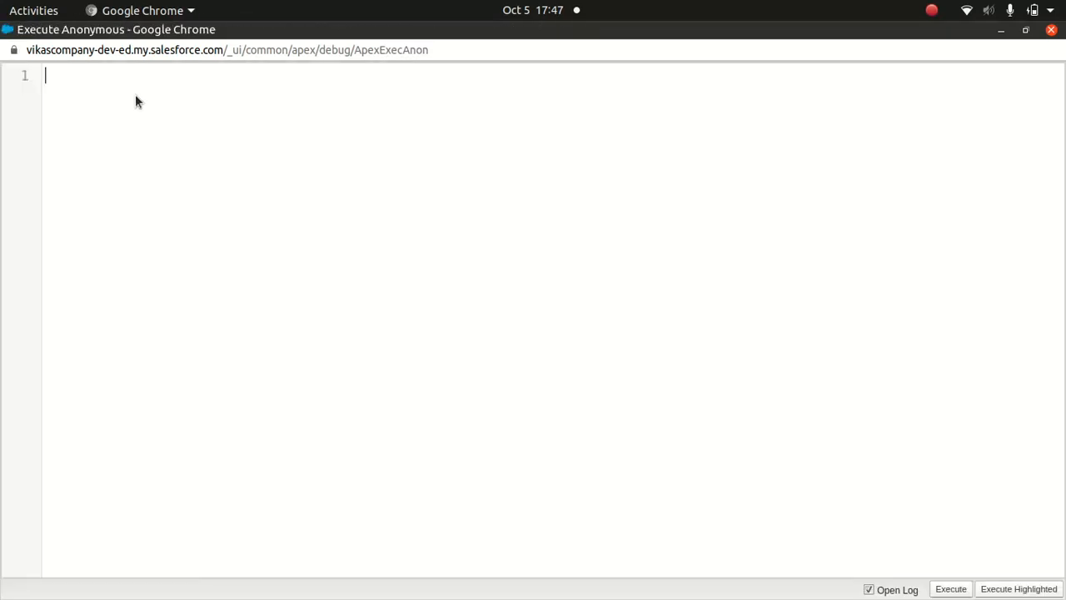
Declare 'sobject sob = new contact()' as the first statement.
{"action": "type", "text": "sob"}
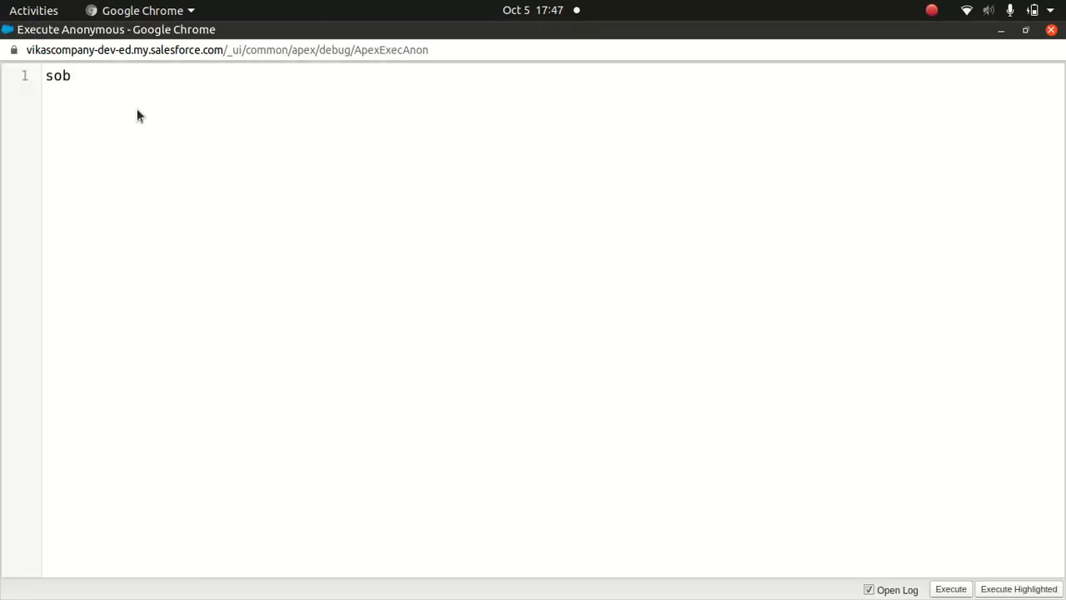
{"action": "type", "text": "ject so"}
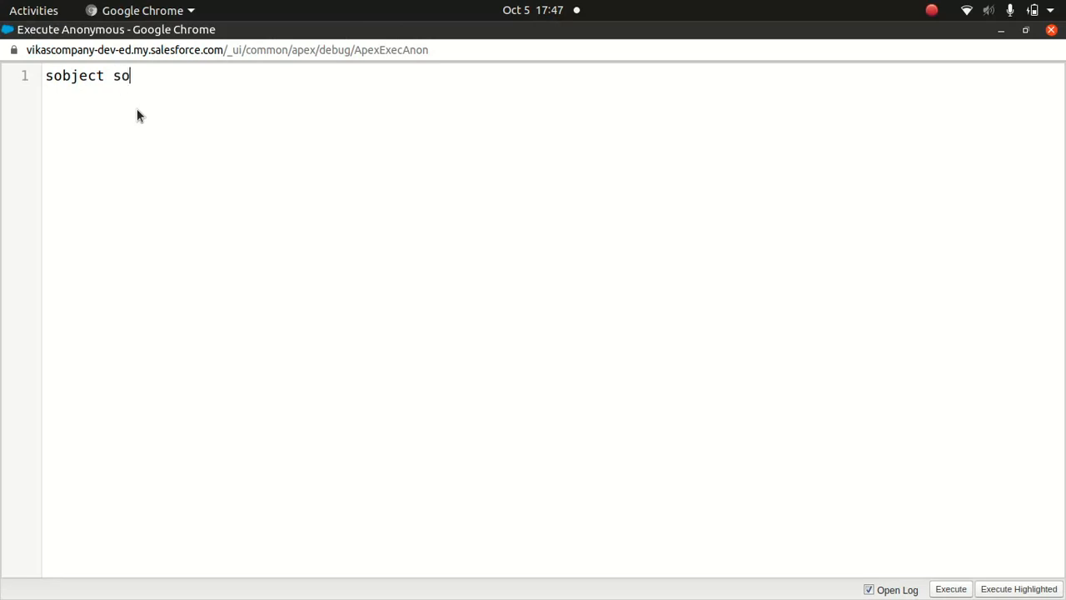
{"action": "type", "text": "b = new co"}
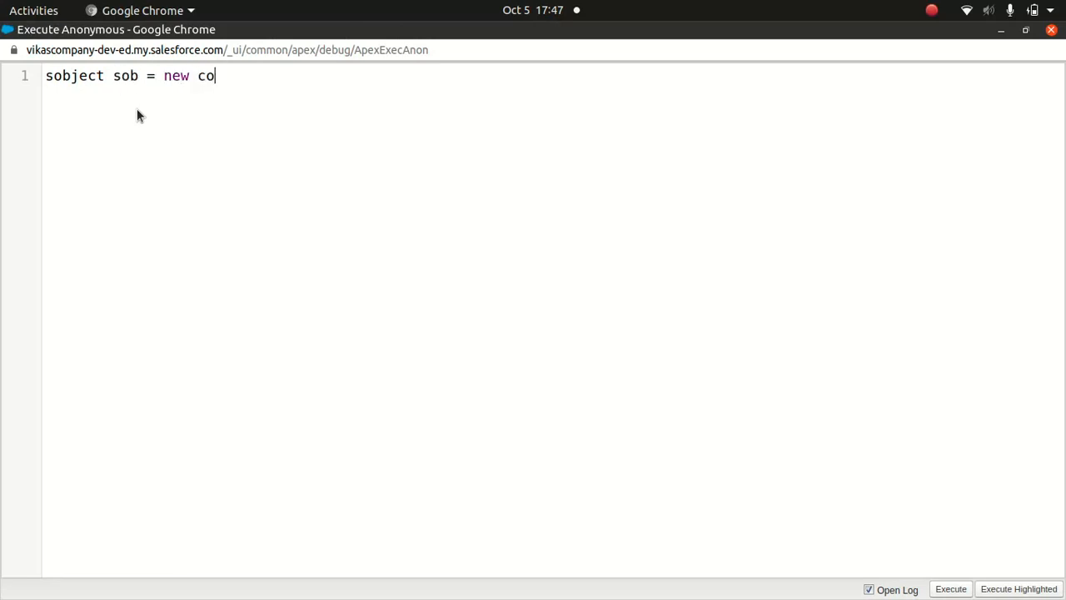
{"action": "type", "text": "ntact();"}
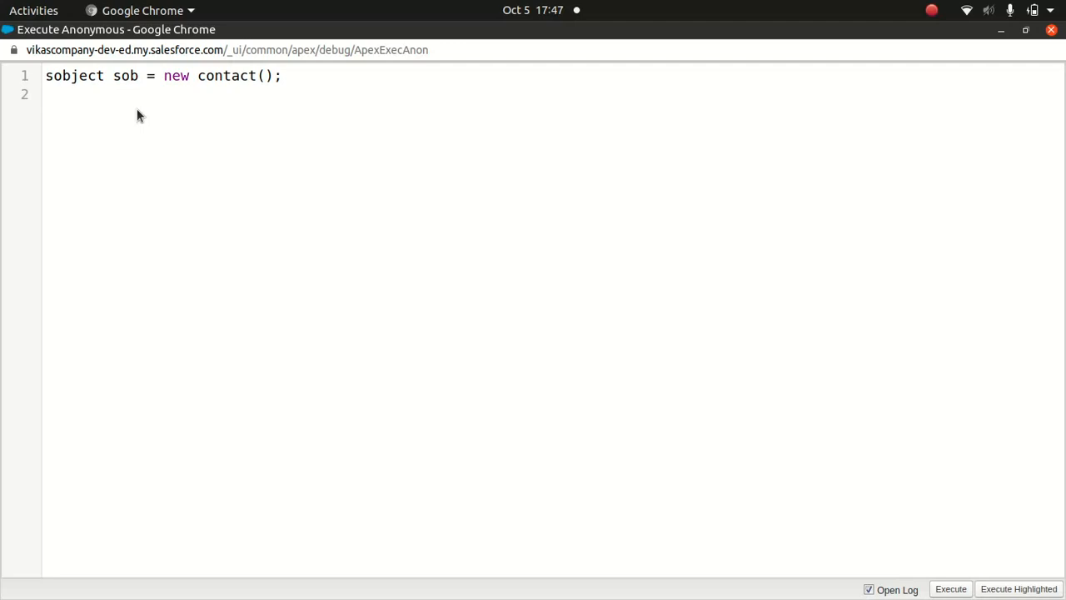
Write the if-condition comparing sob.getsobjecttype() to contact.sobjecttype.
{"action": "type", "text": "of s"}
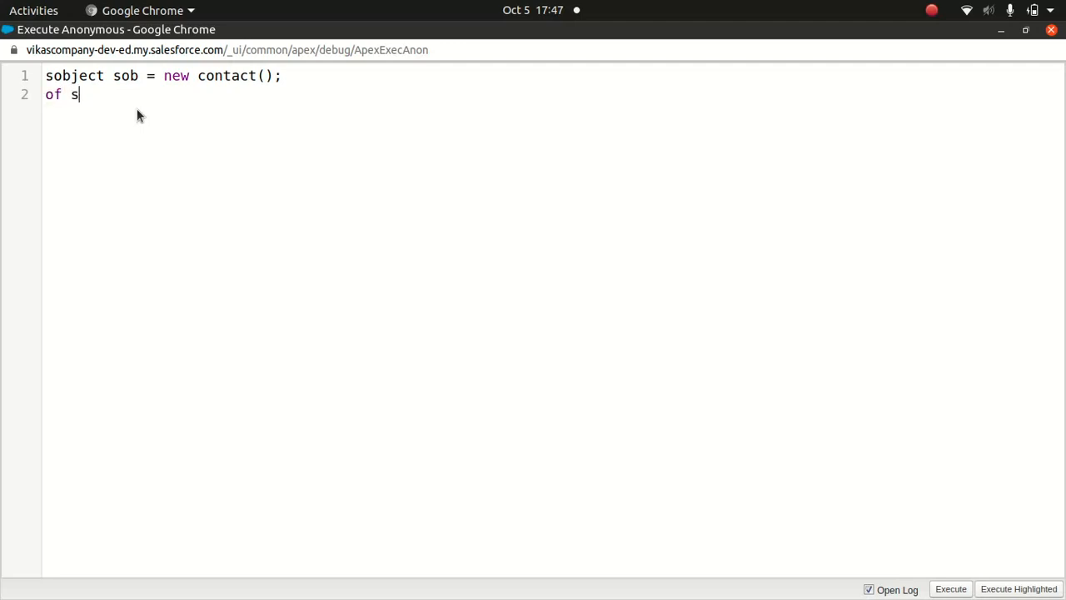
{"action": "type", "text": "o"}
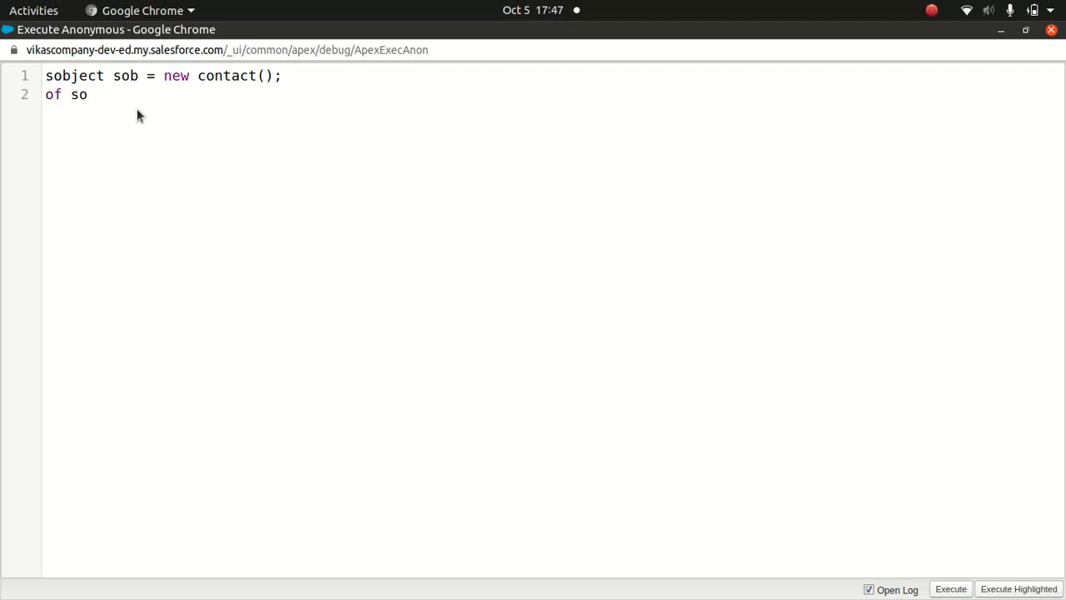
{"action": "type", "text": "."}
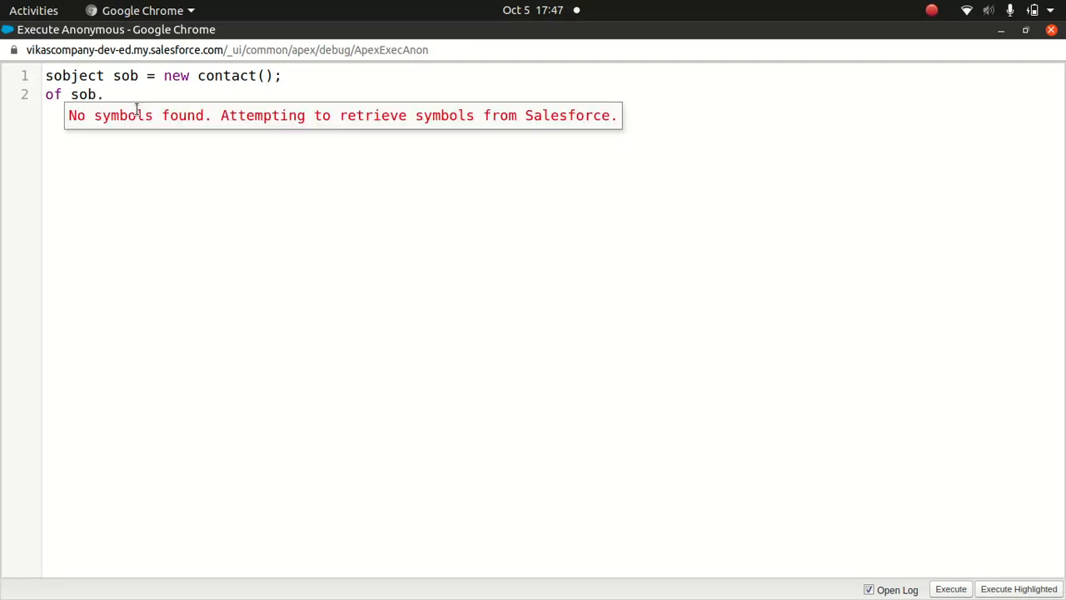
{"action": "type", "text": "getsobjec"}
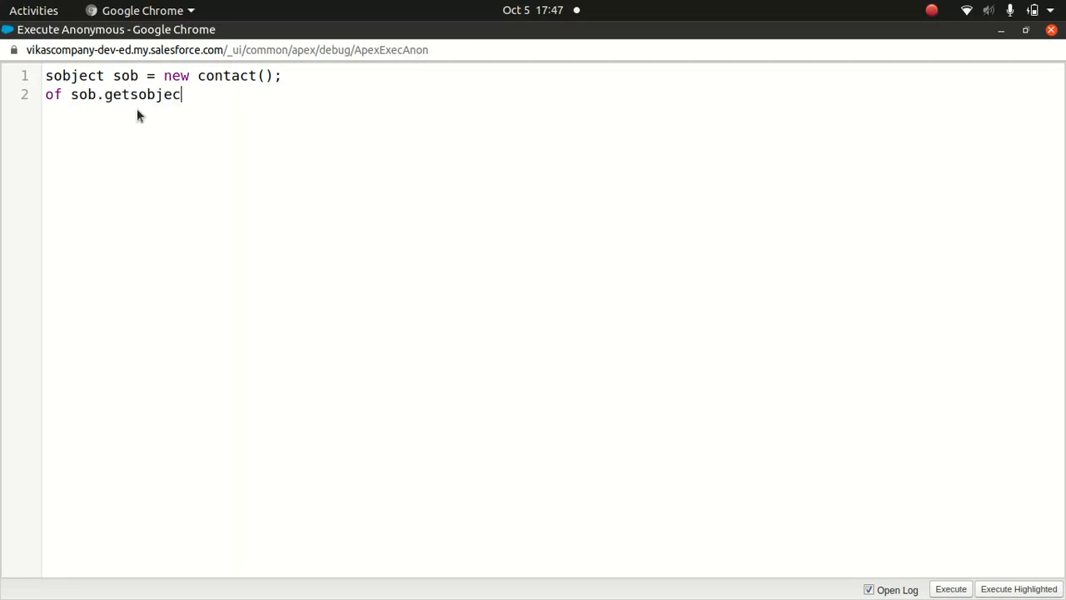
{"action": "type", "text": "type"}
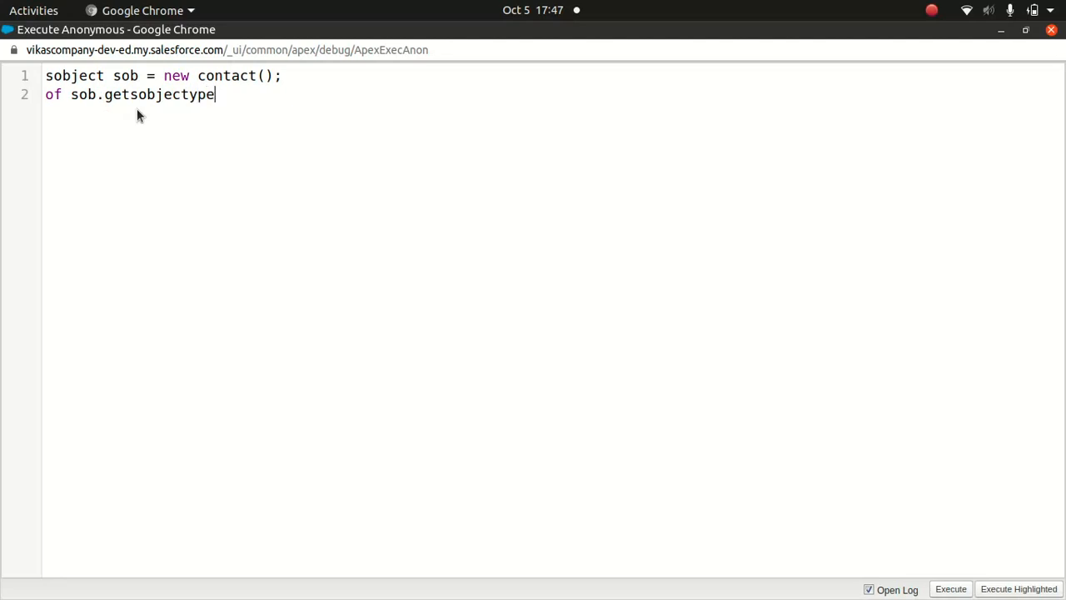
{"action": "type", "text": "()"}
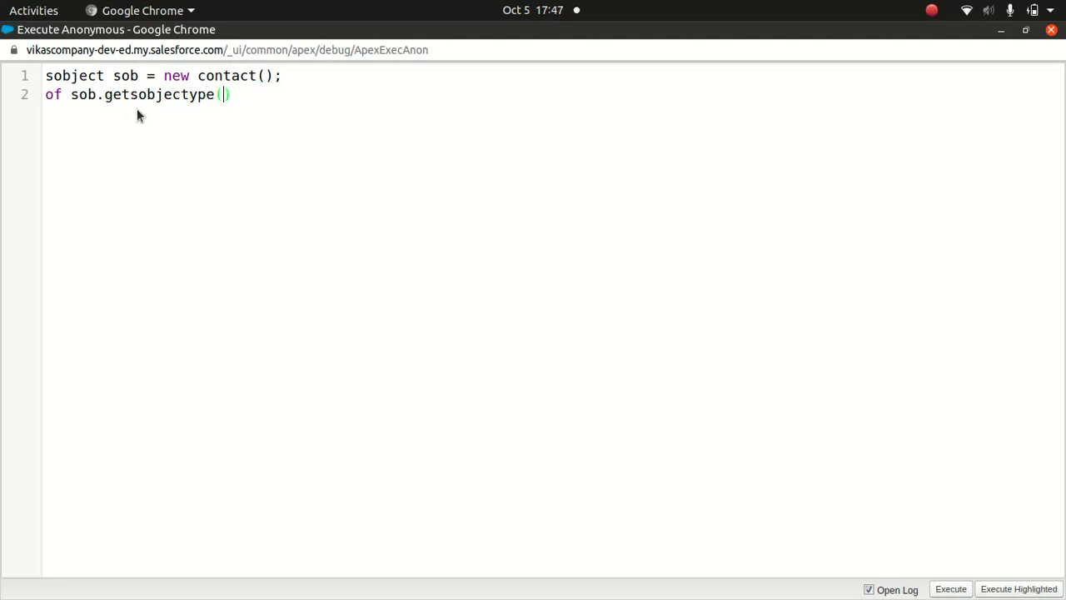
{"action": "type", "text": "=="}
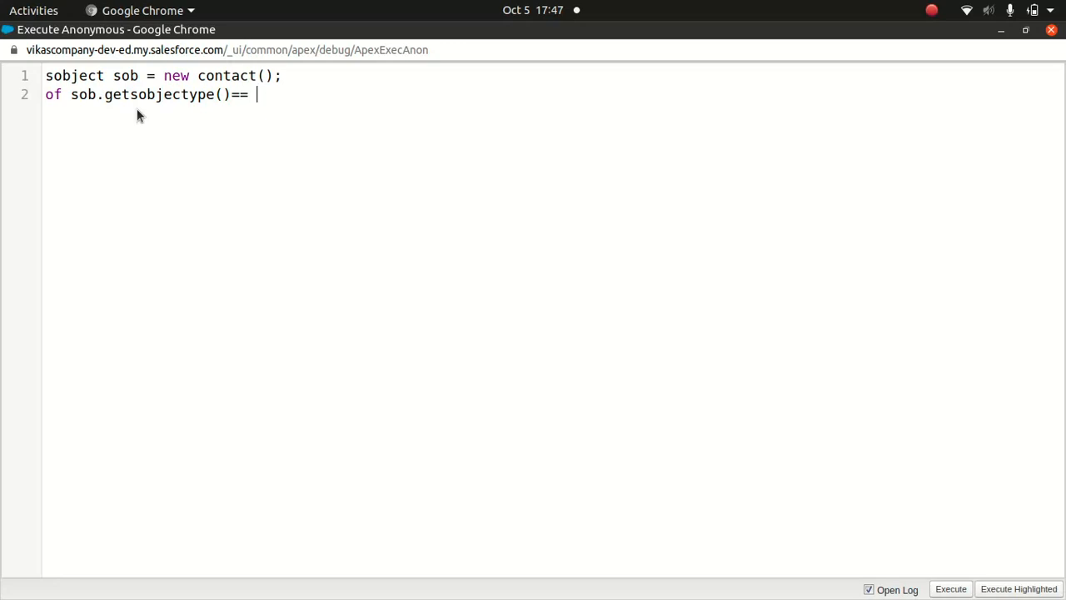
{"action": "type", "text": "contact."}
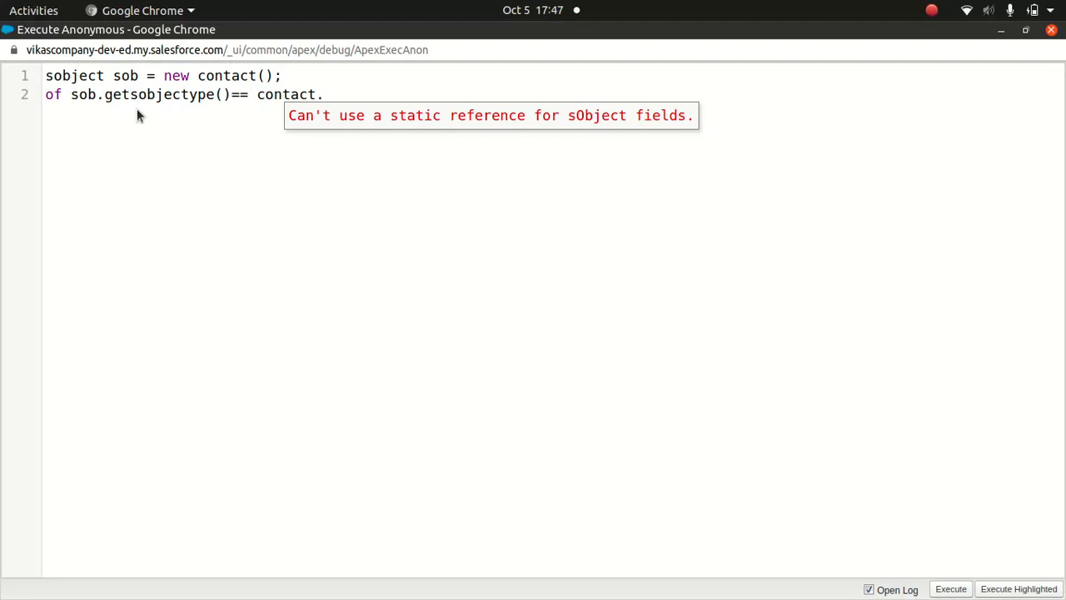
{"action": "type", "text": "sobje"}
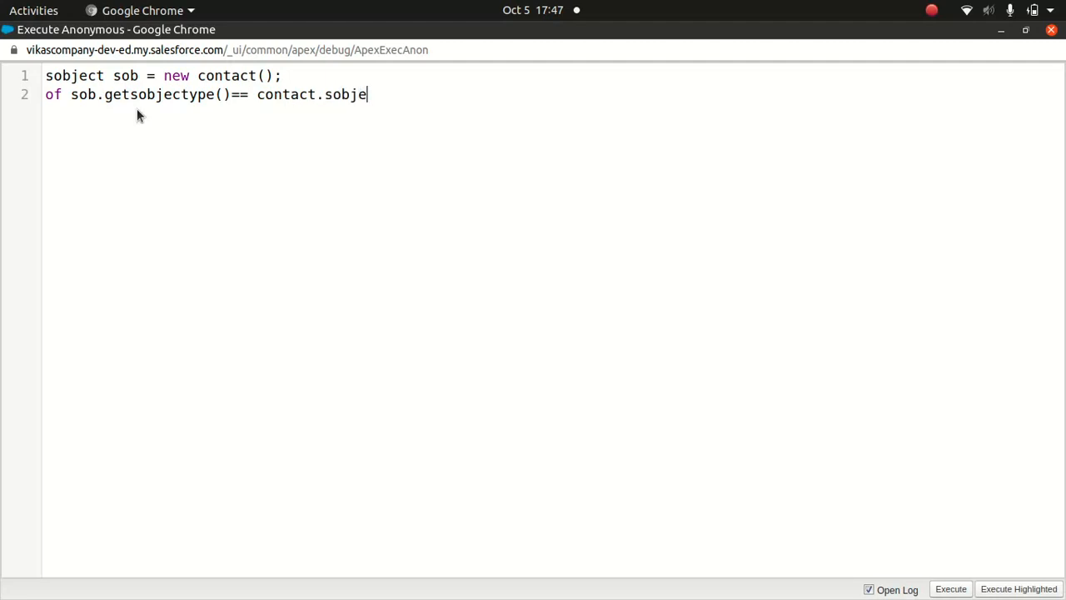
{"action": "type", "text": "cttyp"}
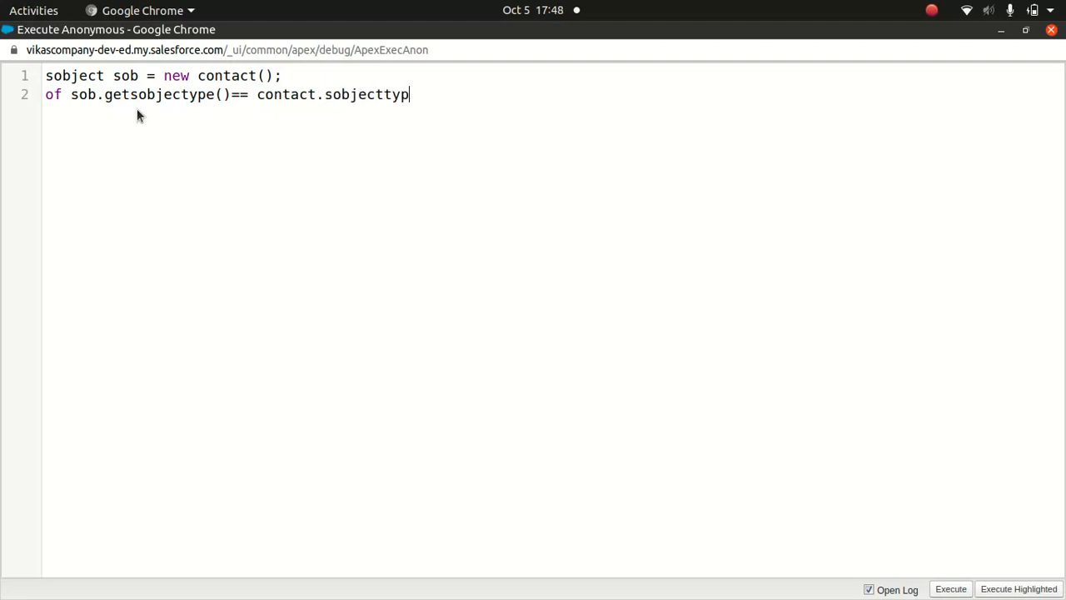
{"action": "type", "text": "e)"}
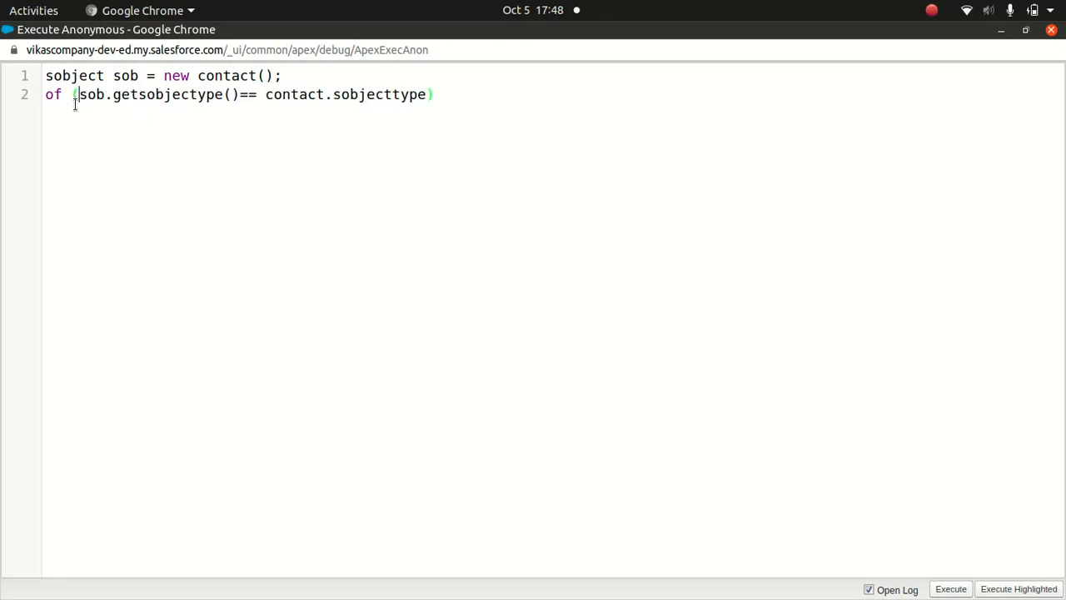
Add the system.debug('Contact') statement under the if-condition.
{"action": "type", "text": "if"}
{"action": "type", "text": "system.debug('COt');"}
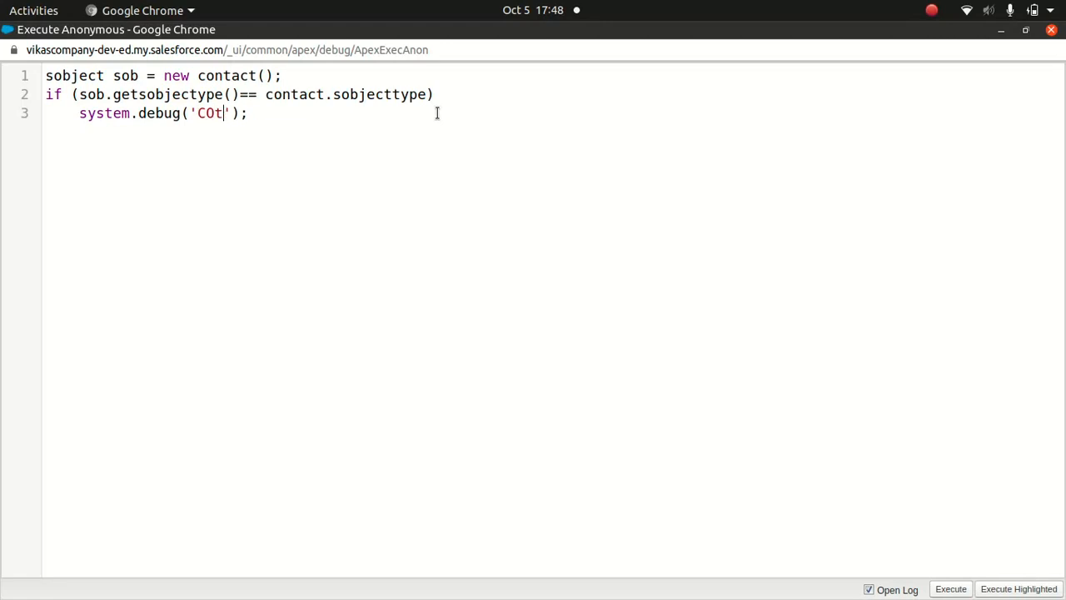
{"action": "key", "text": "BackSpace"}
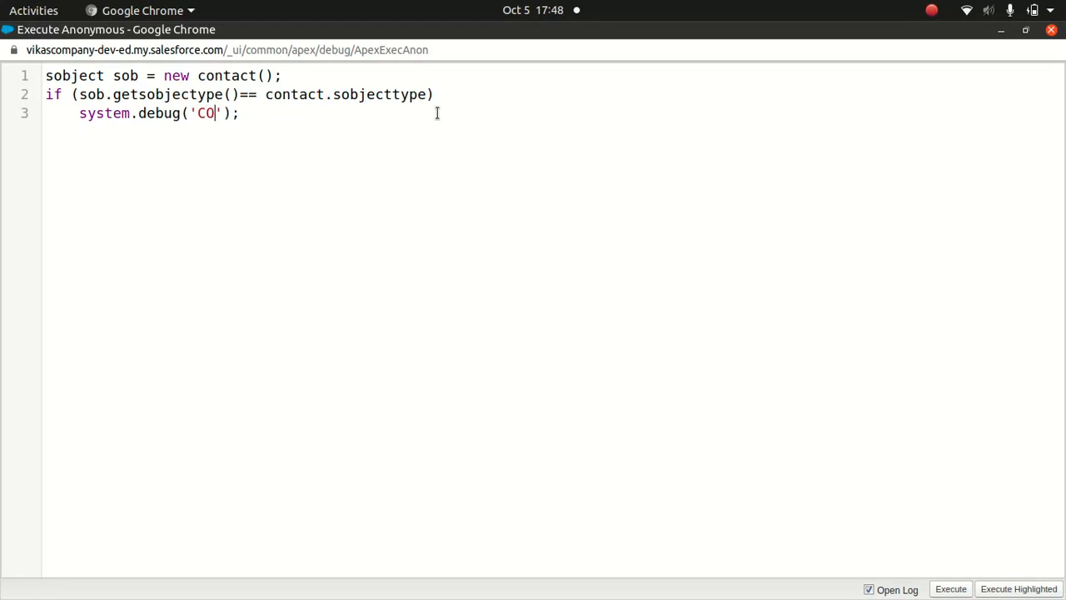
{"action": "type", "text": "ntact"}
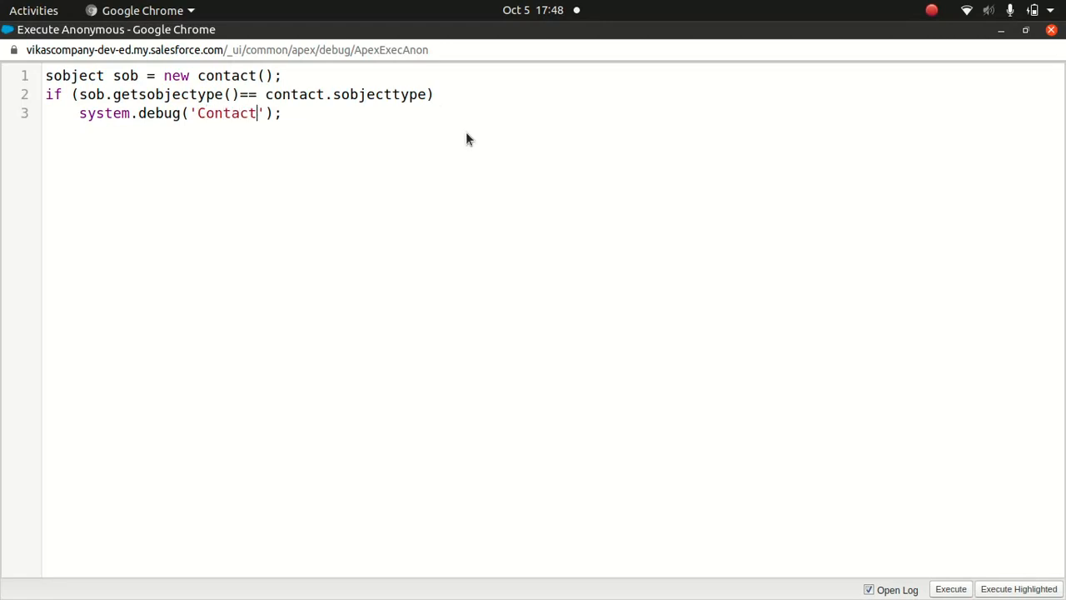
{"action": "mouse_move", "coordinate": [468, 146]}
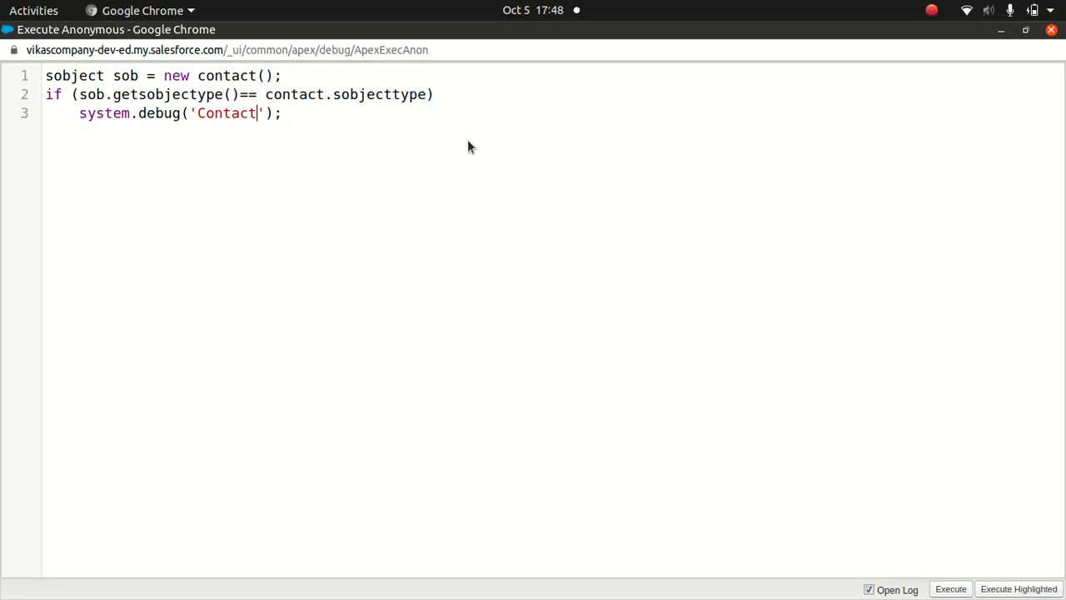
{"action": "mouse_move", "coordinate": [143, 93]}
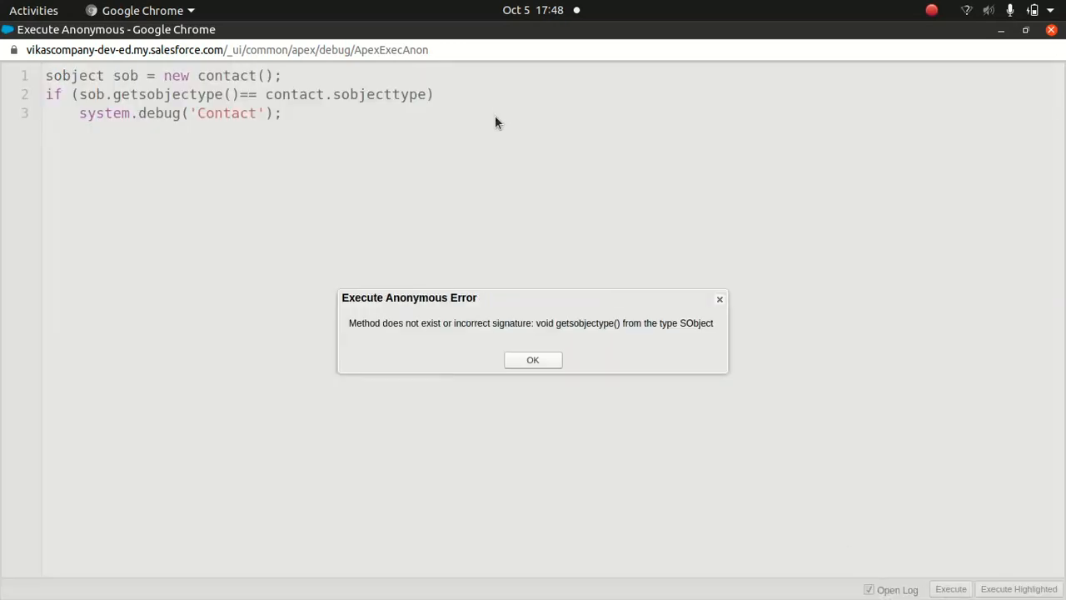
{"action": "mouse_move", "coordinate": [533, 360]}
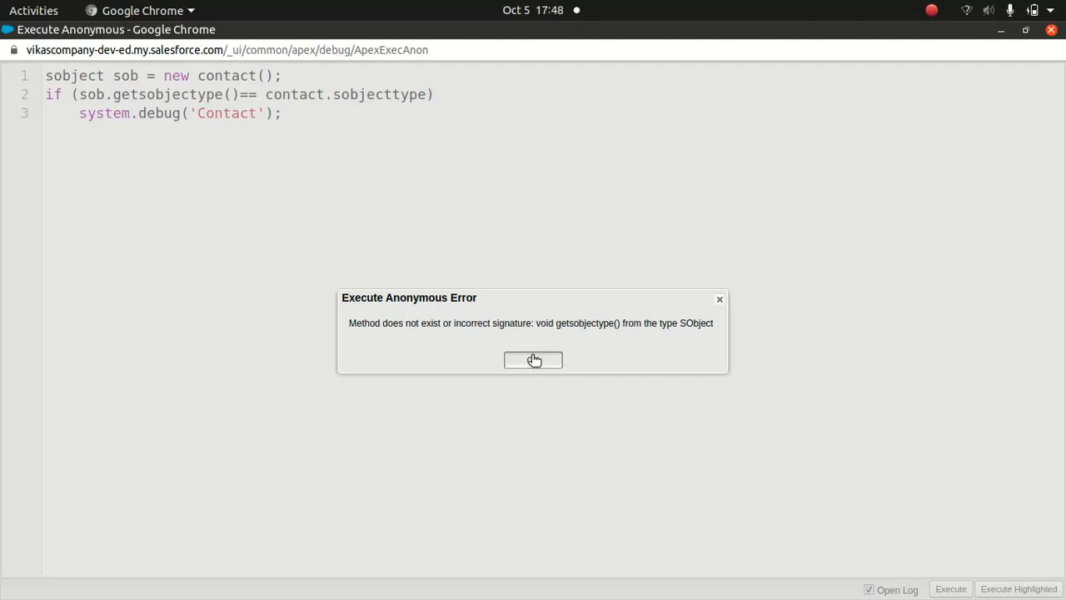
{"action": "left_click", "coordinate": [533, 359]}
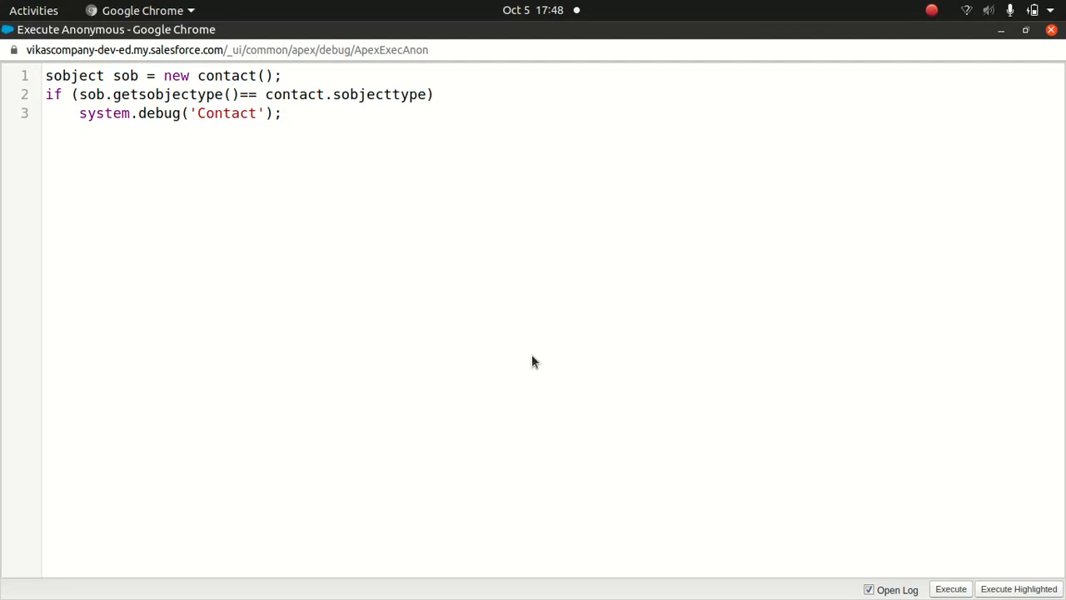
{"action": "mouse_move", "coordinate": [353, 133]}
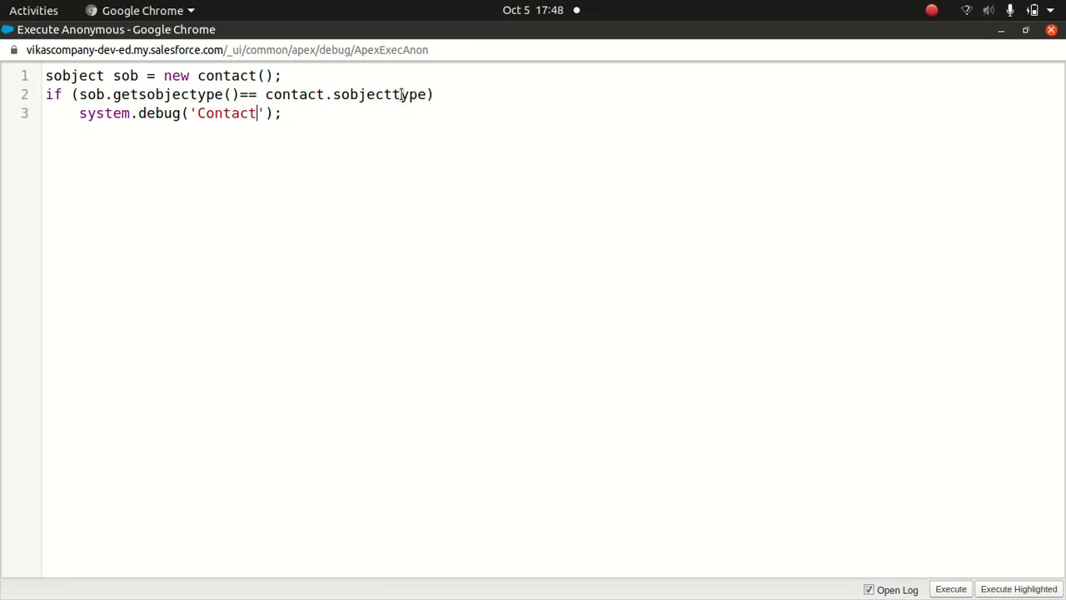
Rewrite line 2 as a standalone SYSTEM.DEBUG of sob.getsobjectype().
{"action": "type", "text": "T"}
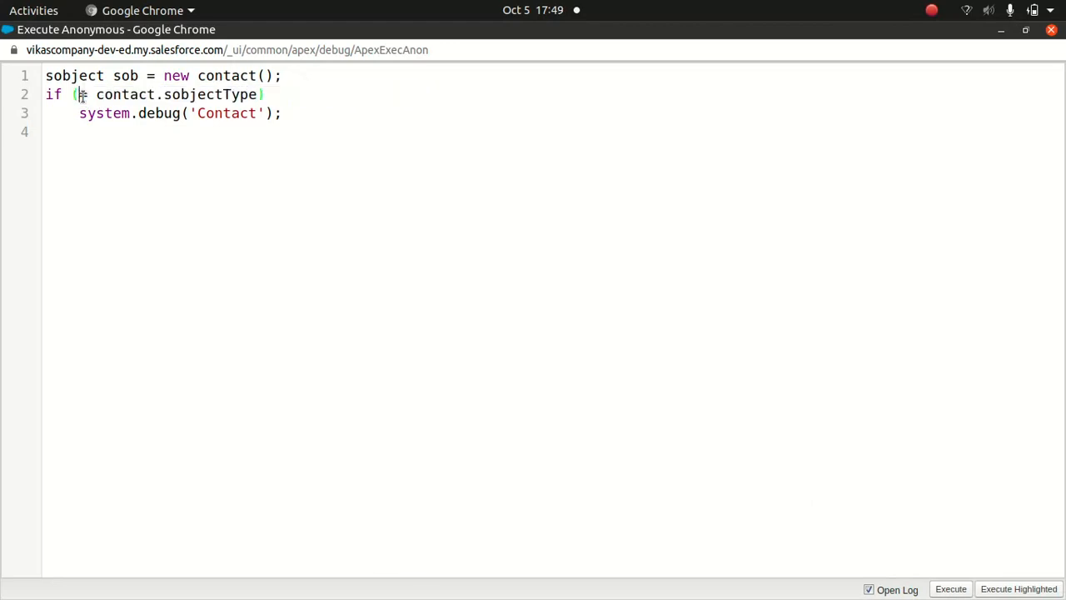
{"action": "type", "text": "="}
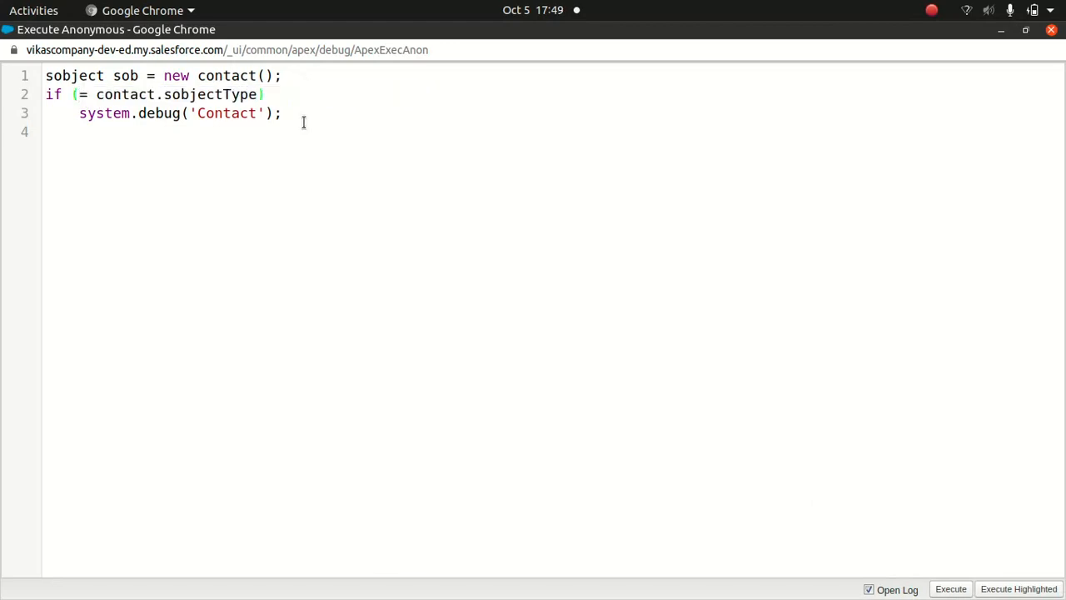
{"action": "key", "text": "Return"}
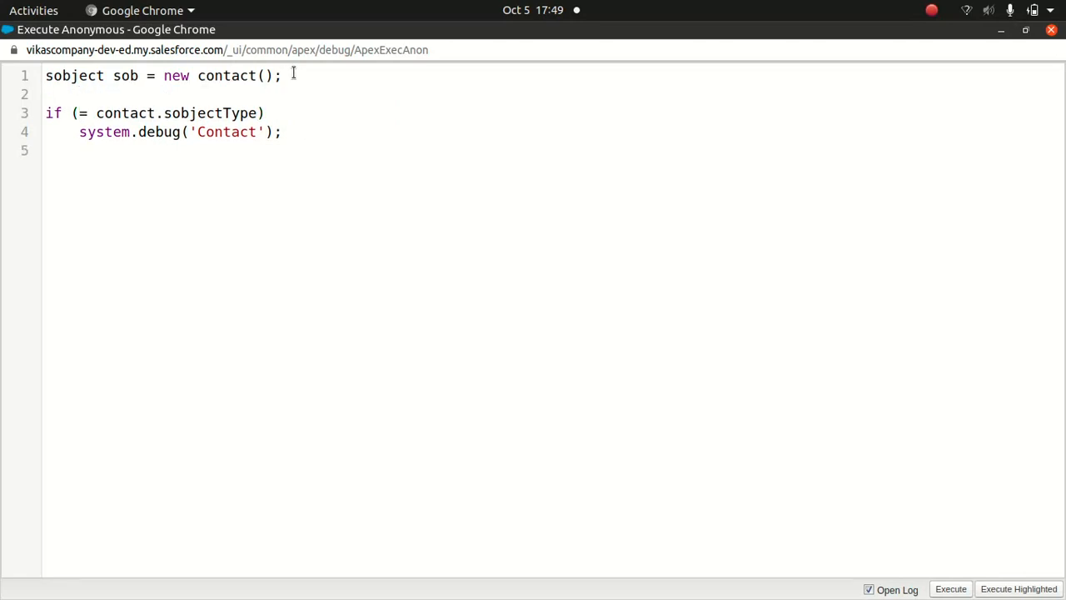
{"action": "type", "text": "SYSTEM.DE"}
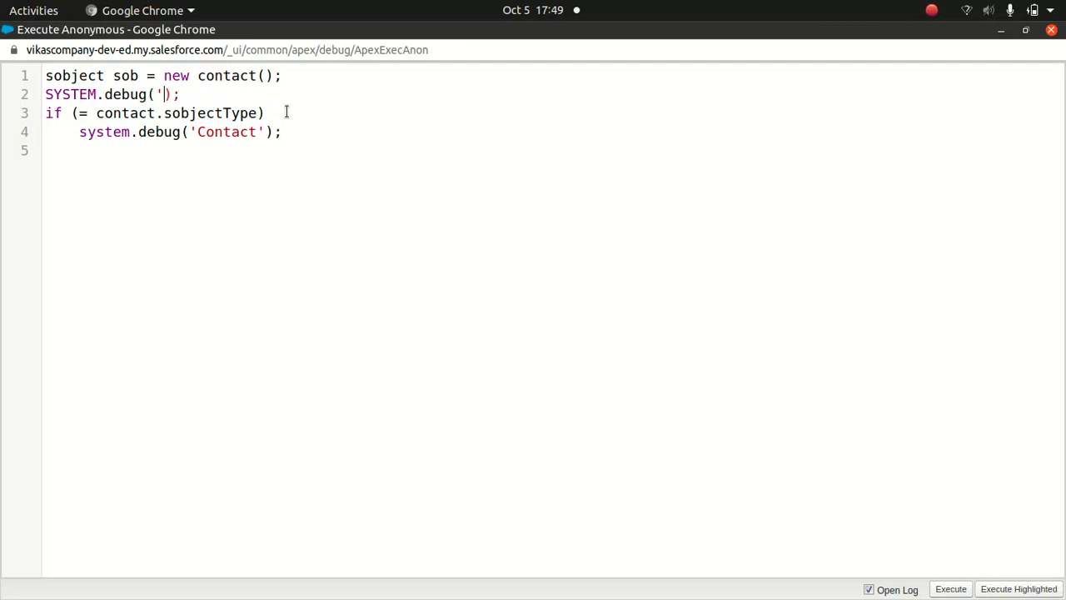
{"action": "type", "text": "sob.getsobjectype()"}
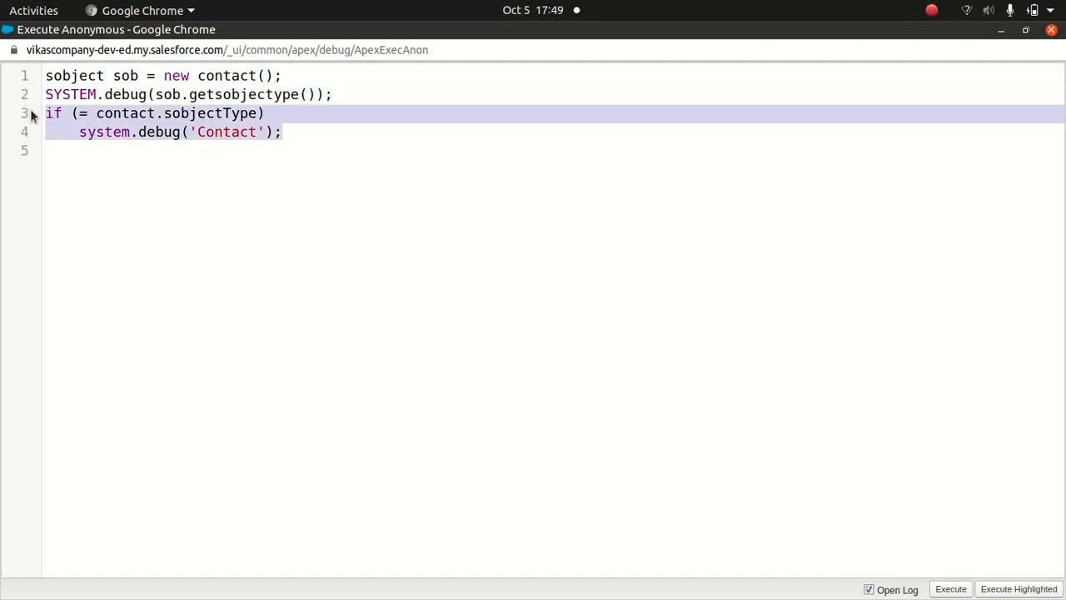
Execute the anonymous Apex and dismiss the method-not-found error.
{"action": "left_click", "coordinate": [949, 589]}
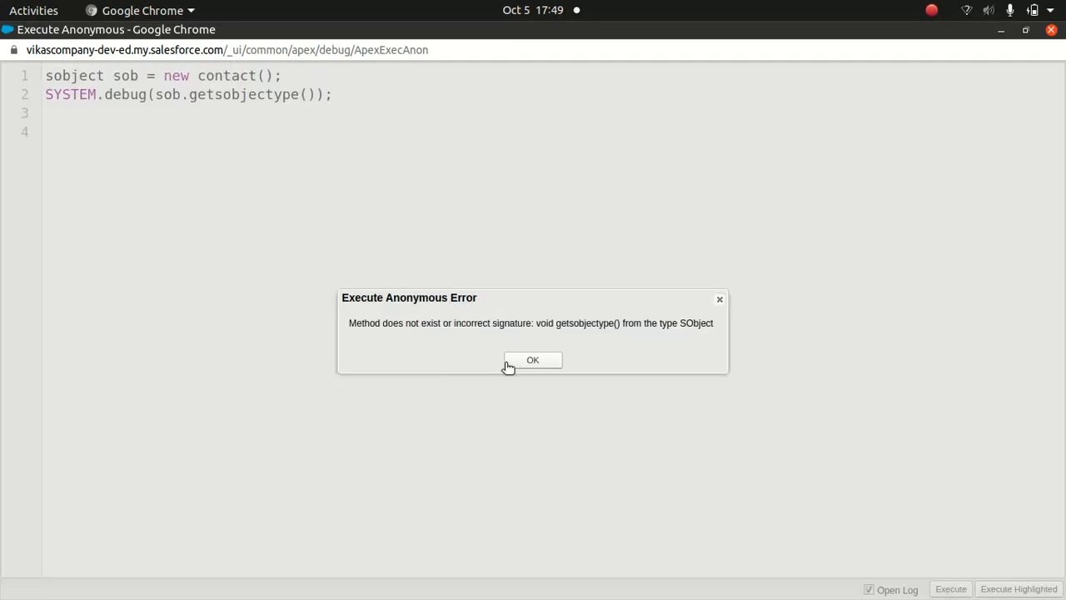
{"action": "mouse_move", "coordinate": [536, 370]}
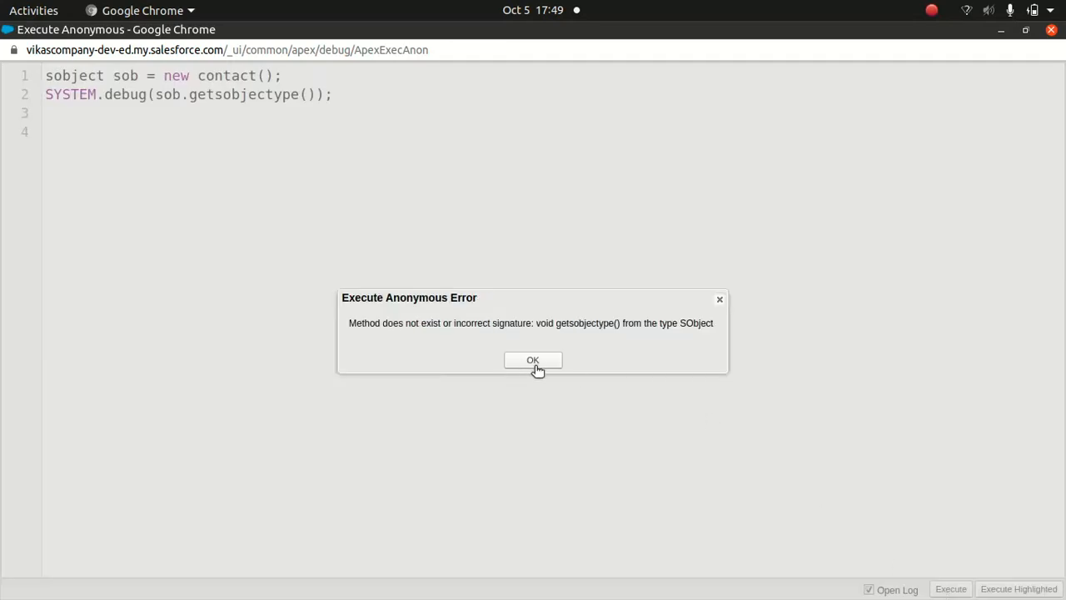
{"action": "left_click", "coordinate": [533, 359]}
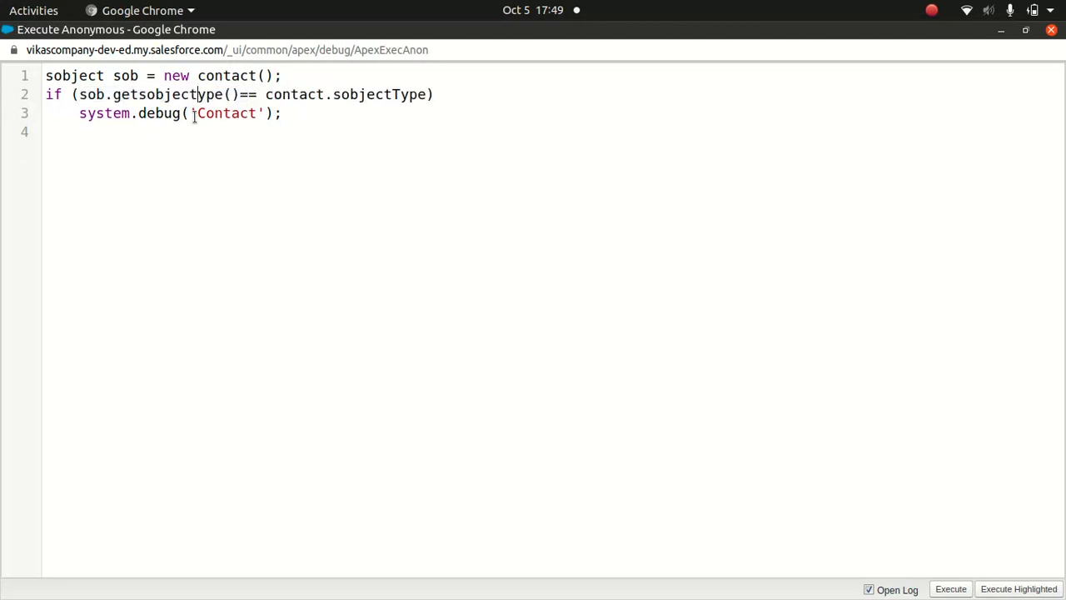
Fix getsobjectType's capital T, execute, and filter the log to Debug Only showing 'Contact'.
{"action": "type", "text": "T"}
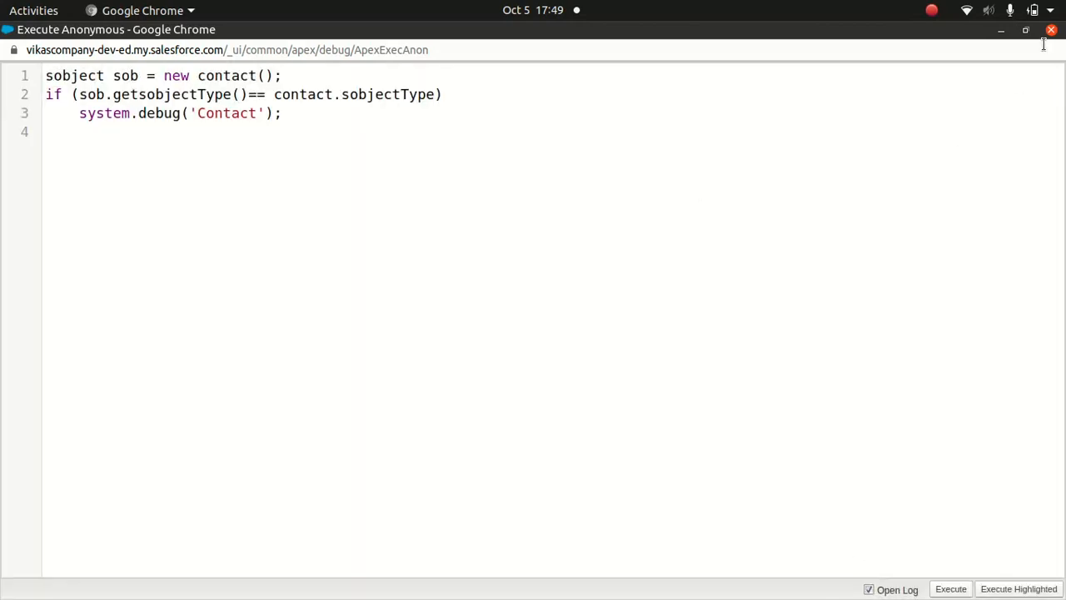
{"action": "left_click", "coordinate": [949, 590]}
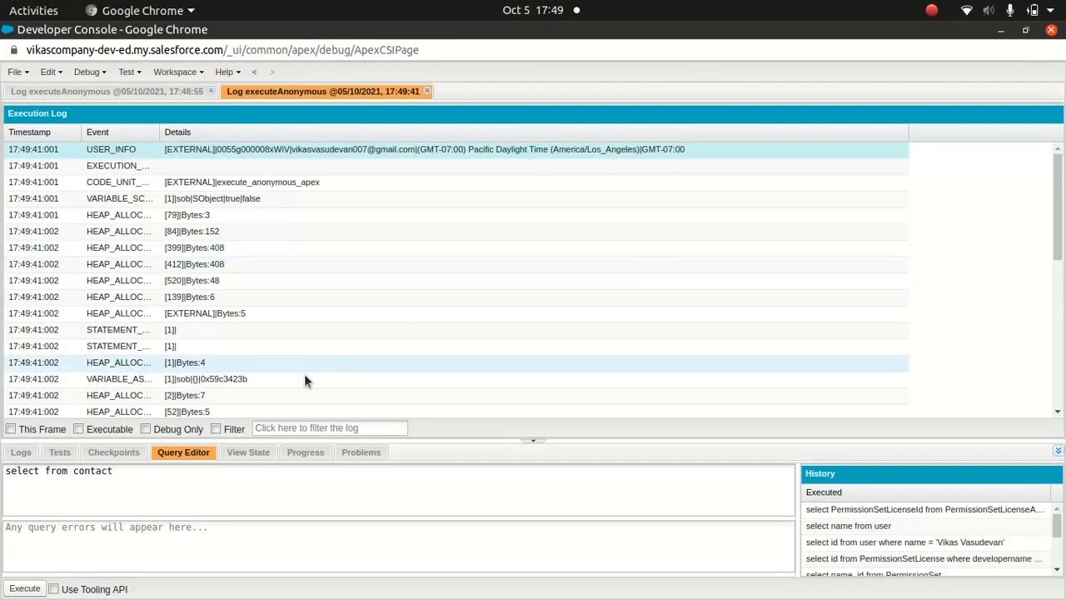
{"action": "left_click", "coordinate": [147, 430]}
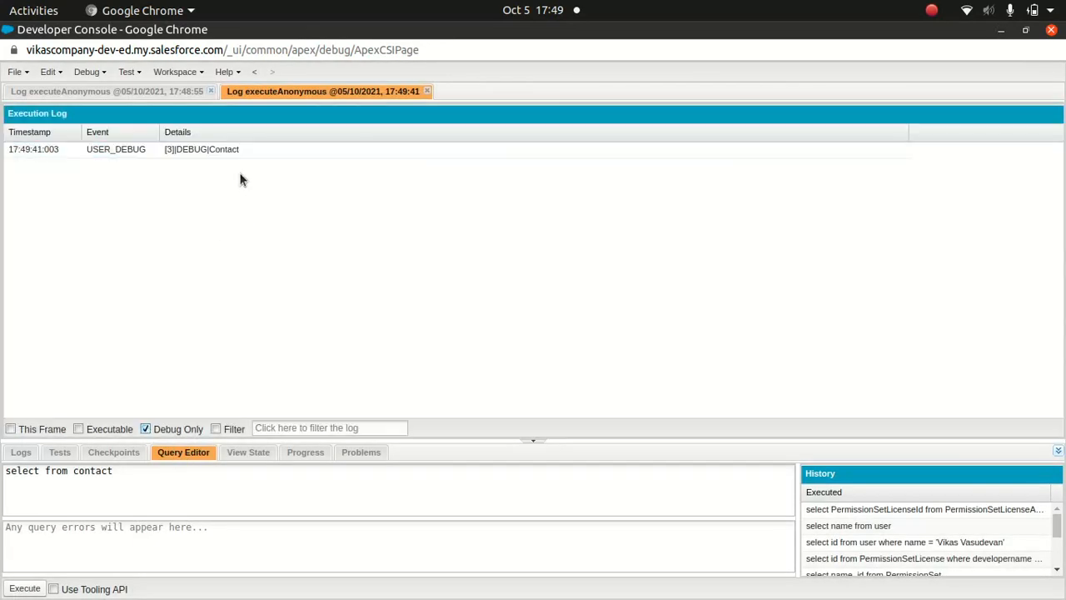
{"action": "mouse_move", "coordinate": [590, 573]}
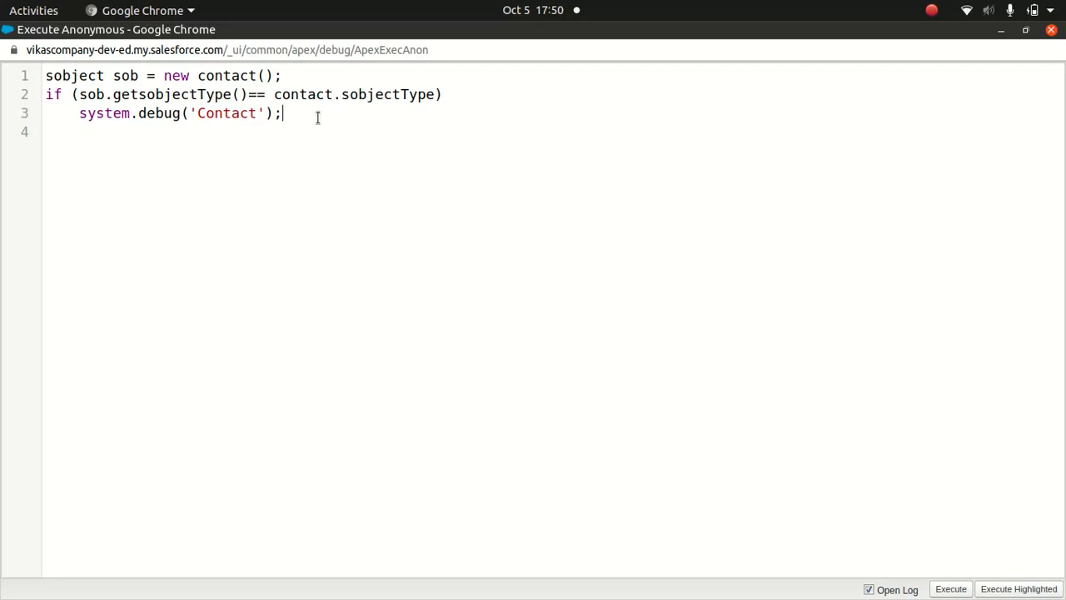
{"action": "mouse_move", "coordinate": [327, 155]}
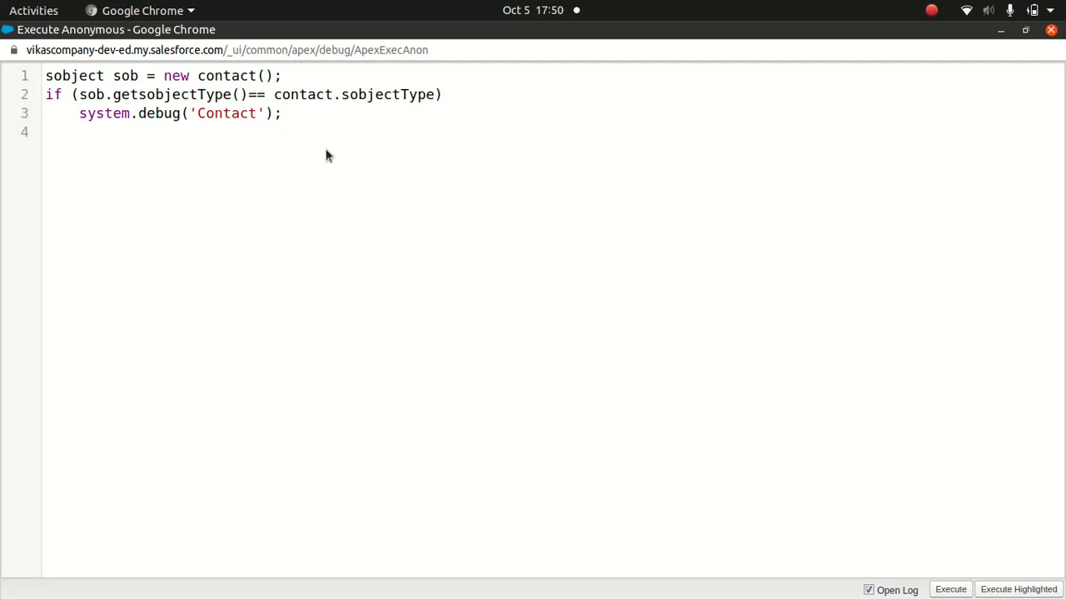
Add 'Schema.DescribeSObjectResult Sr = Contact.sobjecttype.getdescribe();' on line 4.
{"action": "type", "text": "s"}
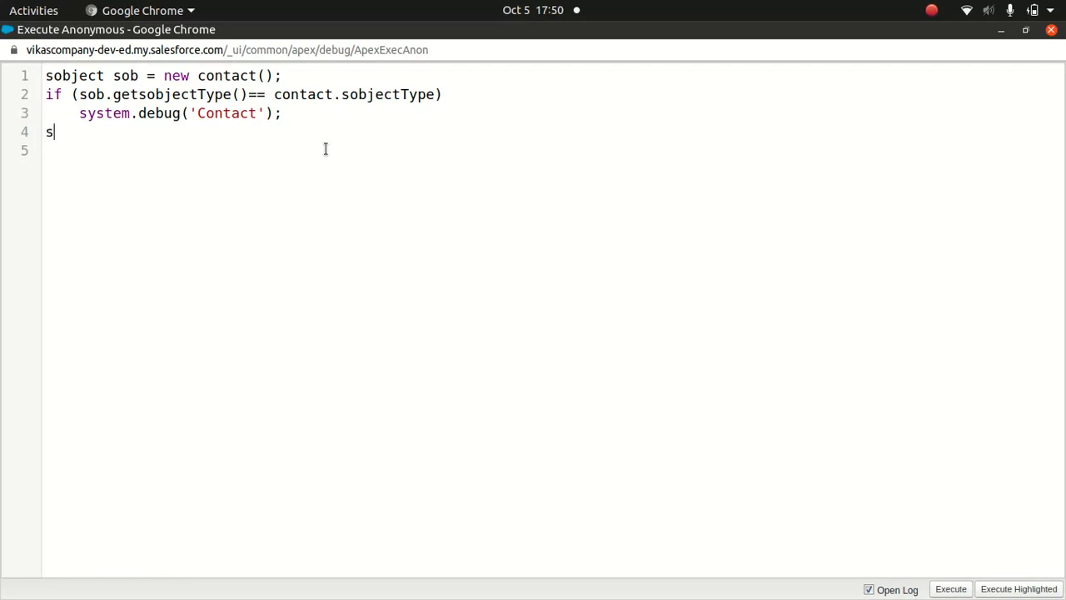
{"action": "type", "text": "che"}
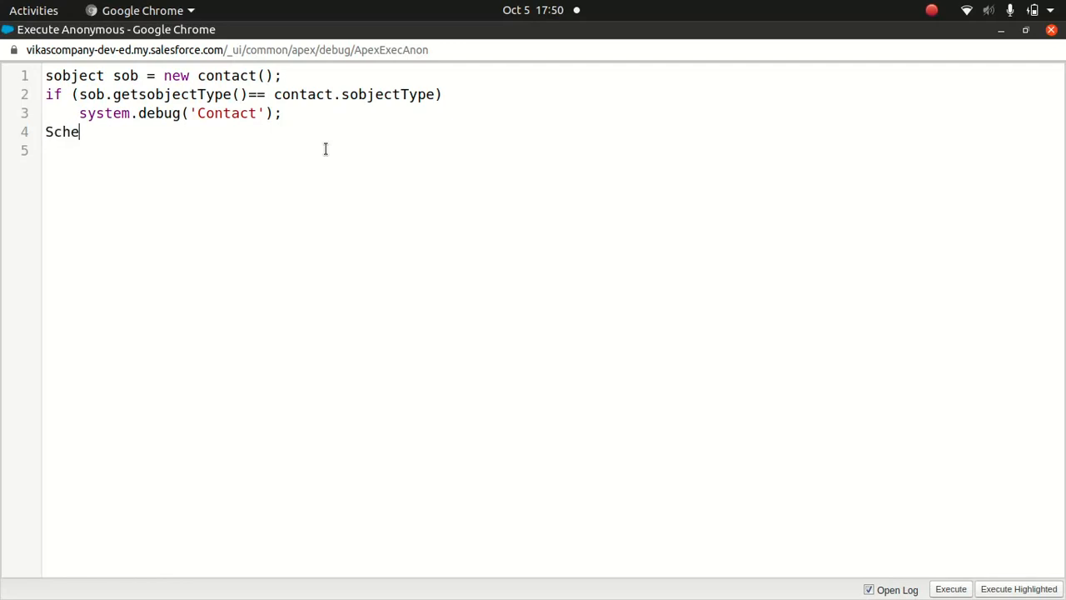
{"action": "type", "text": "ma"}
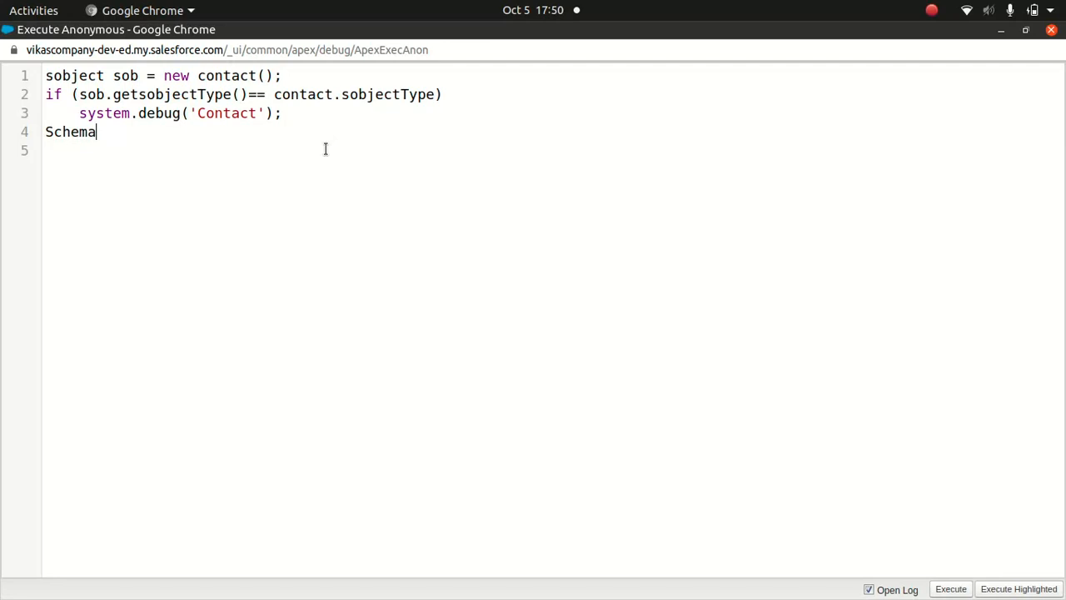
{"action": "type", "text": "."}
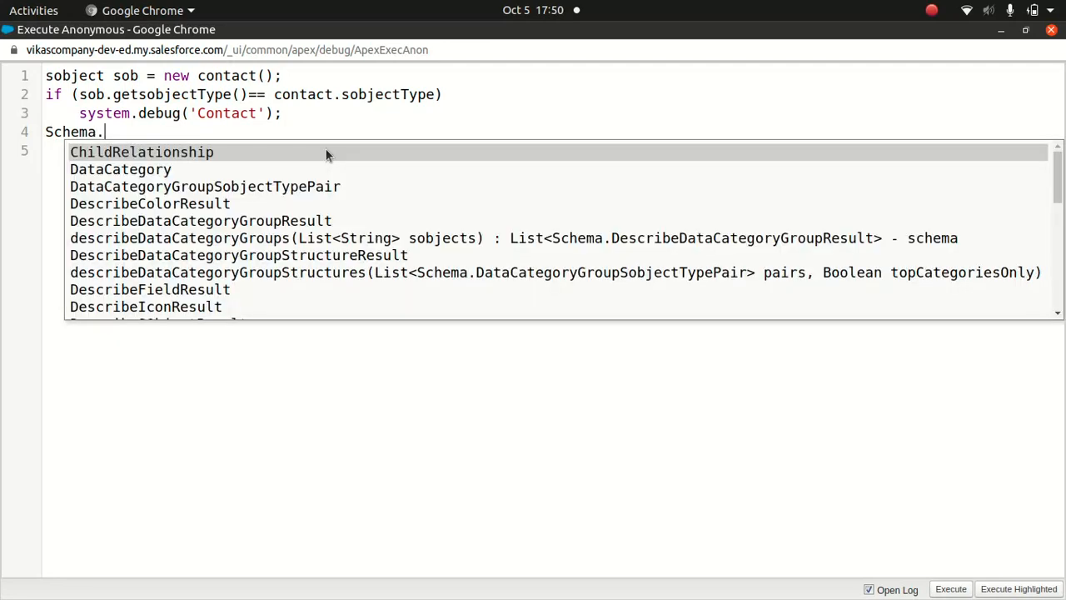
{"action": "type", "text": "desc"}
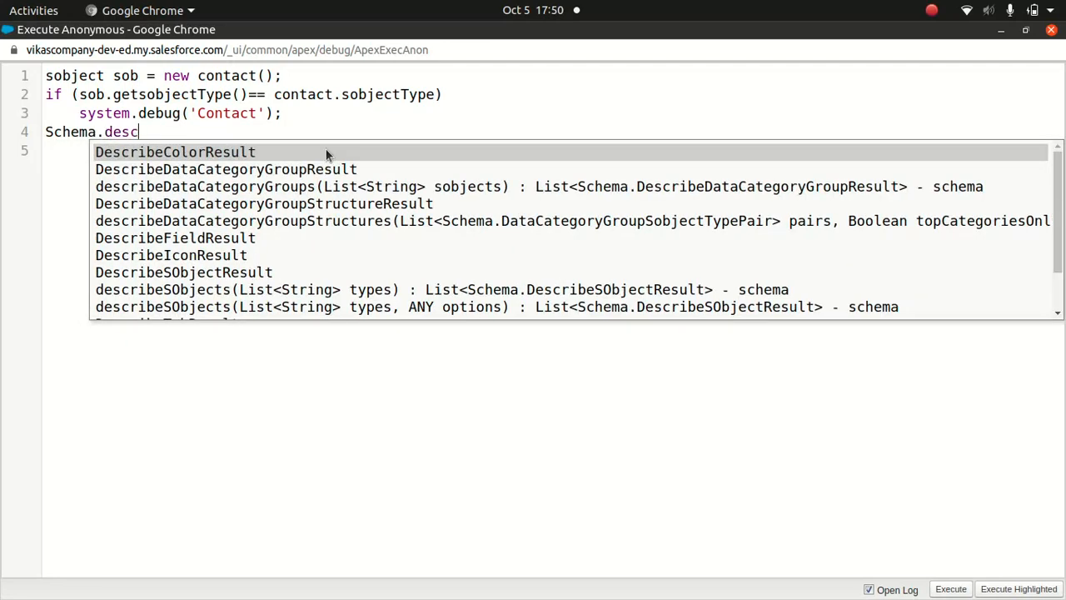
{"action": "type", "text": "ribeSObjectResult"}
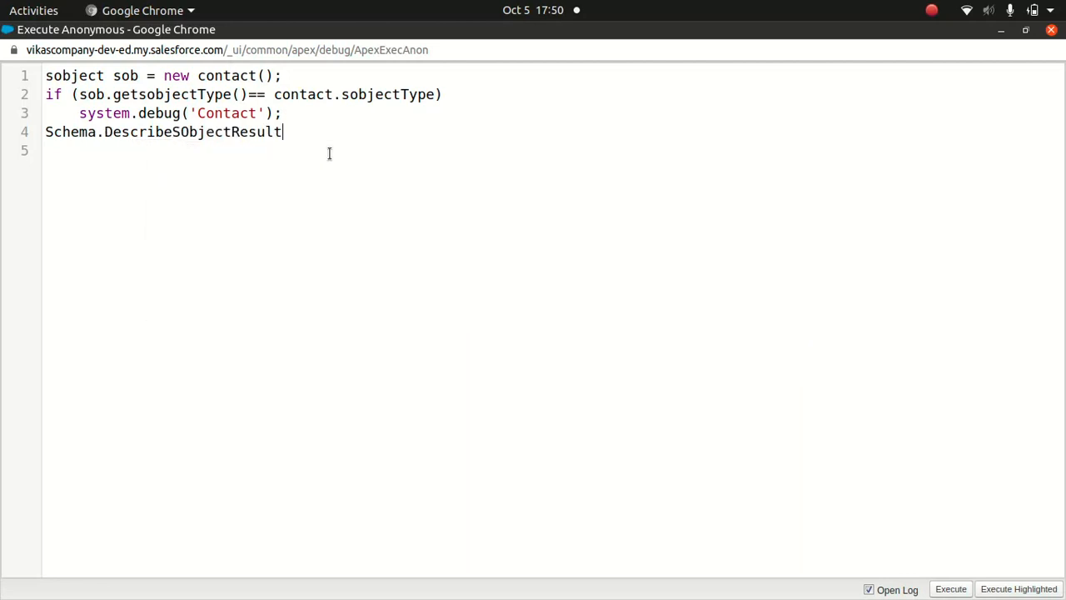
{"action": "type", "text": "S"}
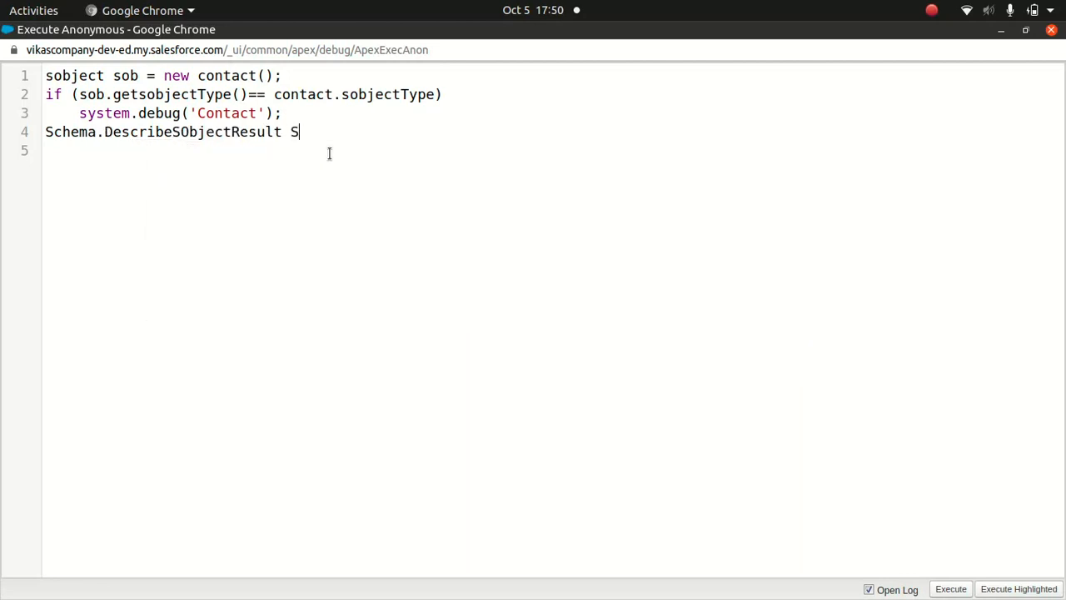
{"action": "type", "text": "r ="}
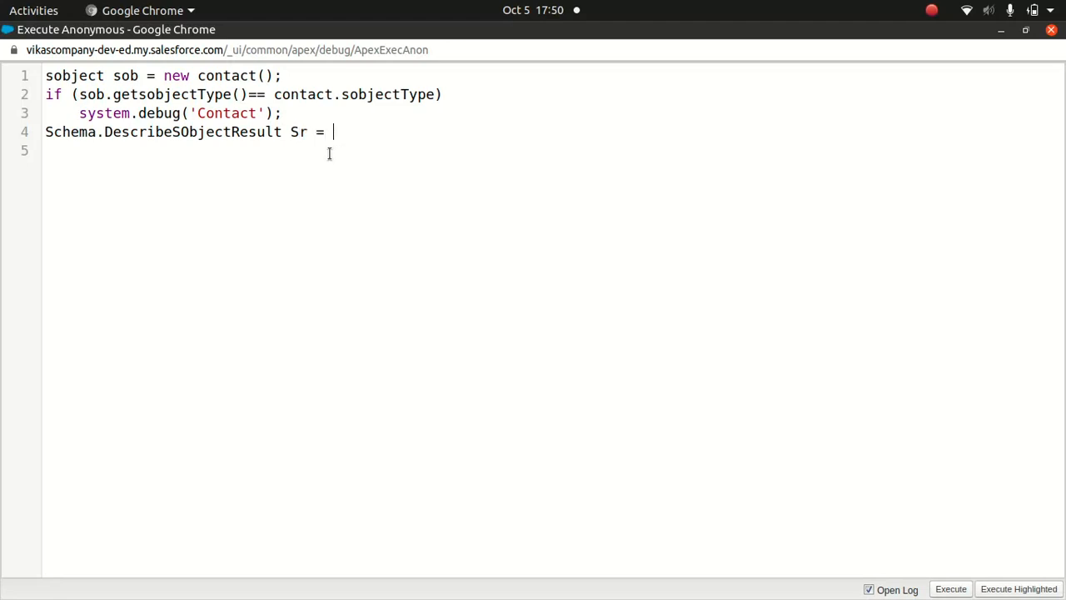
{"action": "type", "text": "C"}
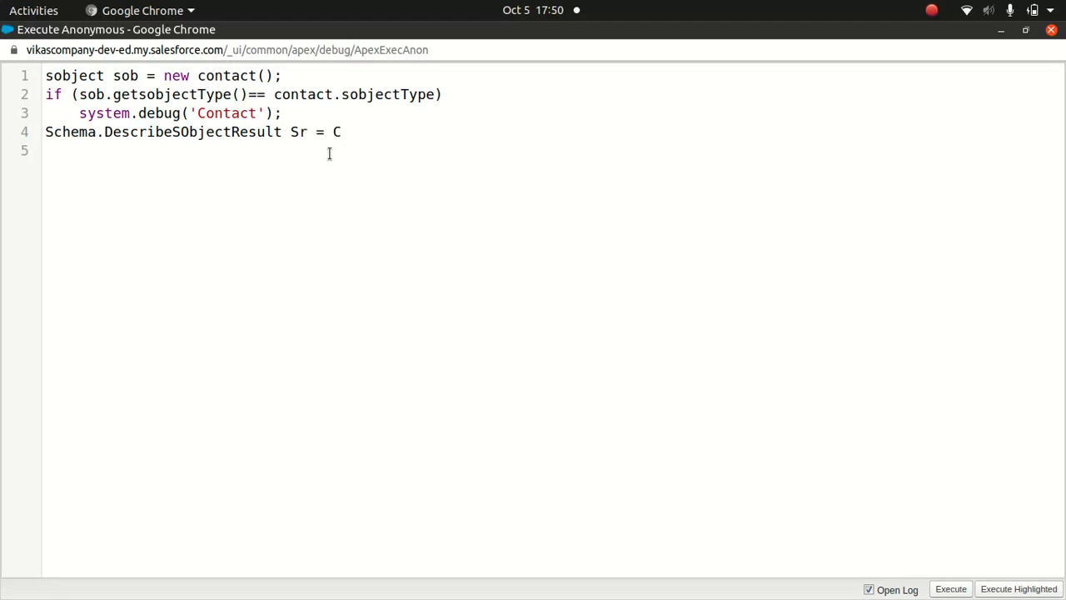
{"action": "type", "text": "ontact."}
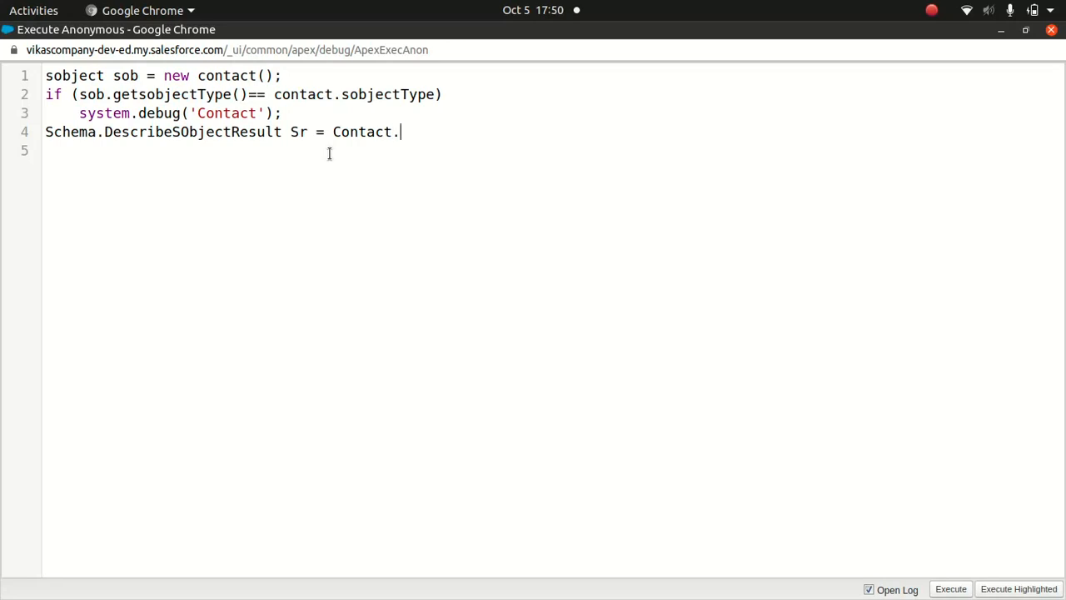
{"action": "type", "text": "sobject"}
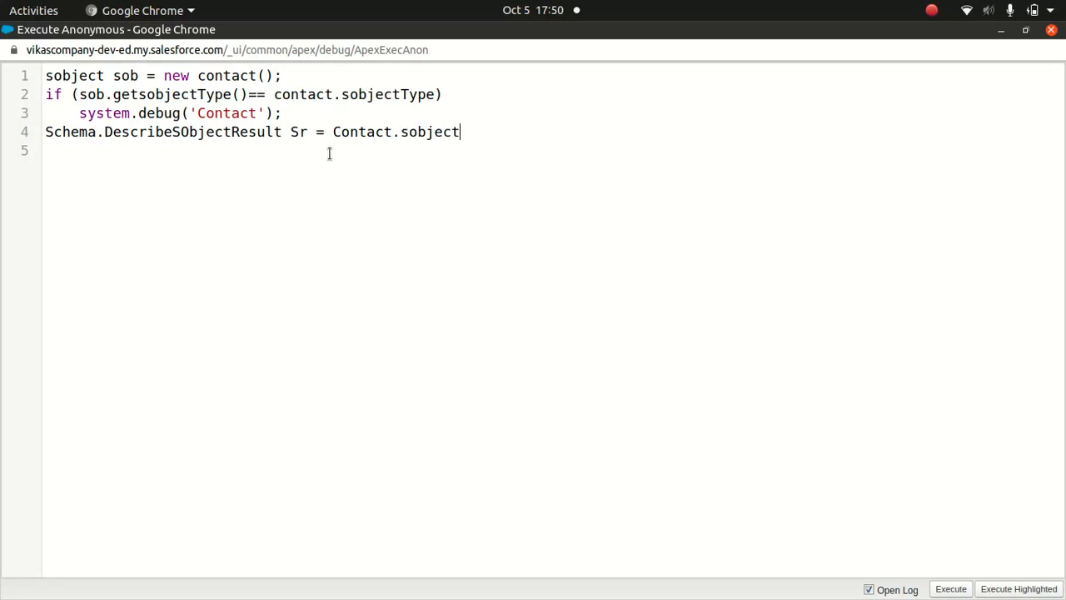
{"action": "type", "text": "type"}
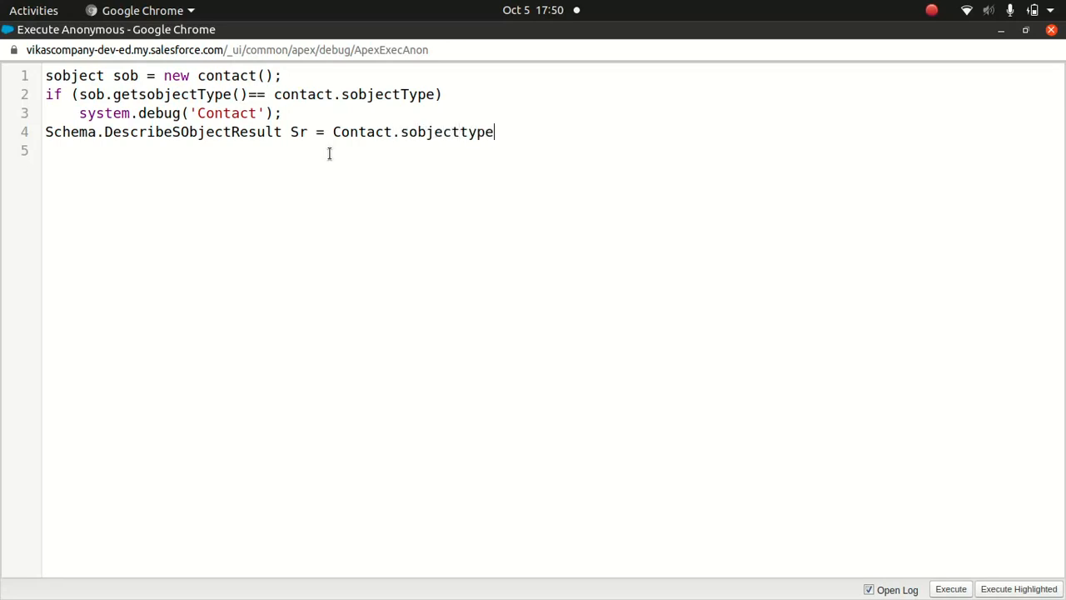
{"action": "type", "text": ".getdescr"}
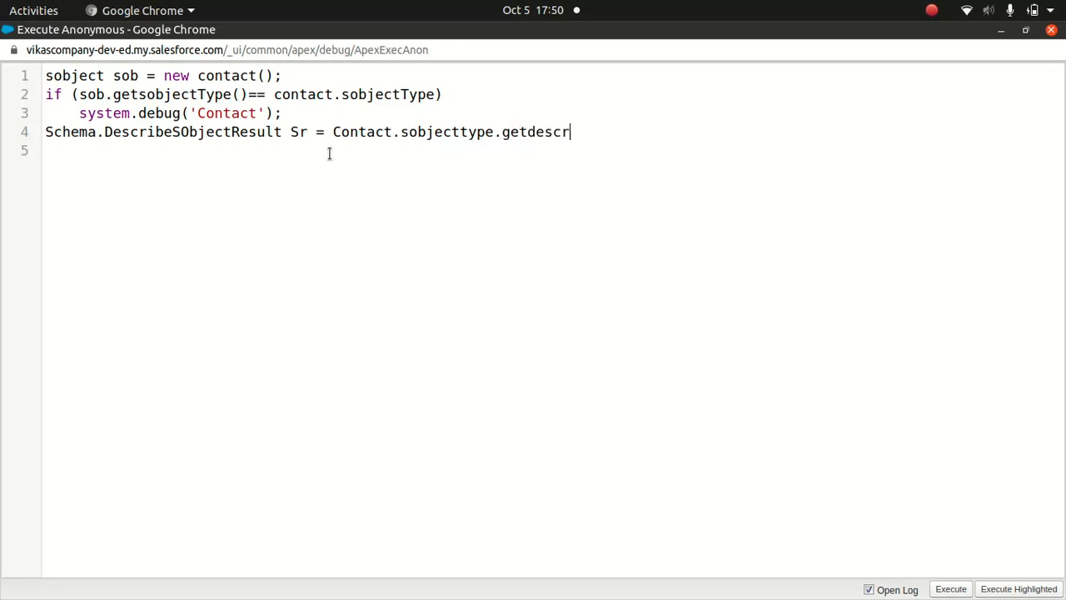
{"action": "type", "text": "ibe"}
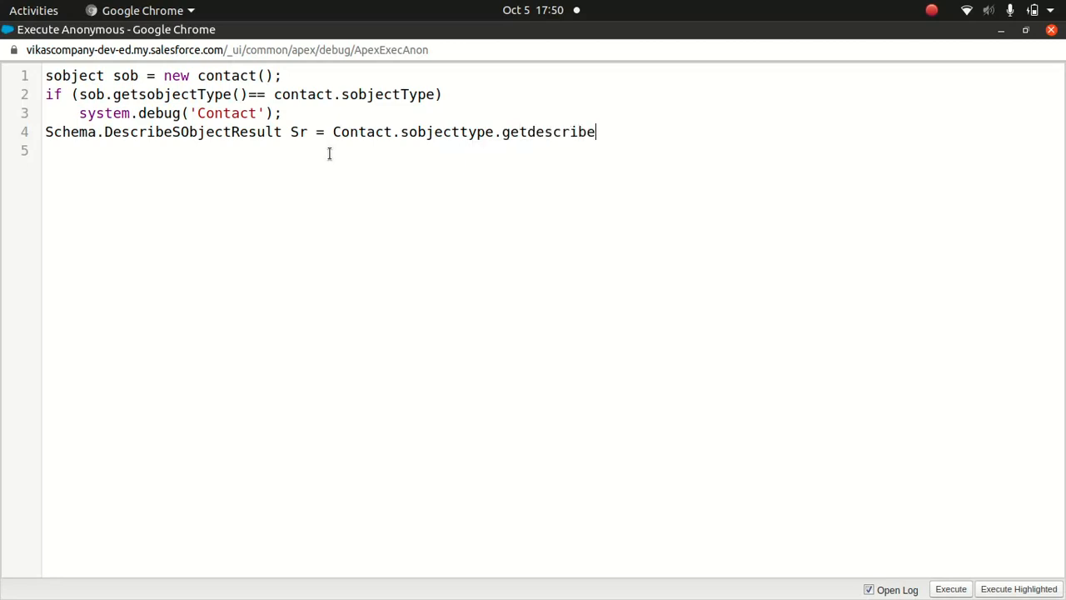
{"action": "type", "text": "();"}
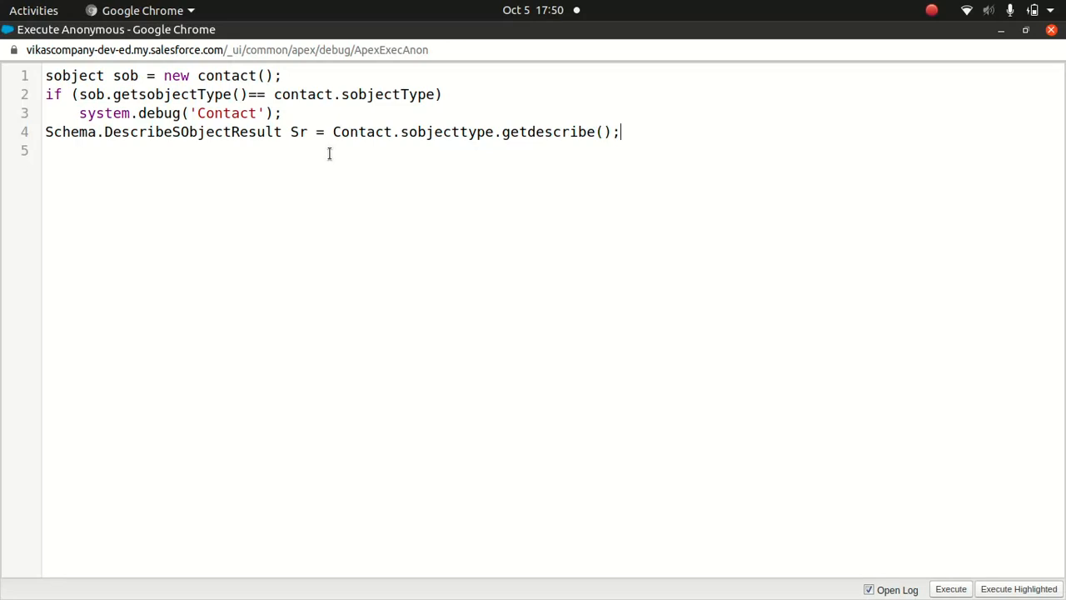
Add a system.debug(sr) statement on line 5.
{"action": "type", "text": "sys"}
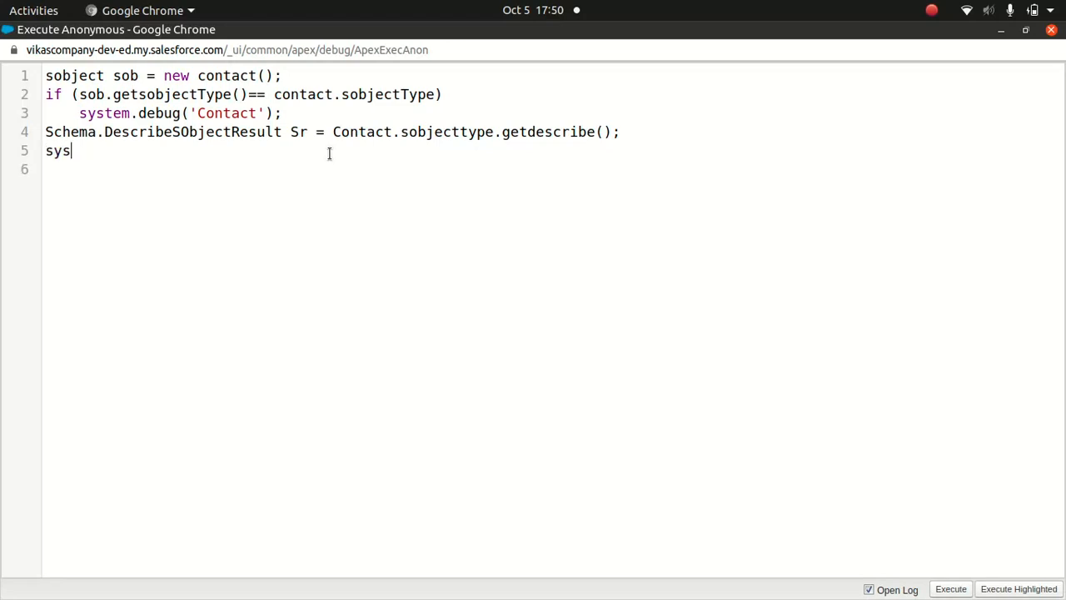
{"action": "type", "text": "tem.debug('');b"}
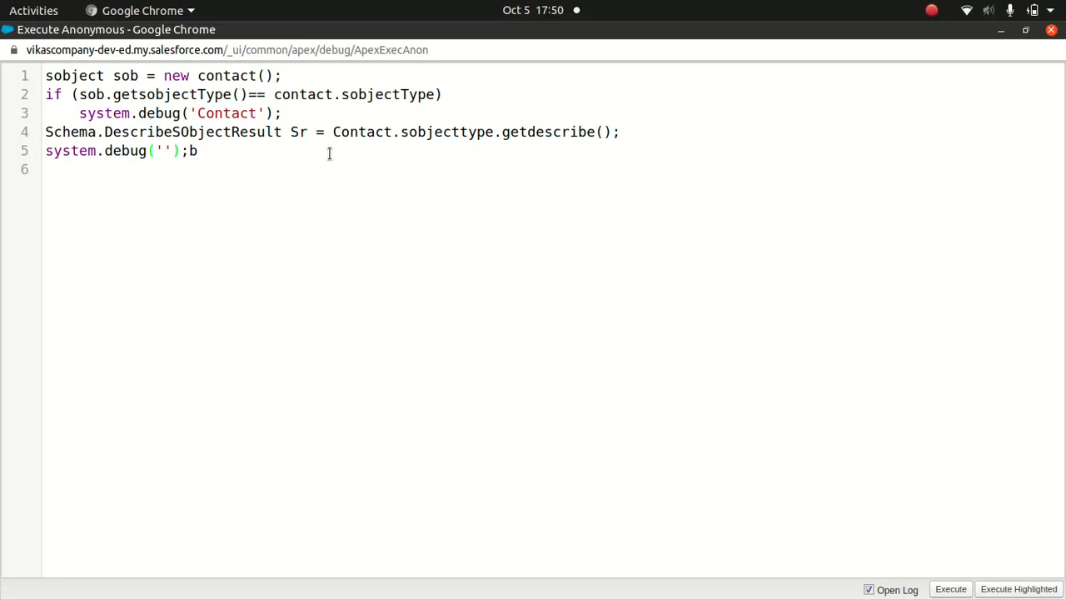
{"action": "key", "text": "BackSpace"}
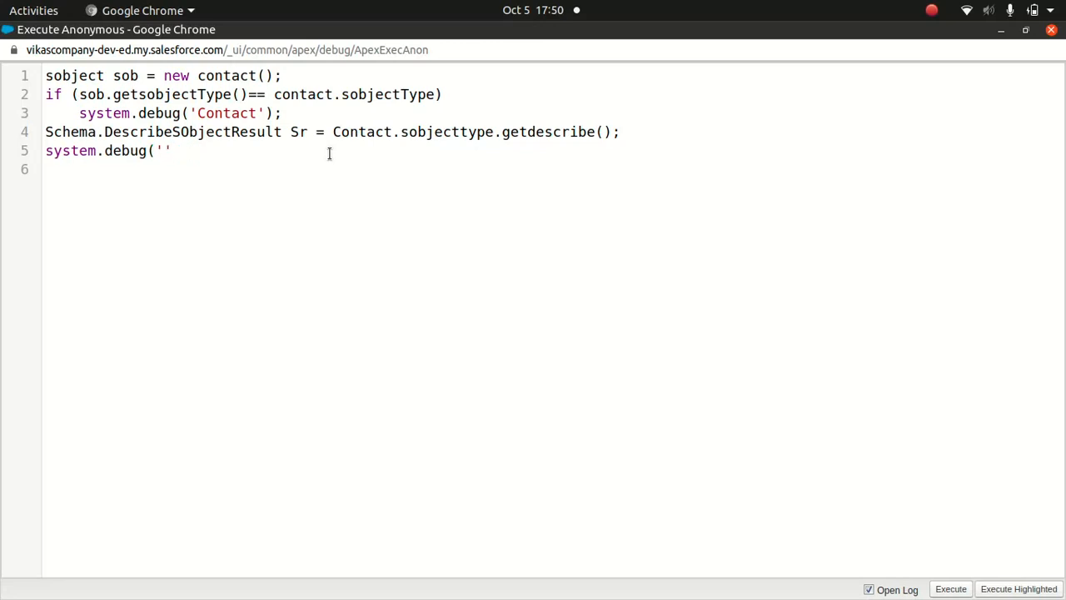
{"action": "type", "text": "sr)"}
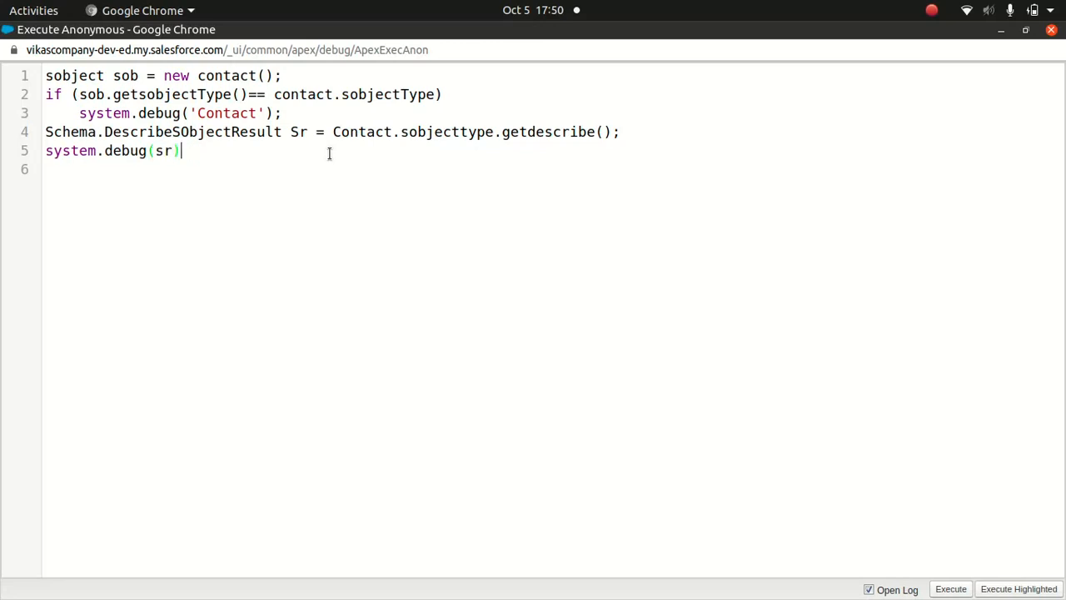
Execute the describe script, review its Debug Only log, then close that log tab.
{"action": "left_click", "coordinate": [949, 589]}
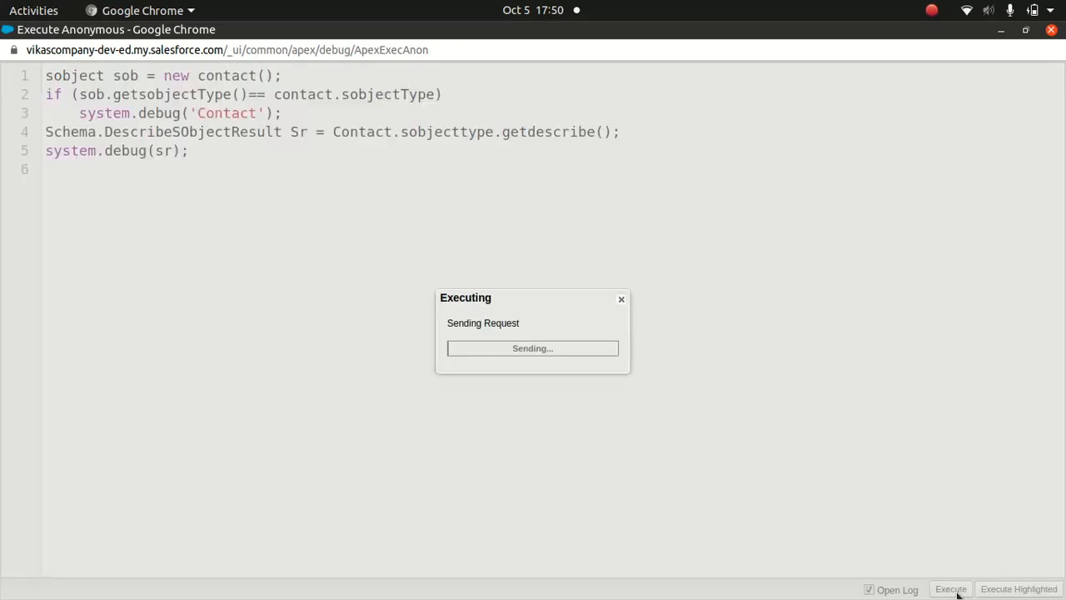
{"action": "left_click", "coordinate": [950, 589]}
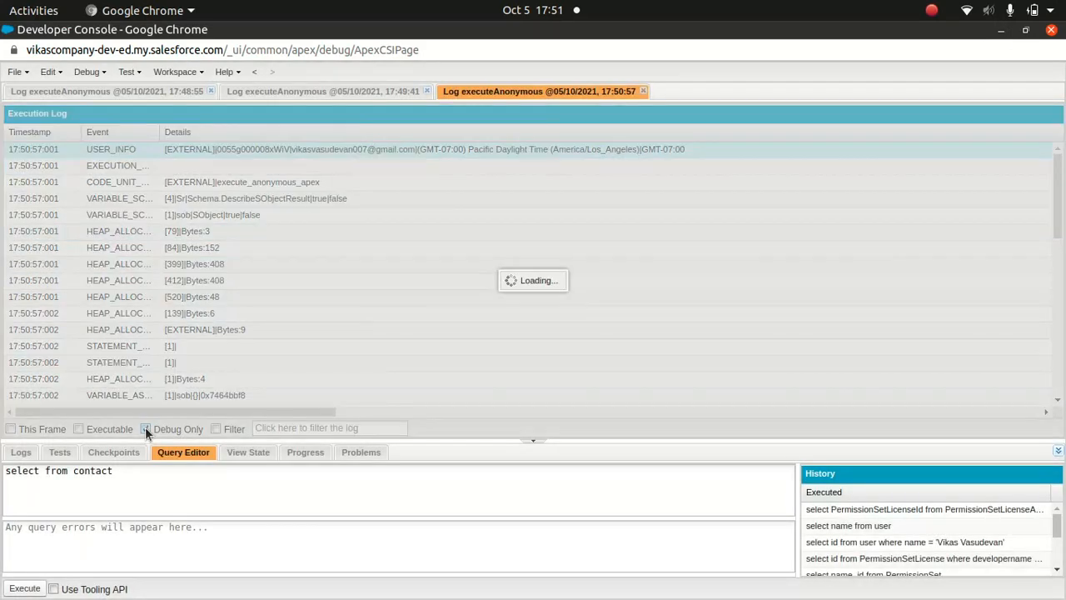
{"action": "left_click", "coordinate": [147, 428]}
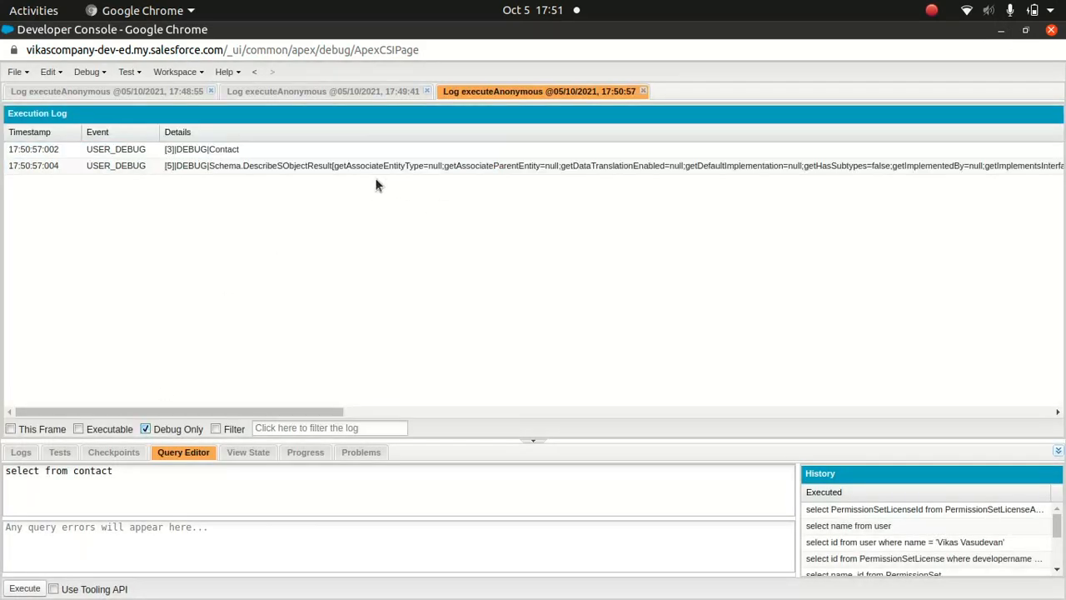
{"action": "mouse_move", "coordinate": [416, 181]}
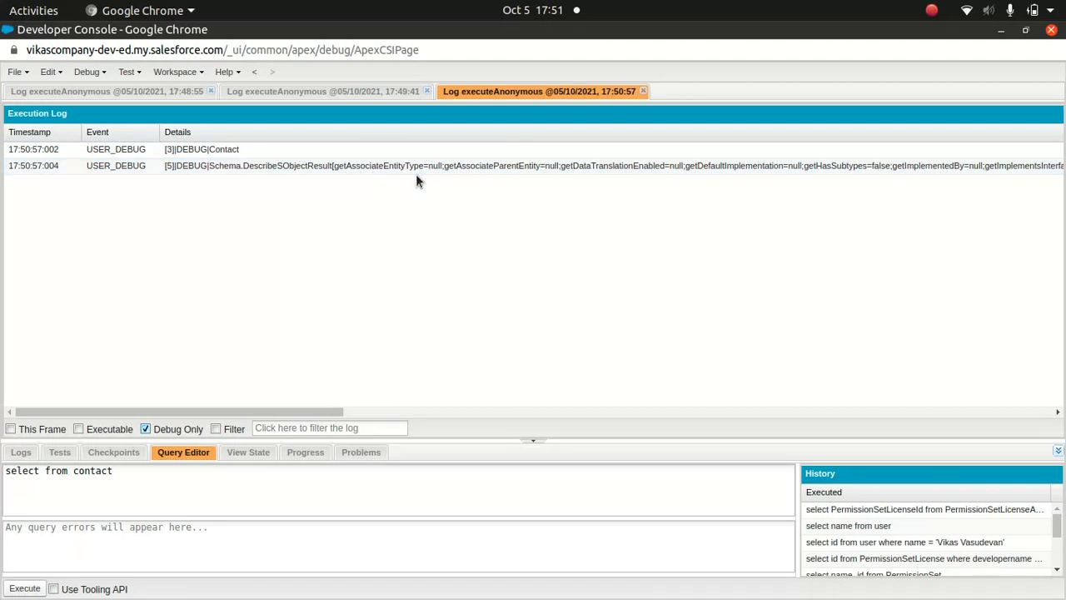
{"action": "mouse_move", "coordinate": [939, 386]}
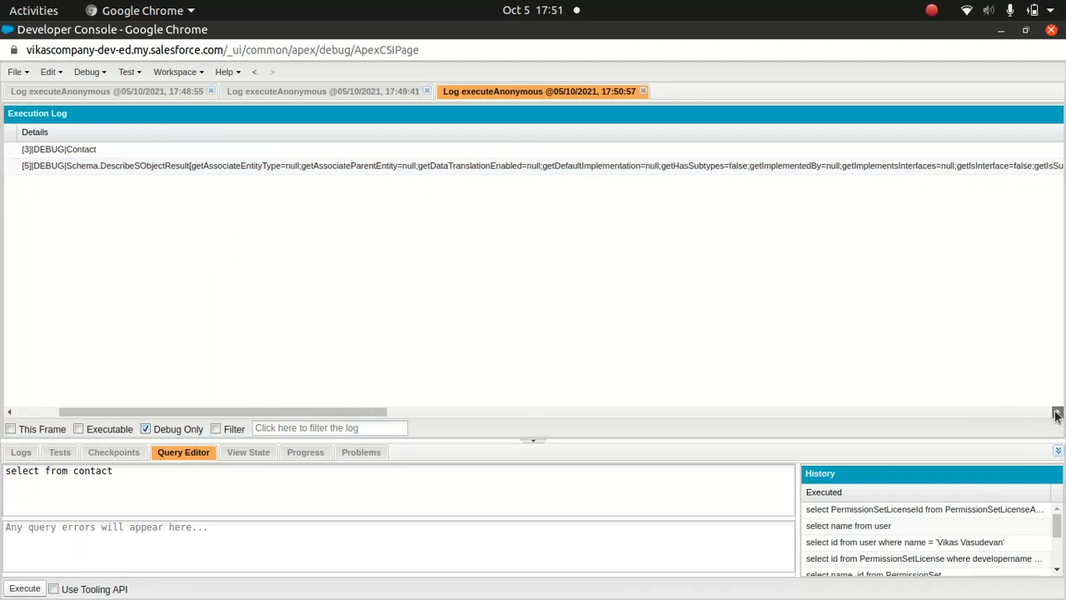
{"action": "scroll", "scroll_direction": "right", "scroll_amount": 3}
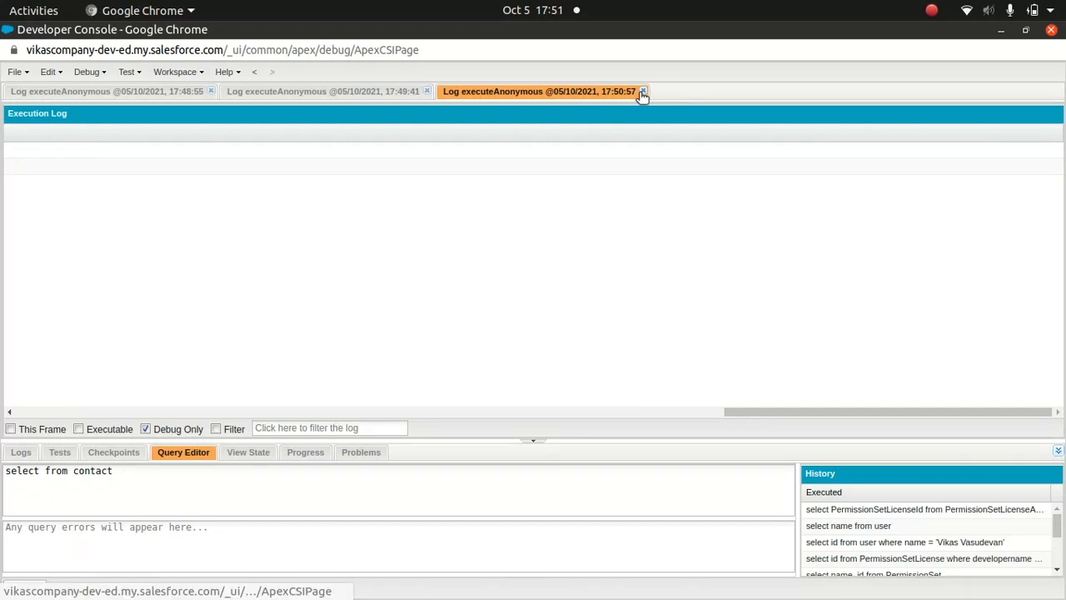
{"action": "left_click", "coordinate": [642, 92]}
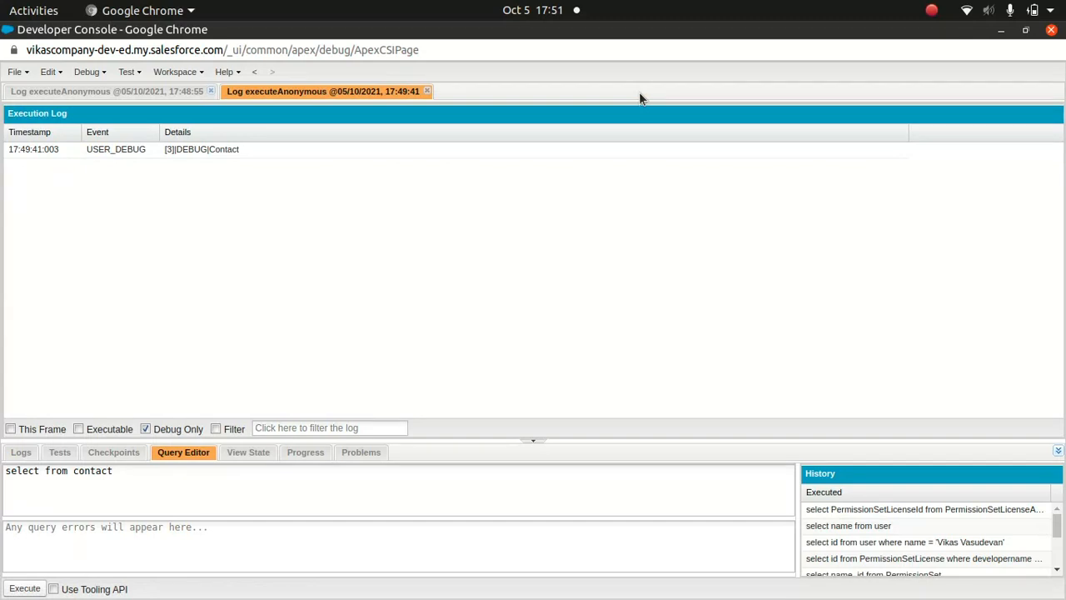
{"action": "mouse_move", "coordinate": [629, 343]}
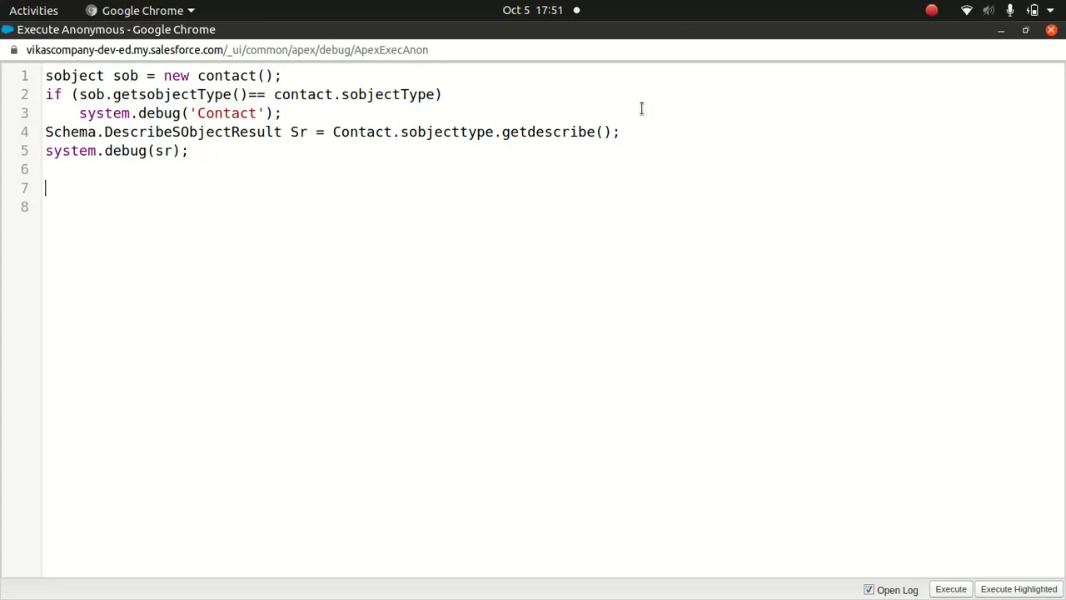
Clear line 4's right-hand side, leaving it ending at 'Sr ='.
{"action": "left_click", "coordinate": [620, 132]}
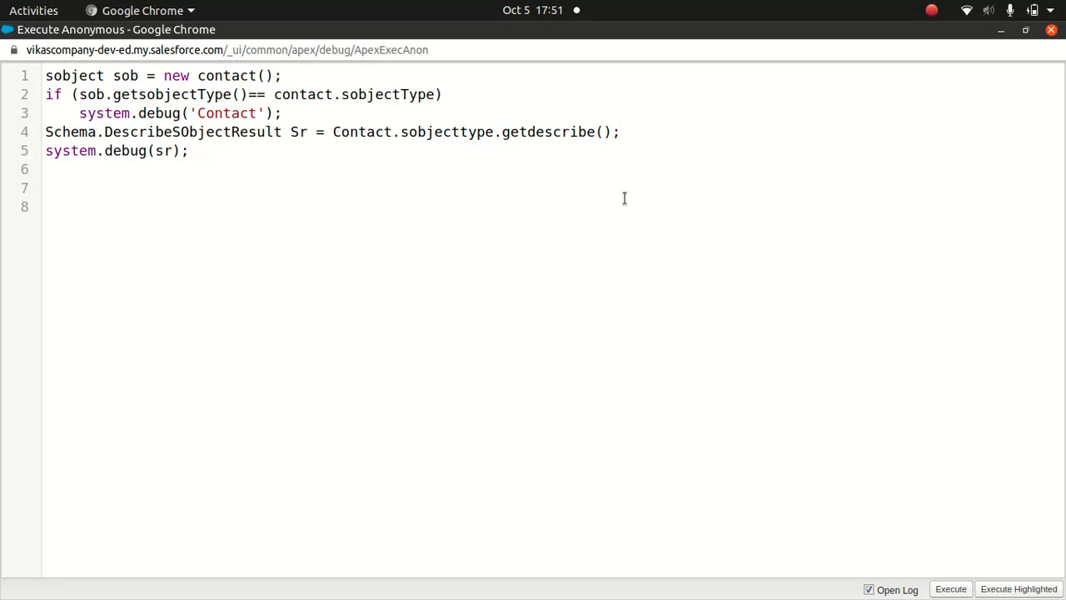
{"action": "mouse_move", "coordinate": [613, 180]}
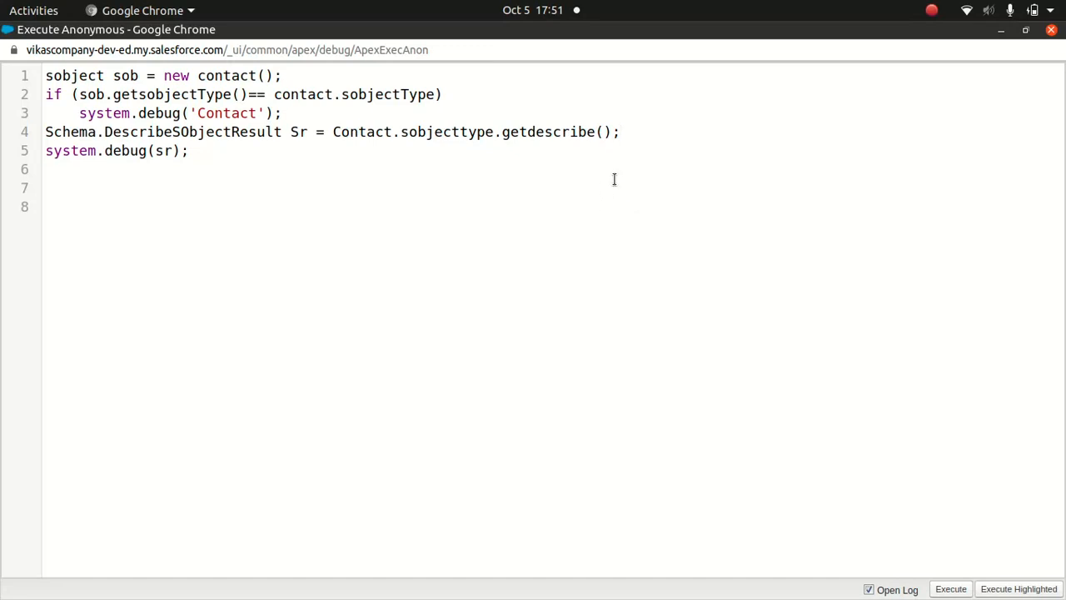
{"action": "left_click", "coordinate": [620, 132]}
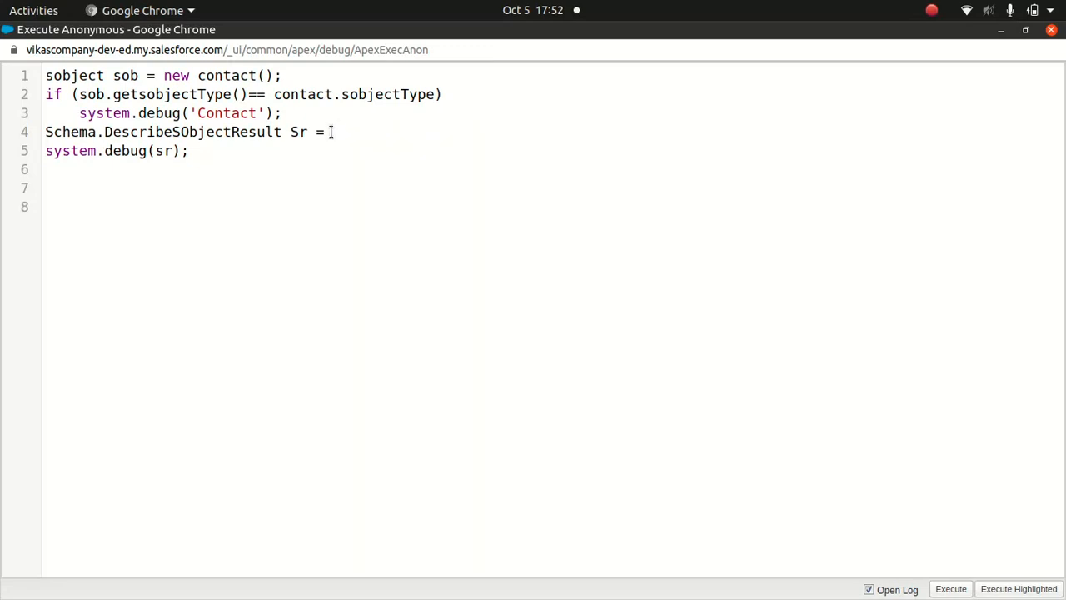
Assign Schema.SObjectType.contact.fields.Name to Sr on line 4.
{"action": "type", "text": "Schema"}
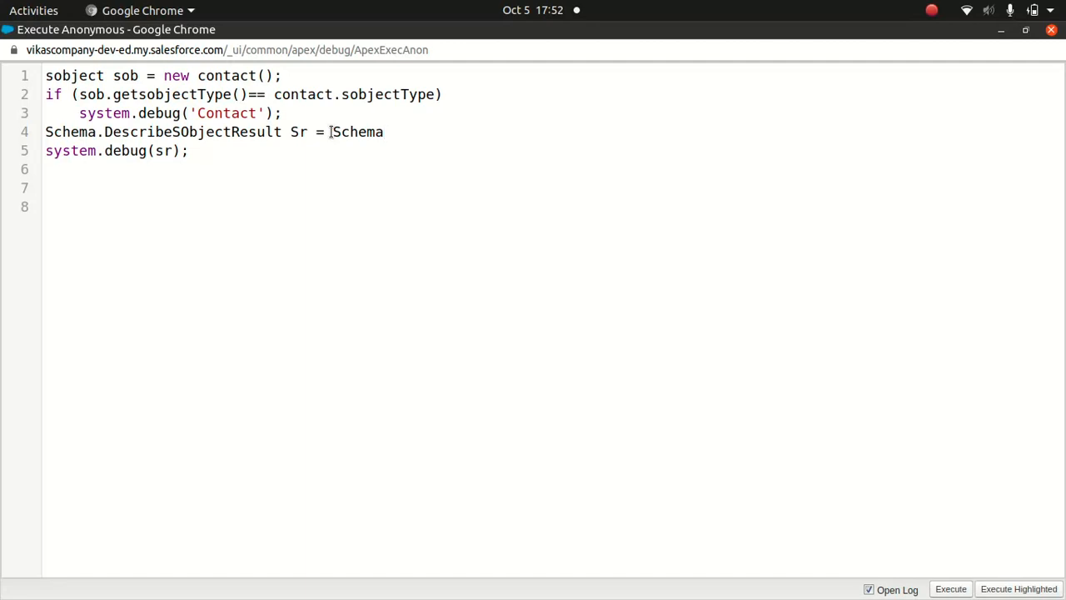
{"action": "type", "text": "."}
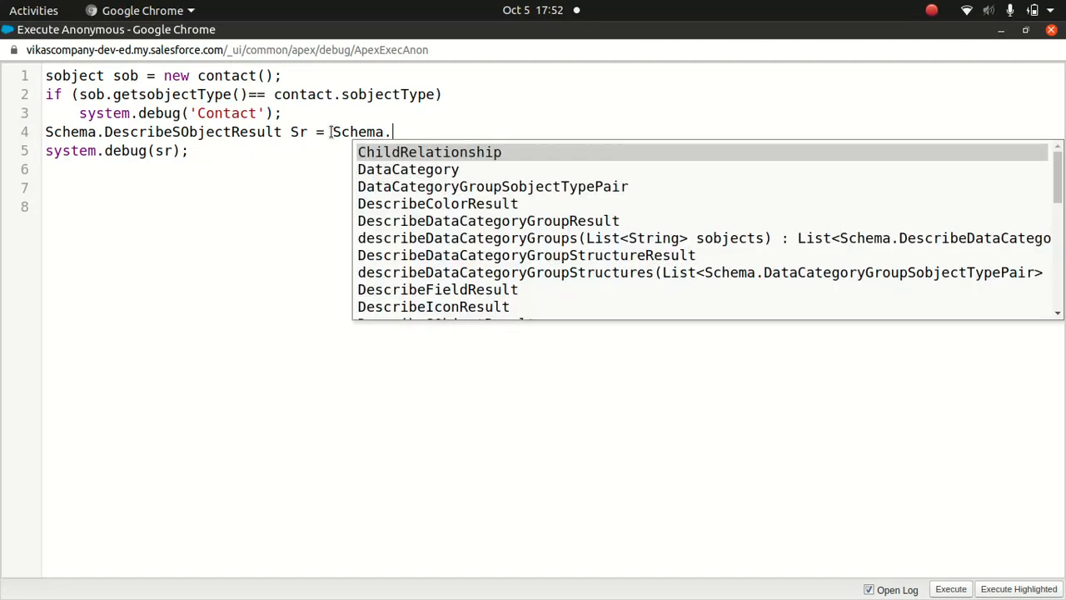
{"action": "type", "text": "SObjectDescribeOption"}
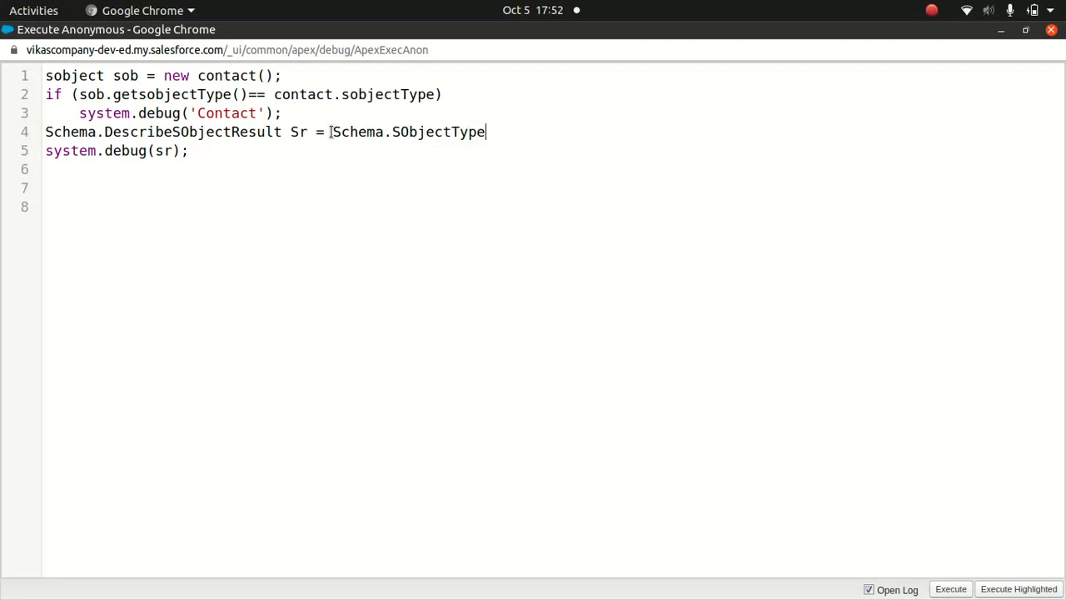
{"action": "type", "text": ".cont"}
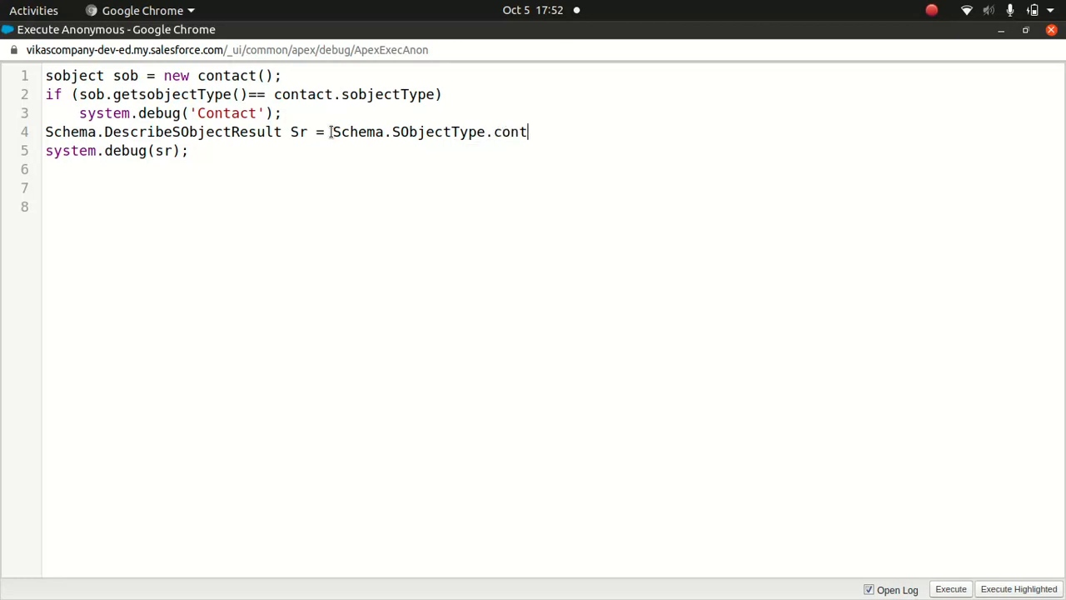
{"action": "type", "text": "act"}
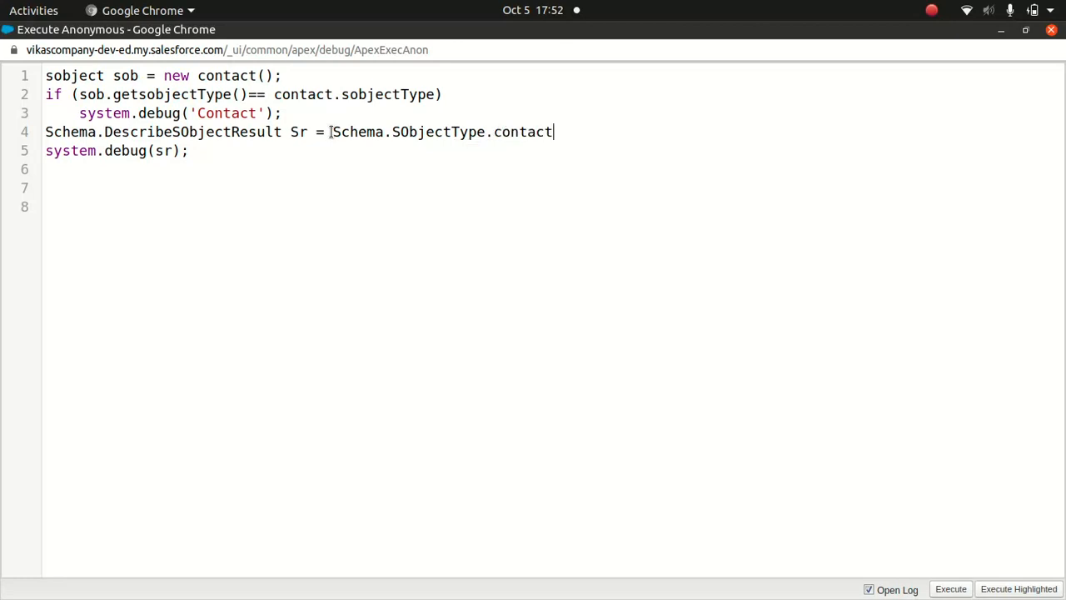
{"action": "type", "text": "."}
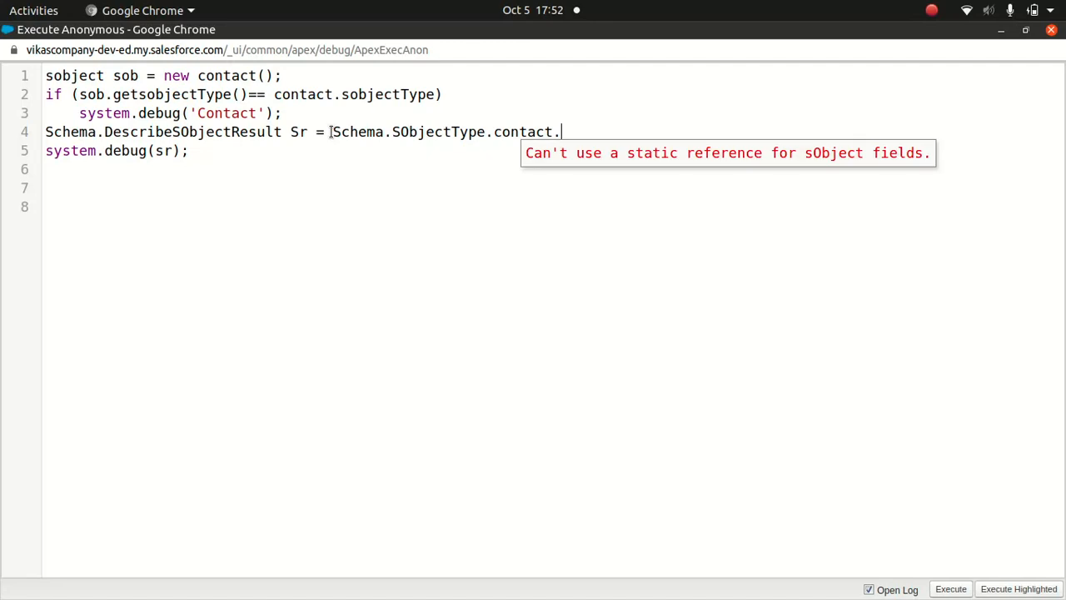
{"action": "type", "text": "fields."}
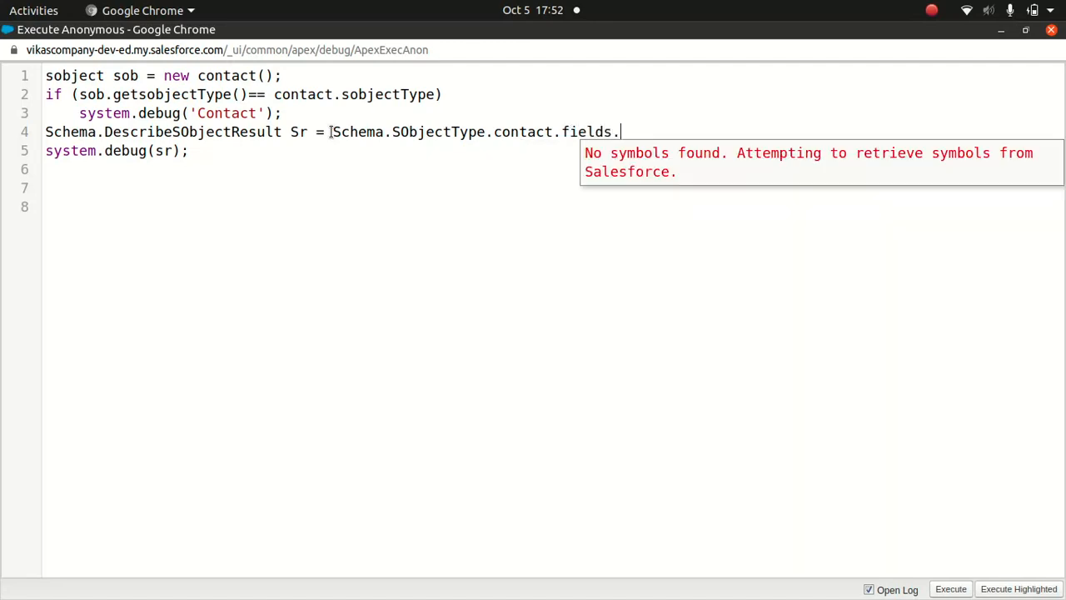
{"action": "type", "text": "Name;"}
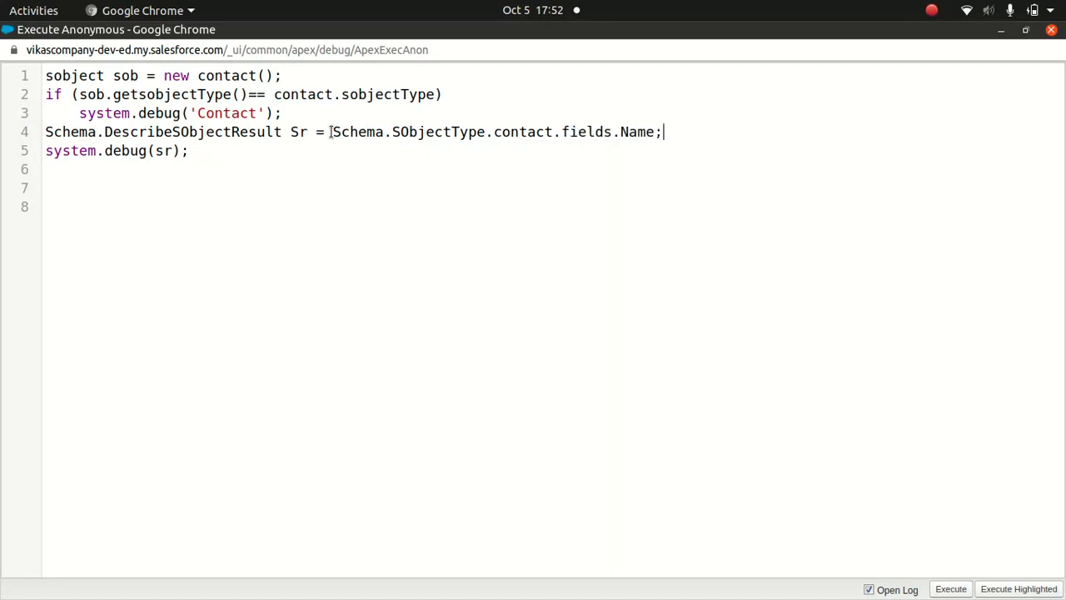
{"action": "key", "text": "Return"}
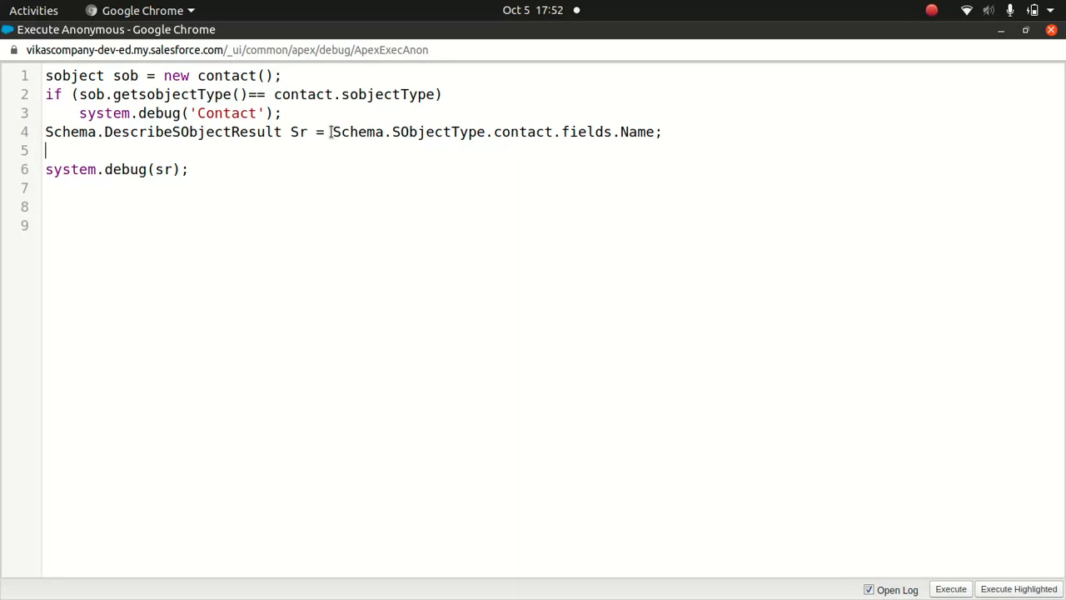
{"action": "type", "text": "syste"}
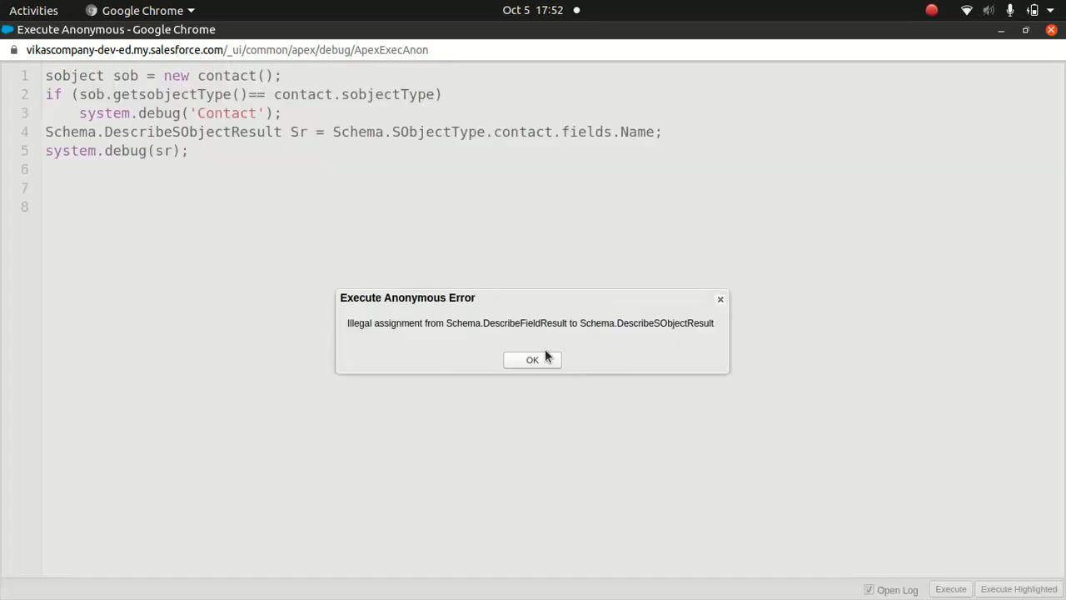
{"action": "mouse_move", "coordinate": [523, 381]}
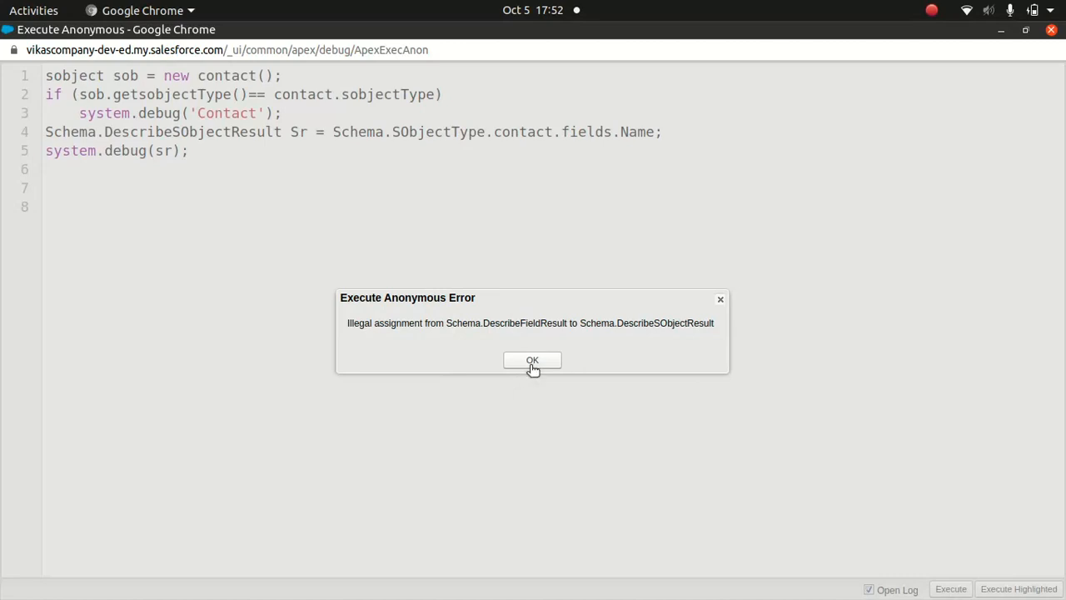
Execute and dismiss the illegal-assignment error dialog.
{"action": "left_click", "coordinate": [533, 360]}
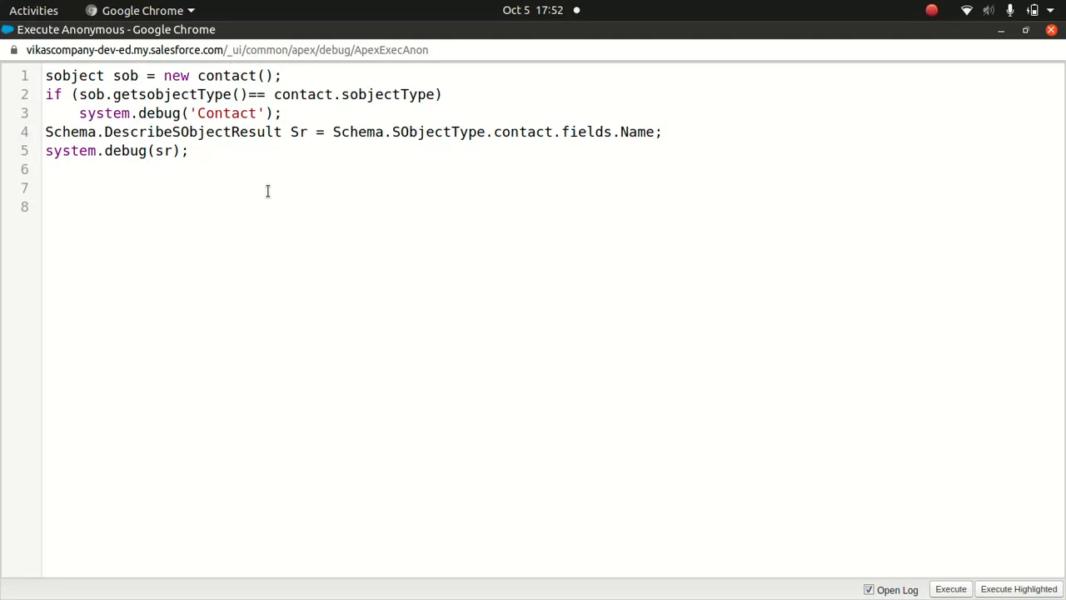
{"action": "mouse_move", "coordinate": [227, 131]}
{"action": "type", "text": "Field"}
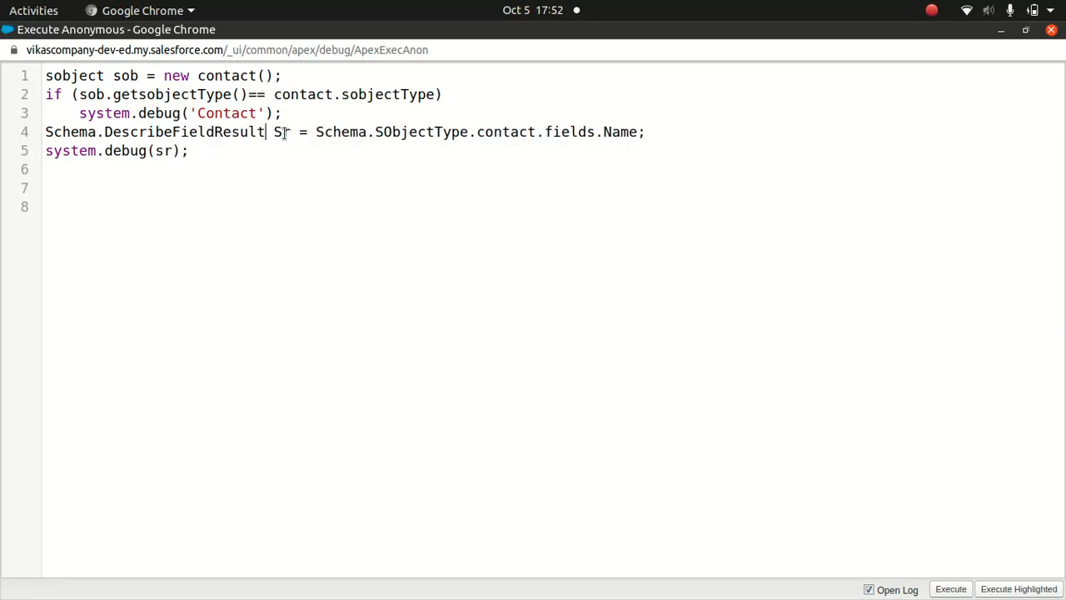
Declare Sr as Schema.DescribeFieldResult, execute, review the Name field log, and close it.
{"action": "left_click", "coordinate": [949, 590]}
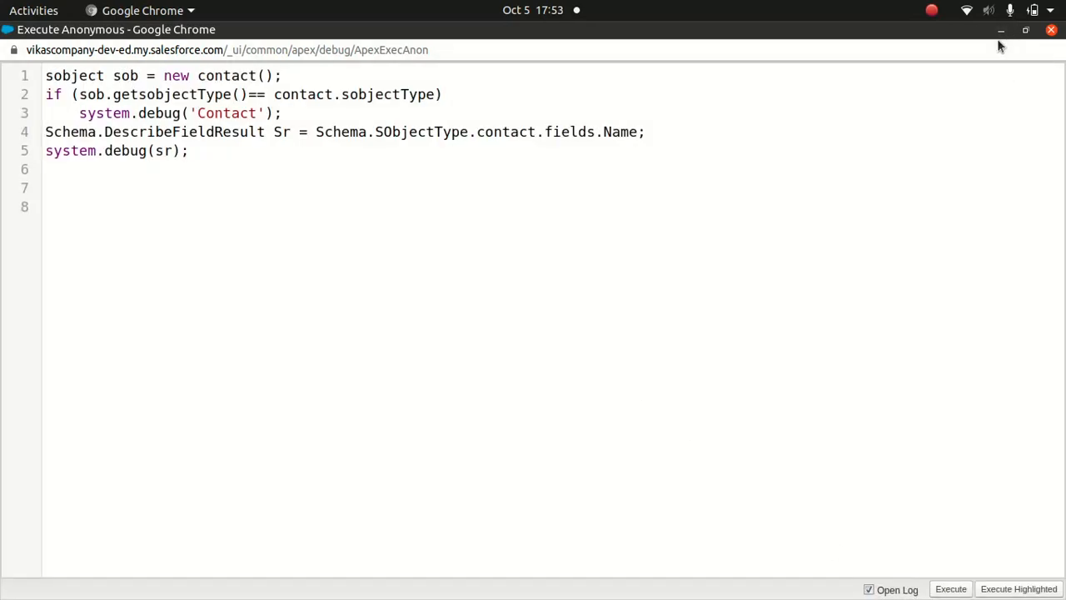
{"action": "left_click", "coordinate": [950, 589]}
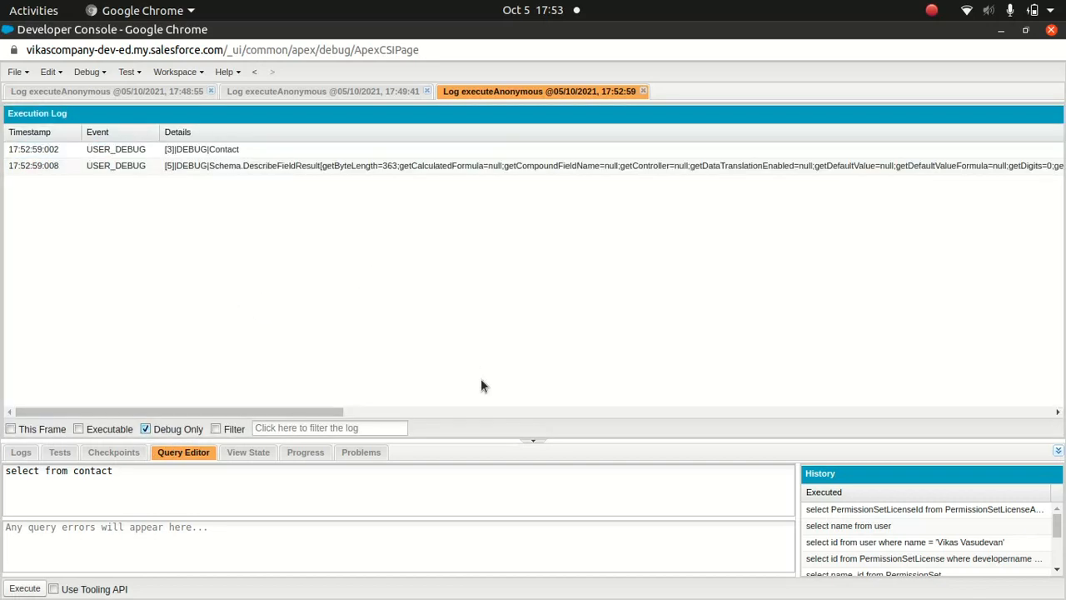
{"action": "mouse_move", "coordinate": [303, 426]}
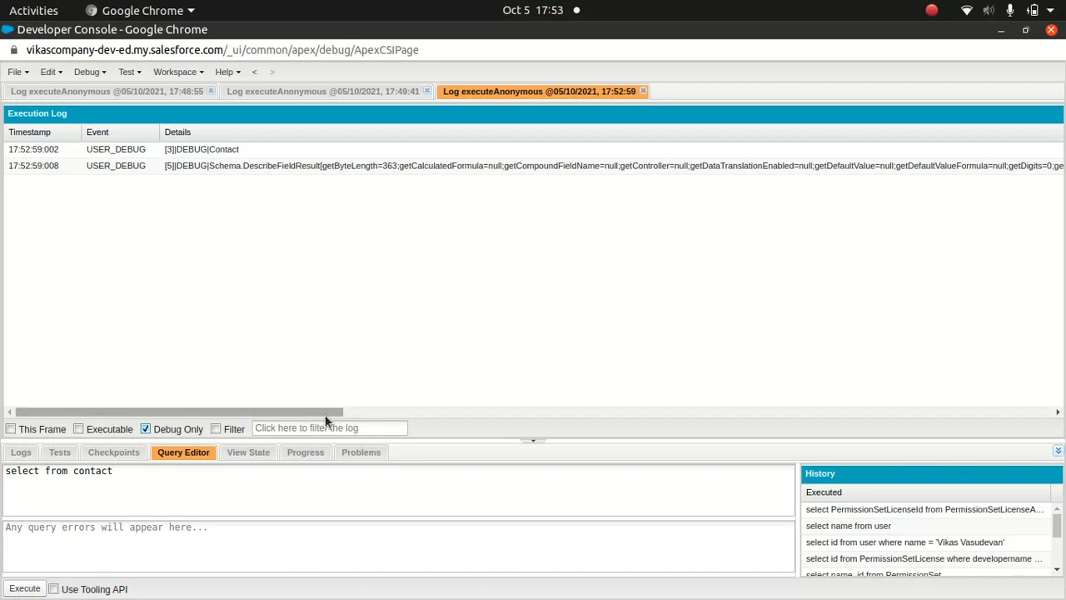
{"action": "left_click_drag", "start_coordinate": [324, 411], "coordinate": [480, 412]}
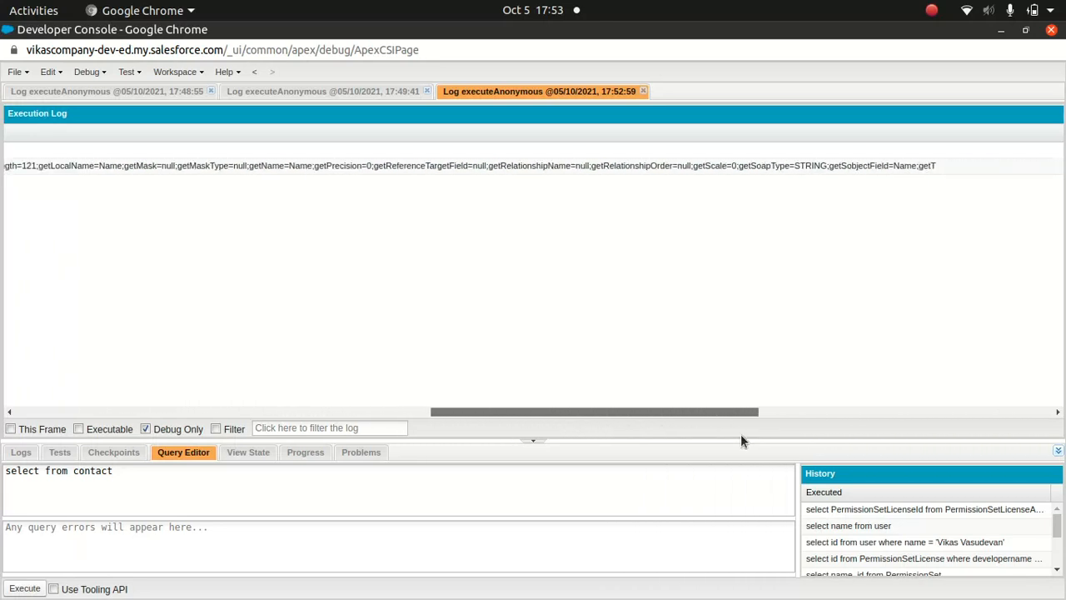
{"action": "left_click_drag", "start_coordinate": [593, 410], "coordinate": [676, 409]}
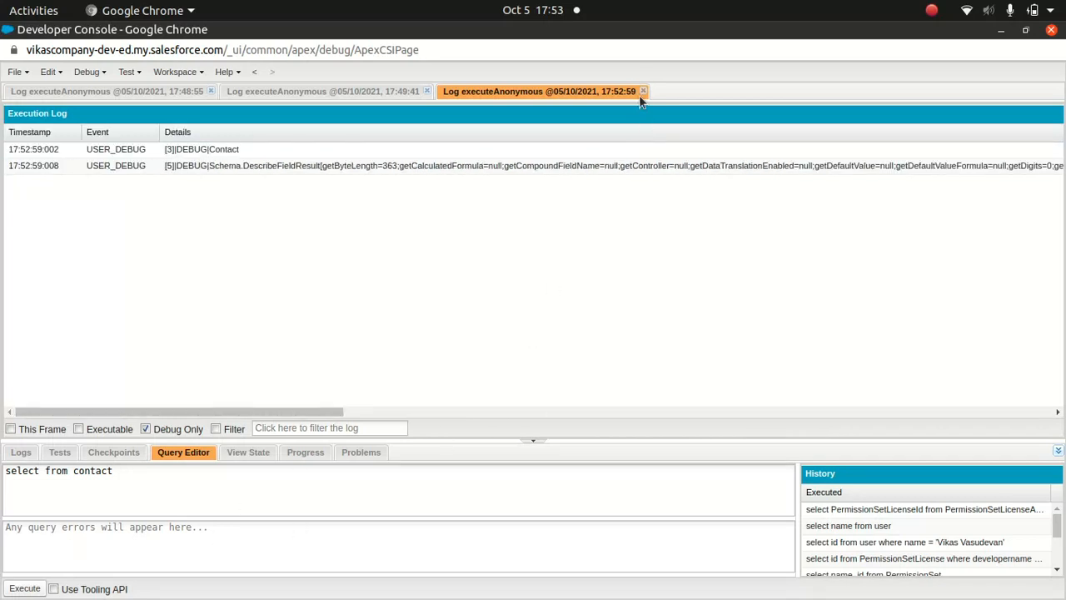
{"action": "left_click", "coordinate": [643, 90]}
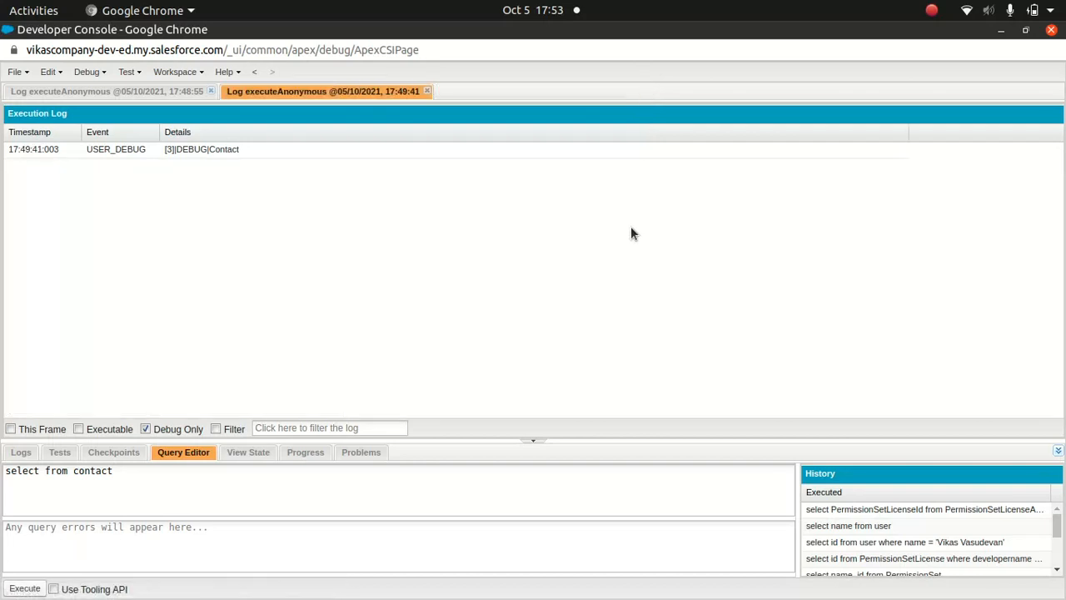
{"action": "mouse_move", "coordinate": [188, 183]}
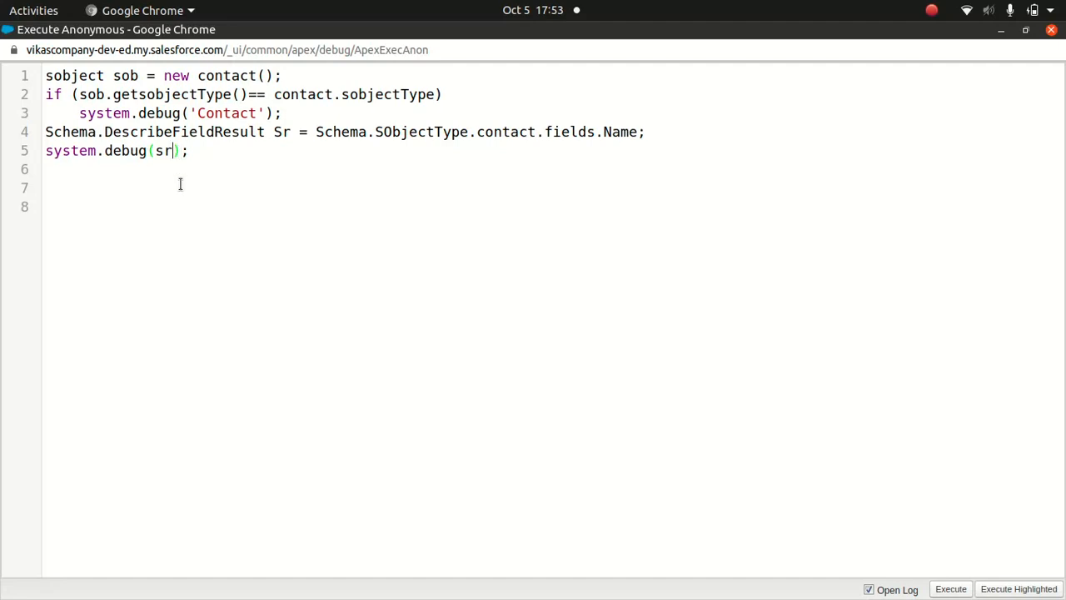
Change the debug statement to log sr.getsobjectfield().
{"action": "type", "text": ".g"}
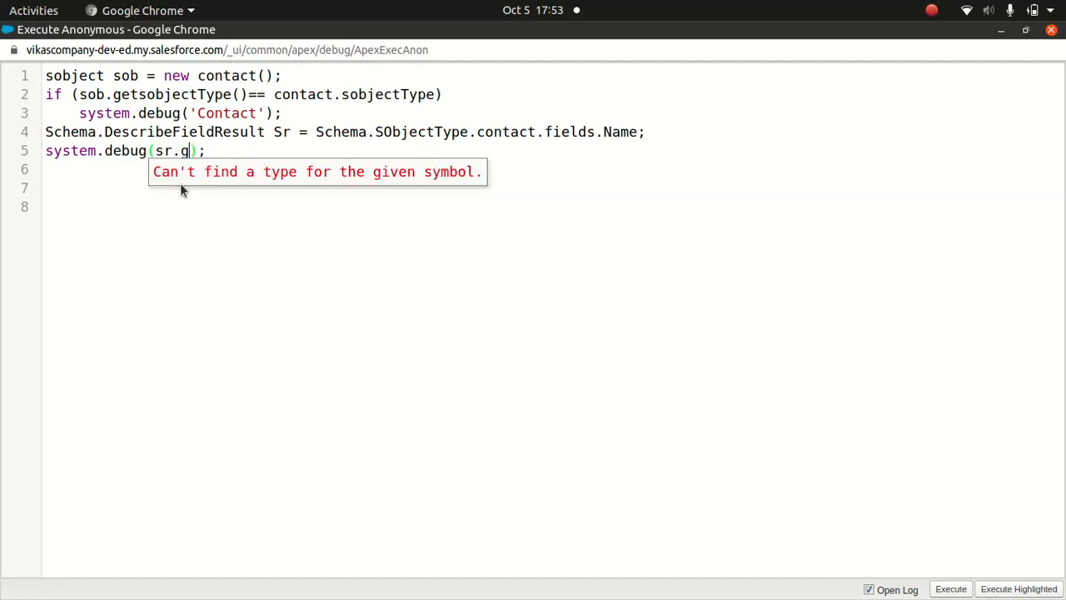
{"action": "type", "text": "ets"}
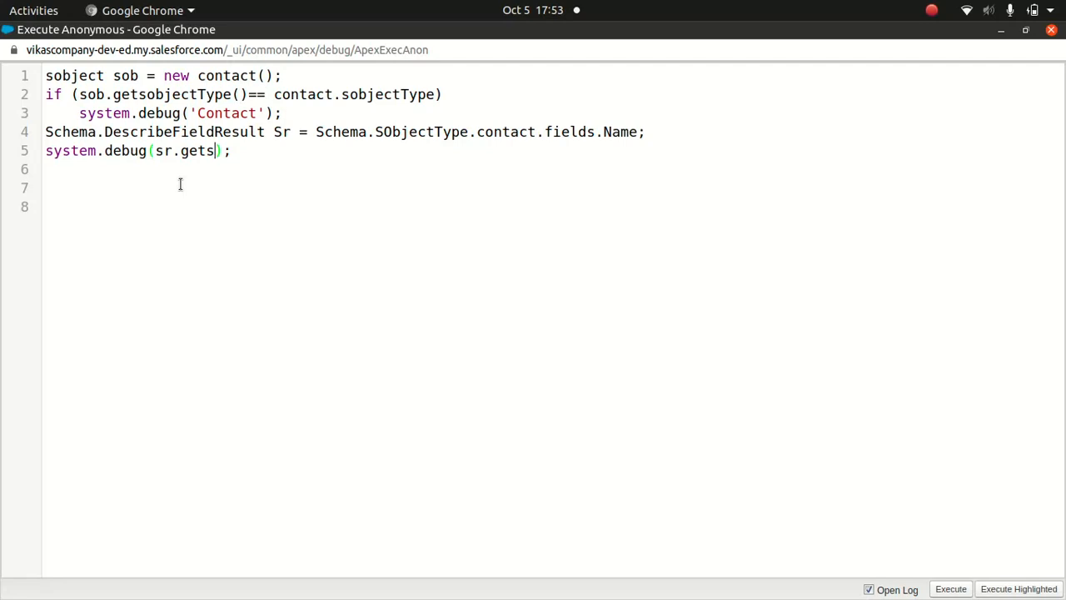
{"action": "type", "text": "o"}
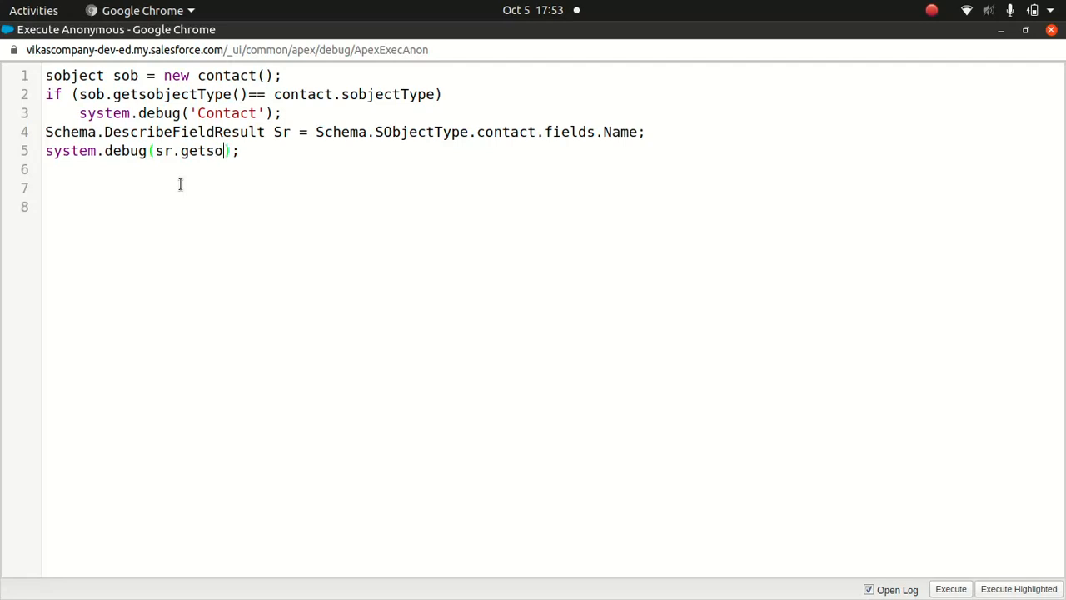
{"action": "type", "text": "bject"}
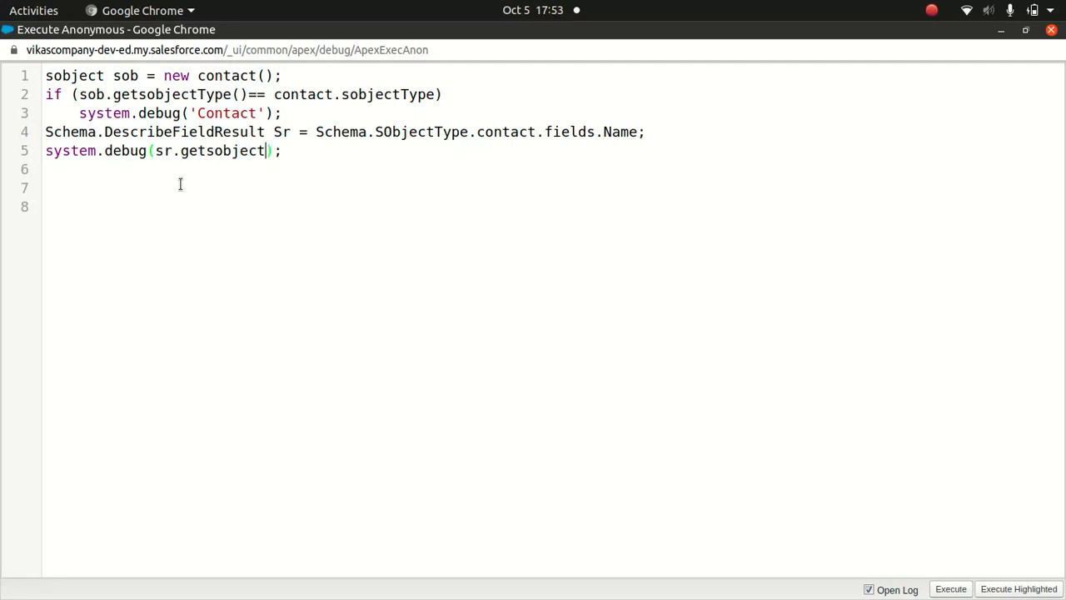
{"action": "type", "text": "field()"}
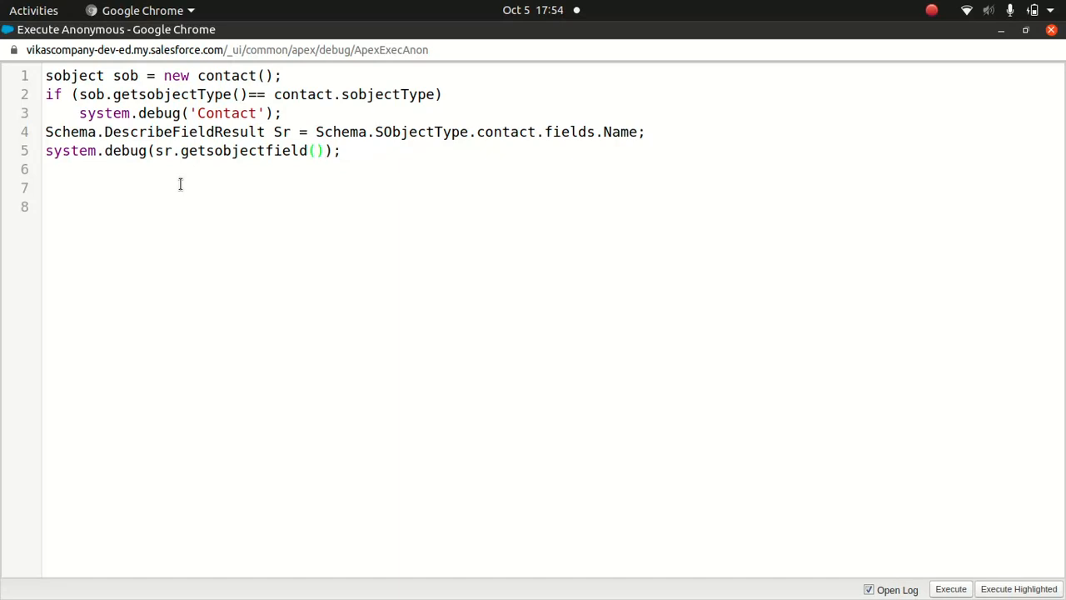
{"action": "mouse_move", "coordinate": [956, 549]}
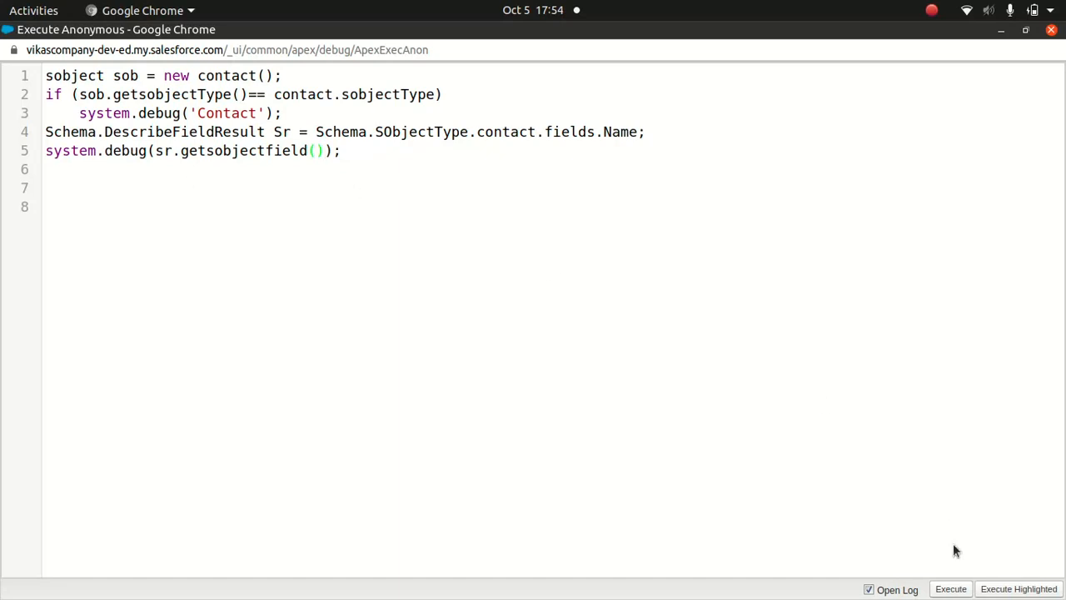
{"action": "mouse_move", "coordinate": [946, 596]}
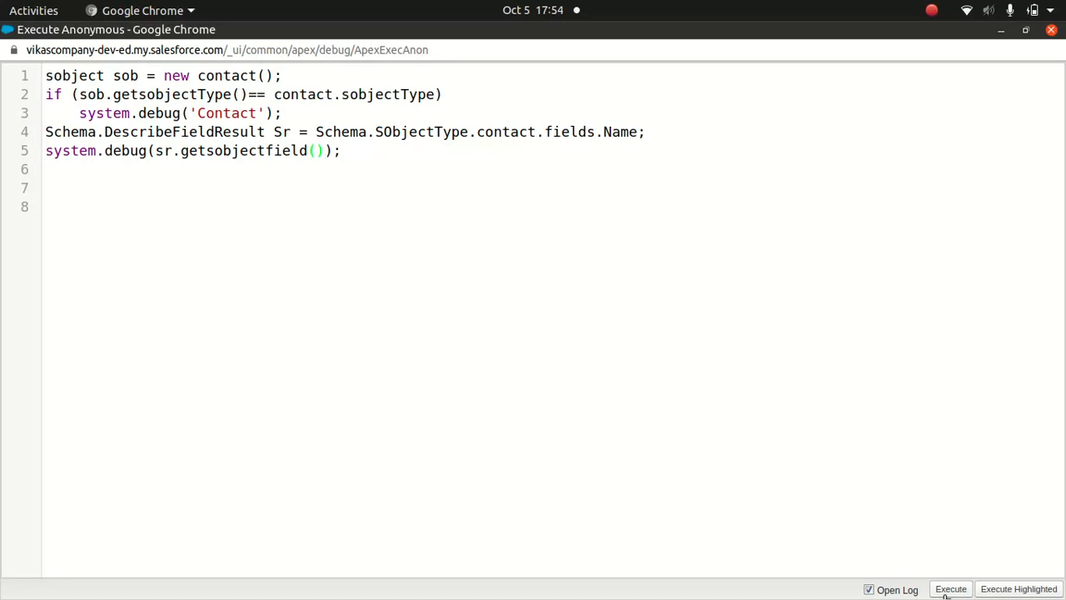
{"action": "mouse_move", "coordinate": [814, 540]}
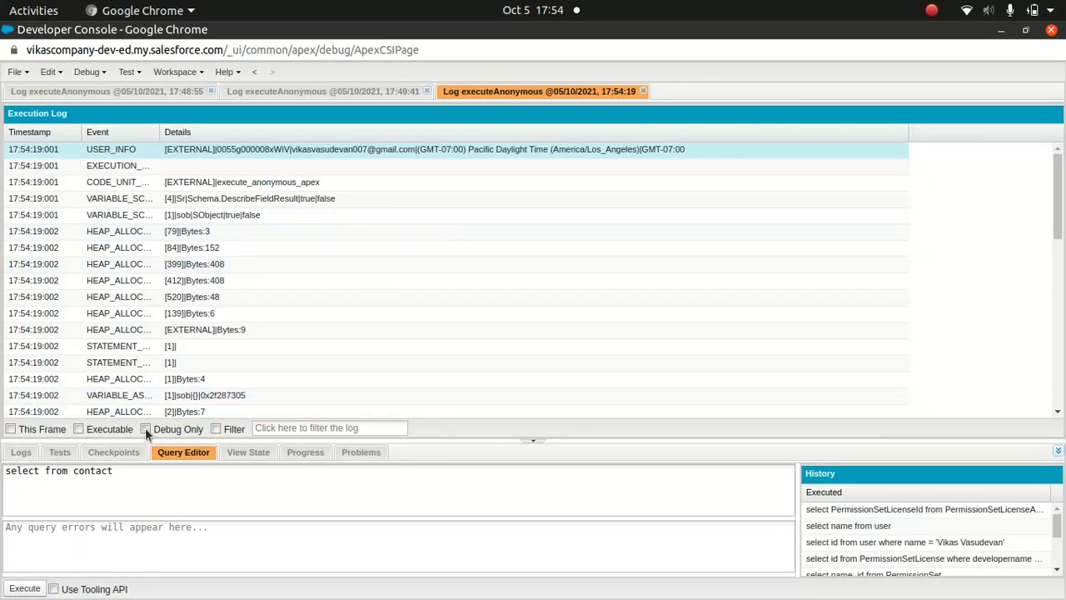
Filter the execution log to Debug Only, leaving the lines 'Contact' and 'Name'.
{"action": "left_click", "coordinate": [146, 428]}
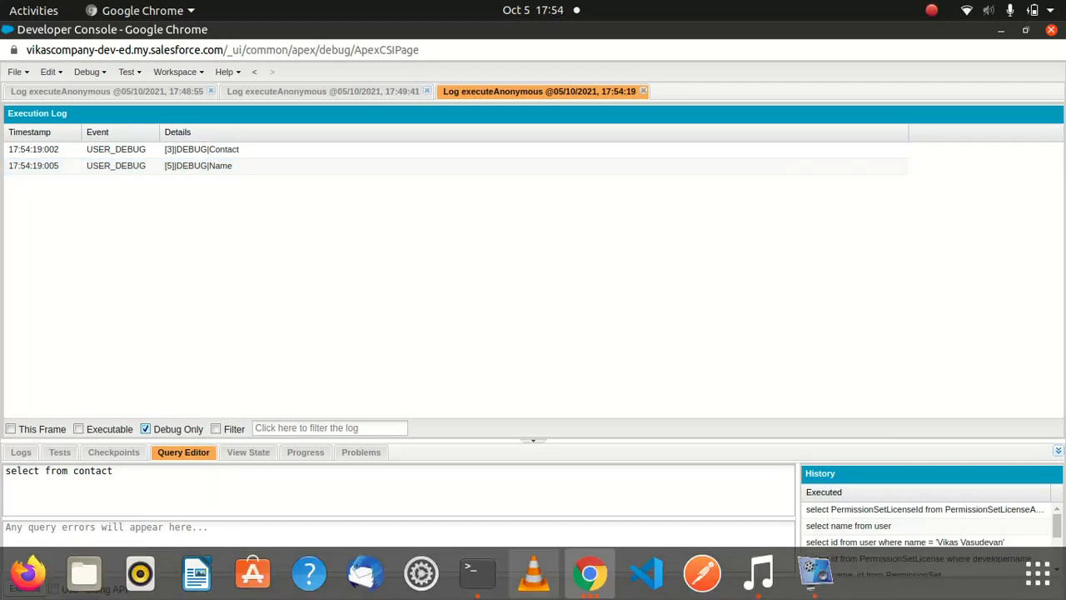
{"action": "mouse_move", "coordinate": [590, 573]}
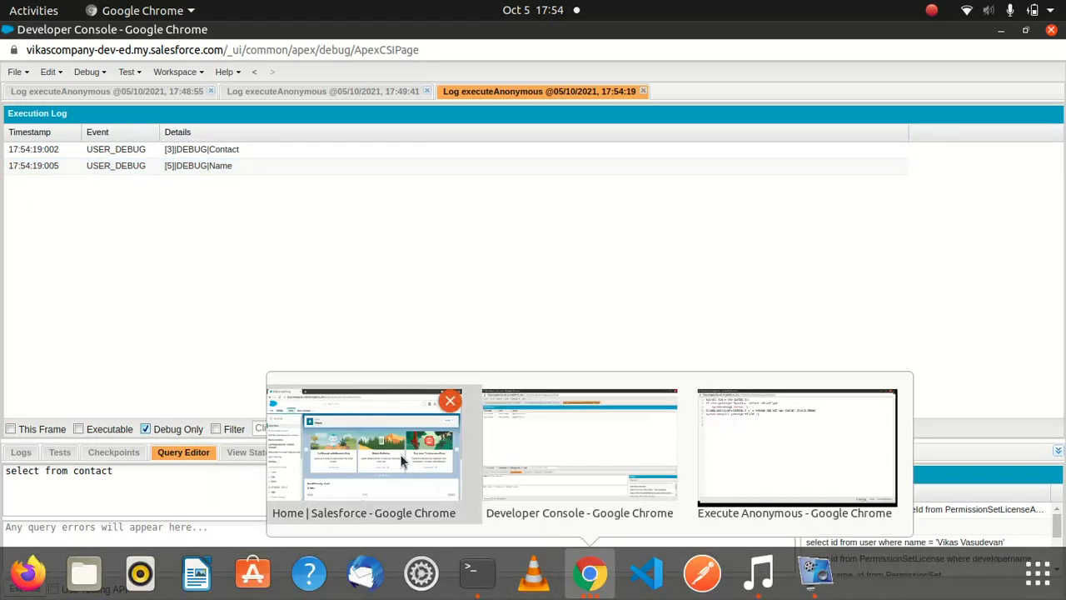
Check Account's Fields & Relationships and change line 4 to contact.fields.AccountNumber, returning to Setup home.
{"action": "left_click", "coordinate": [380, 446]}
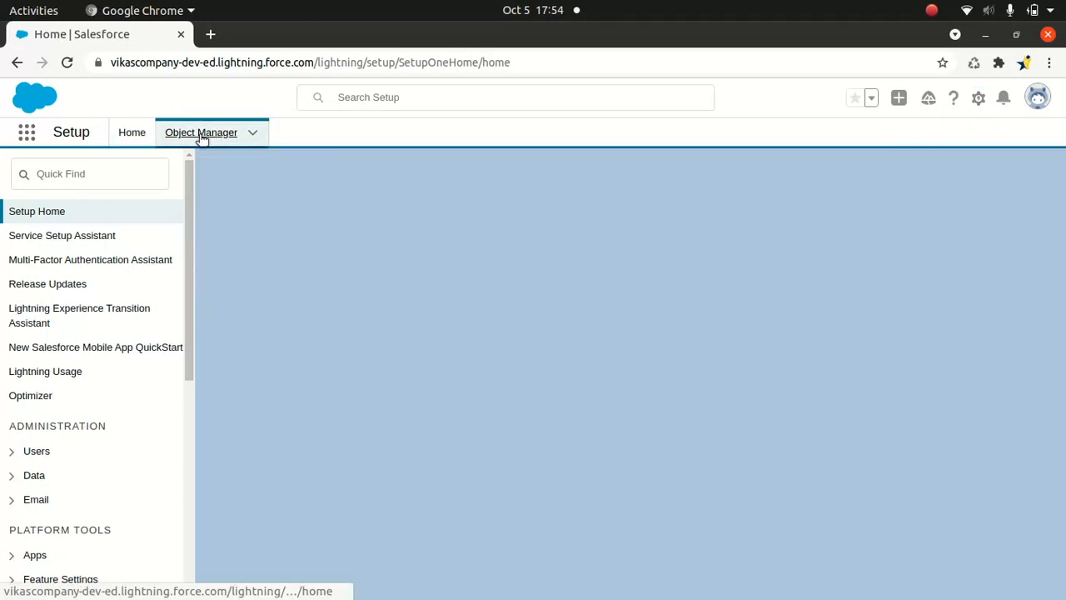
{"action": "left_click", "coordinate": [200, 131]}
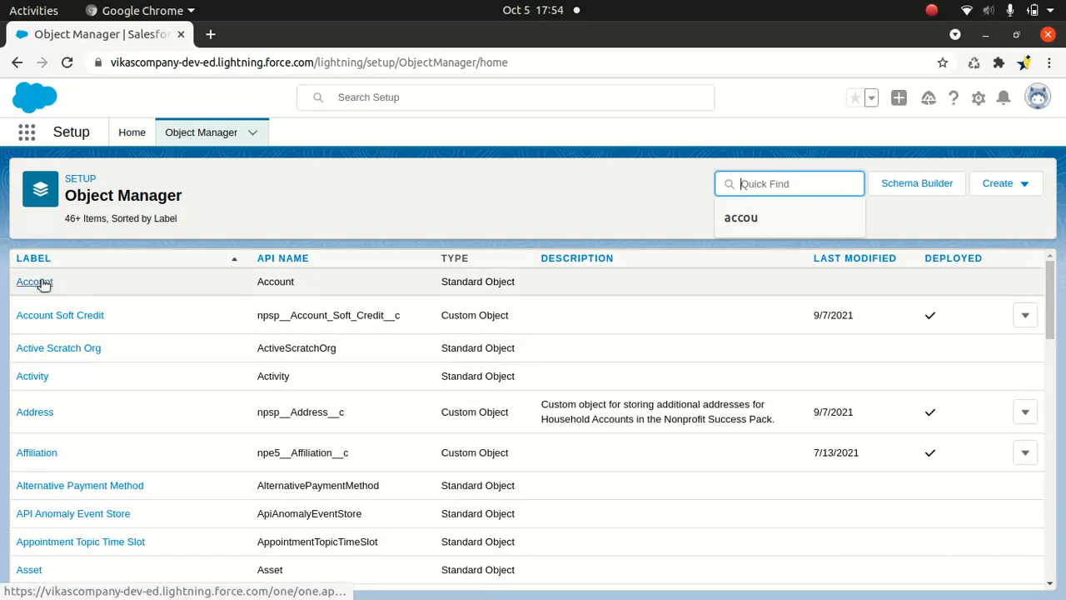
{"action": "left_click", "coordinate": [34, 282]}
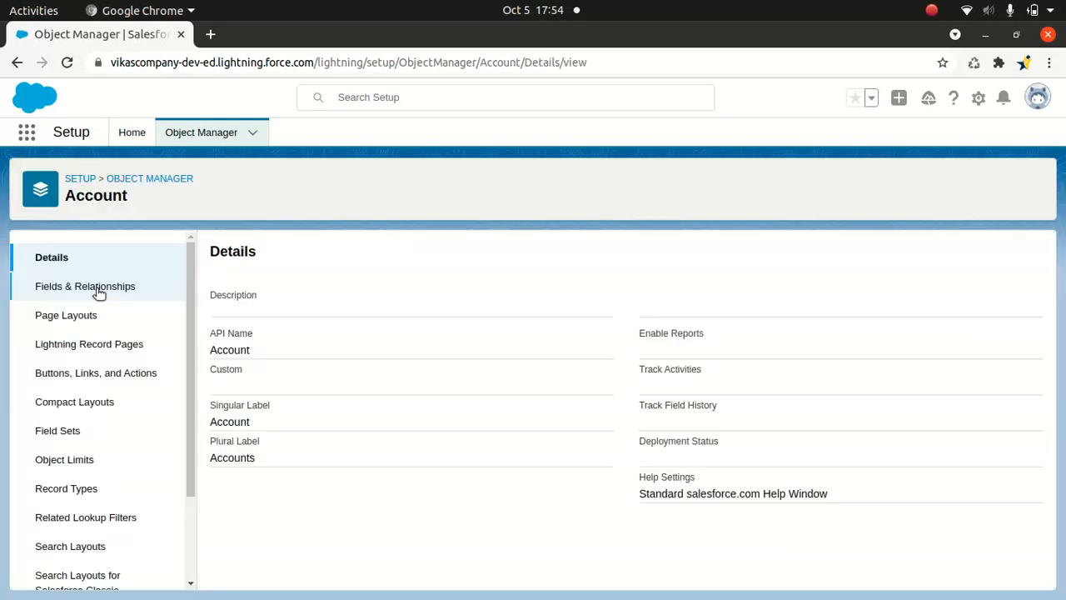
{"action": "left_click", "coordinate": [85, 286]}
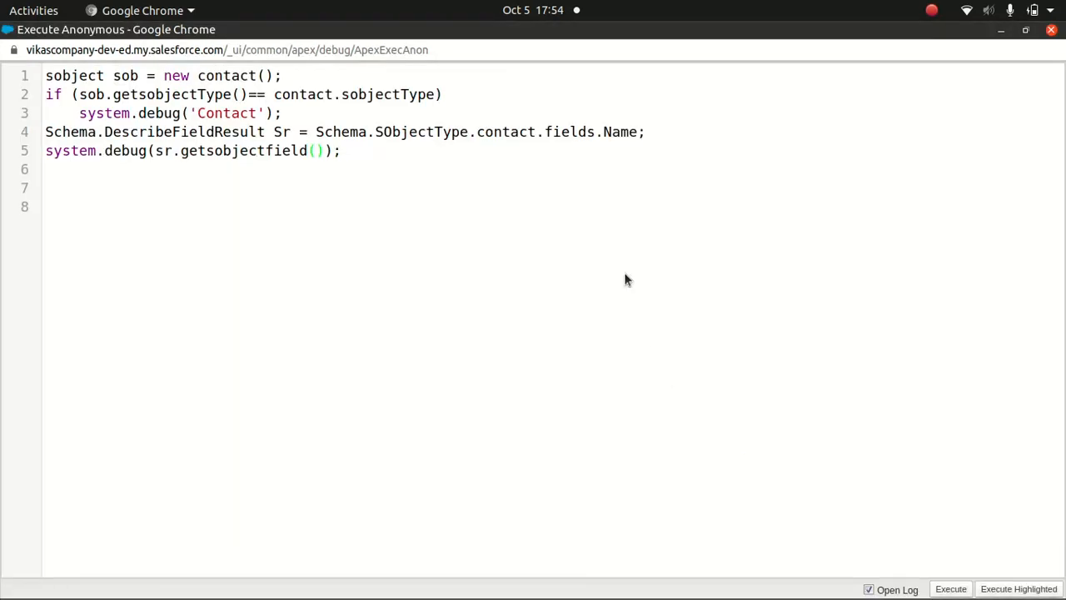
{"action": "type", "text": "AccountNumber"}
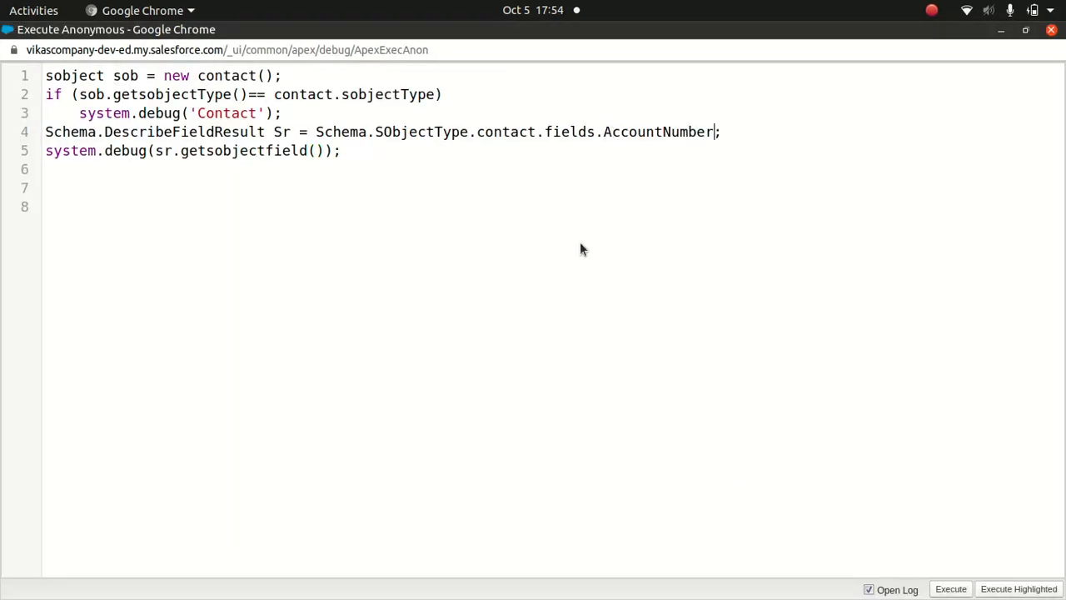
{"action": "mouse_move", "coordinate": [579, 267]}
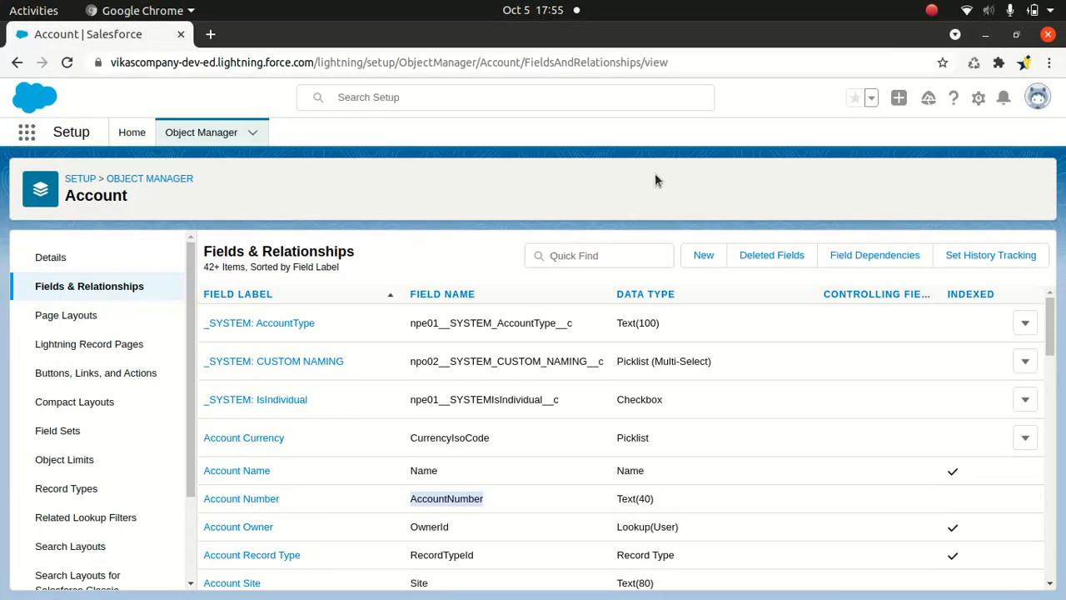
{"action": "mouse_move", "coordinate": [80, 178]}
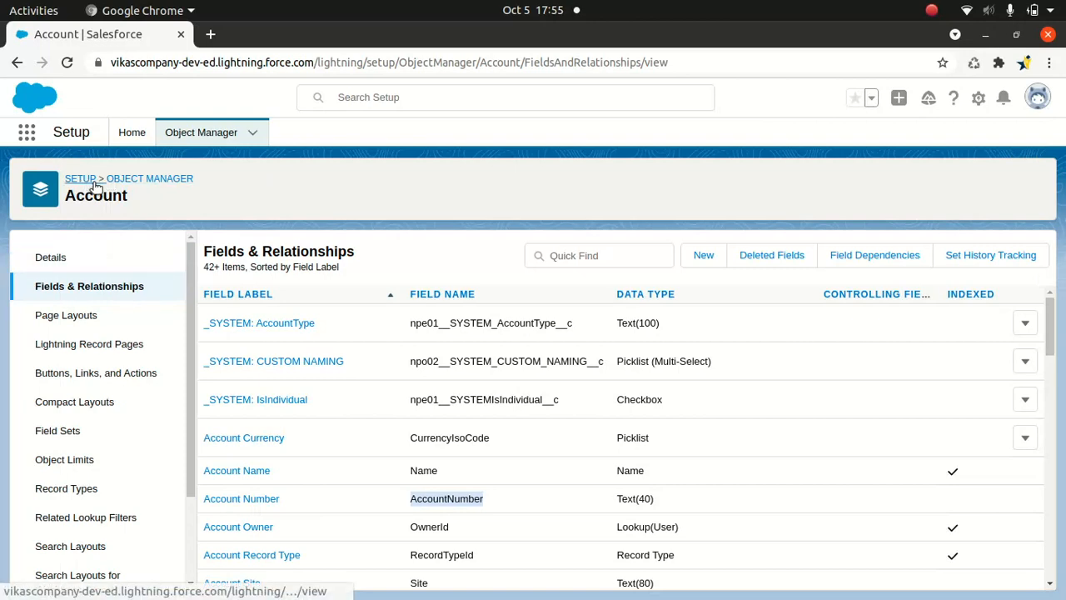
{"action": "left_click", "coordinate": [131, 131]}
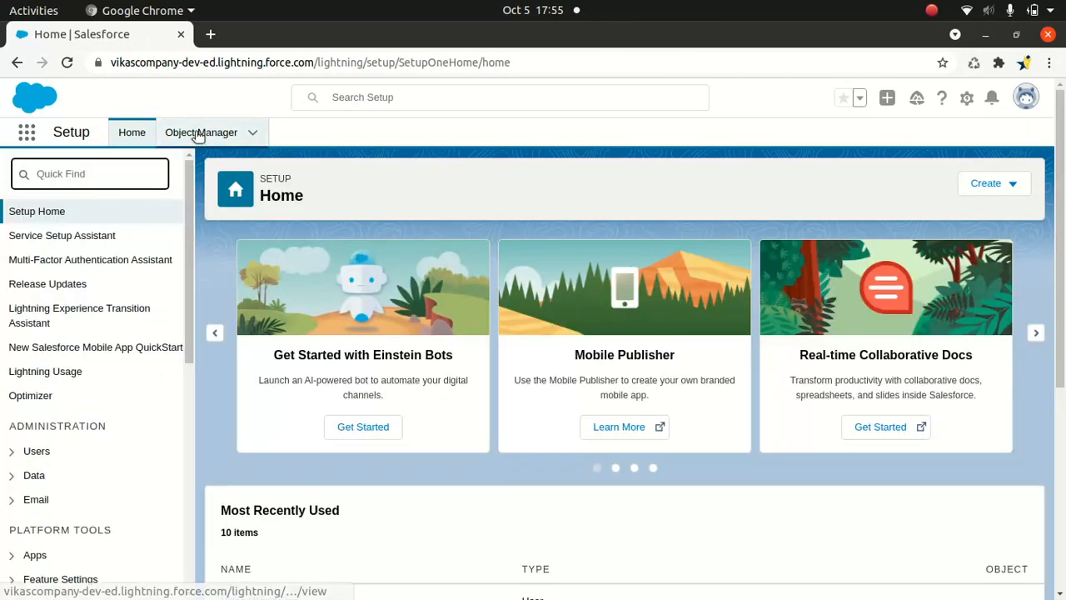
Find the Contact object in Object Manager and list its Fields & Relationships.
{"action": "left_click", "coordinate": [200, 131]}
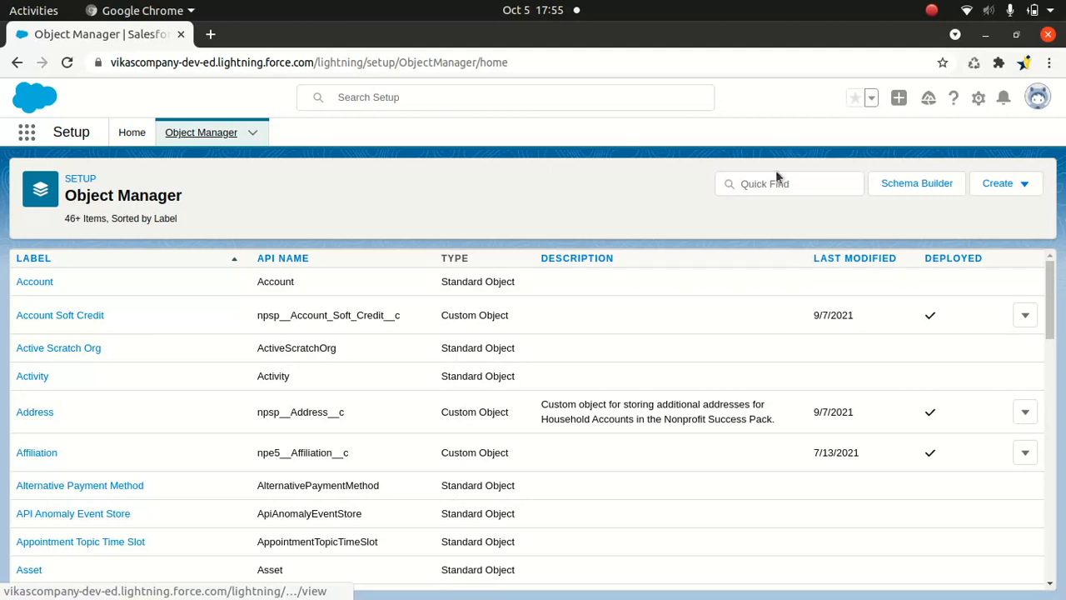
{"action": "type", "text": "contact"}
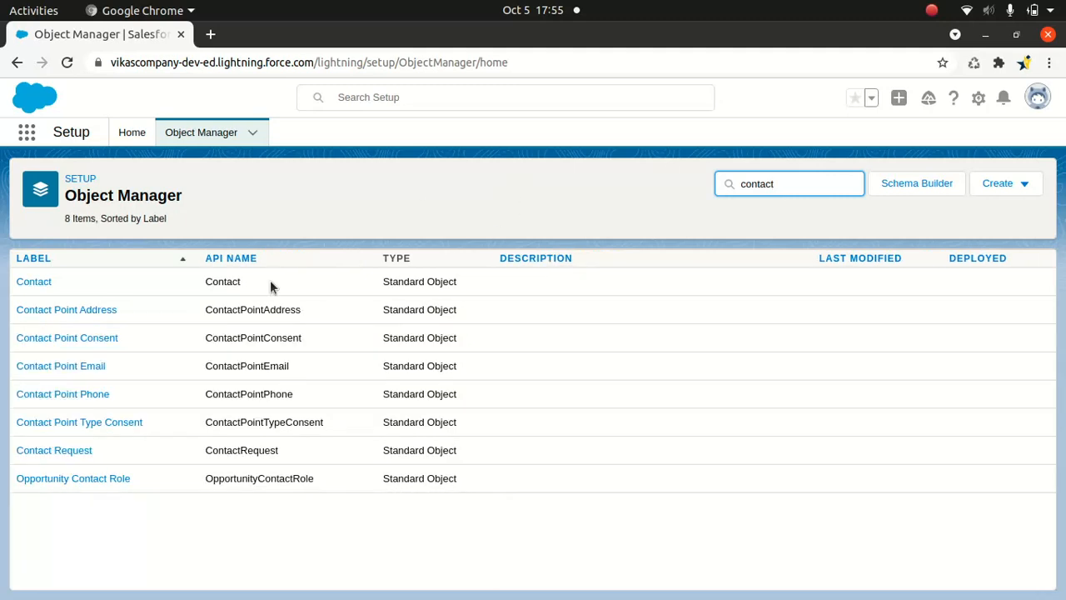
{"action": "left_click", "coordinate": [33, 280]}
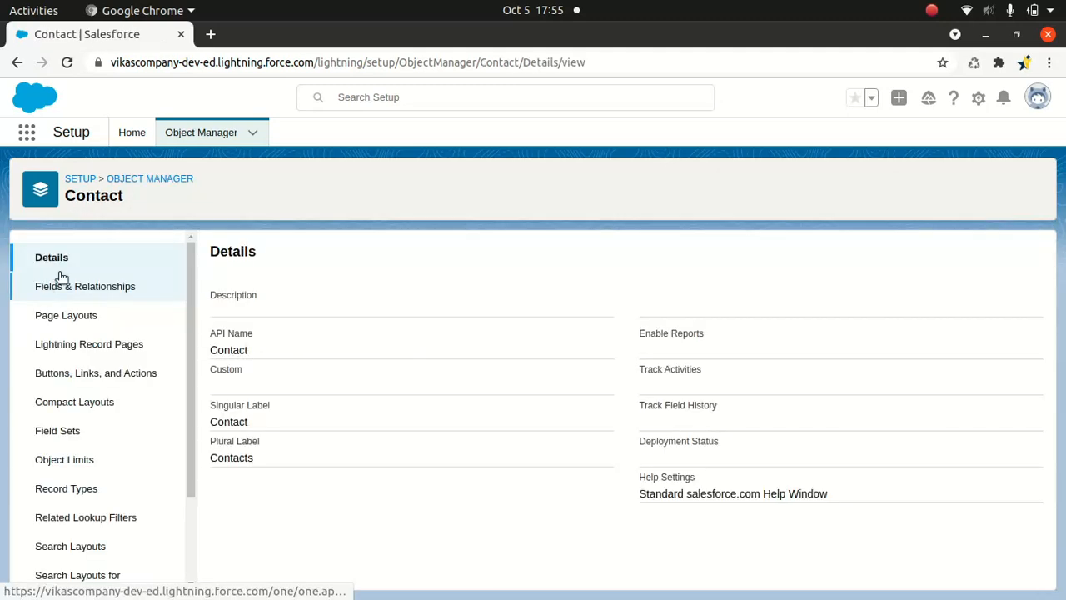
{"action": "mouse_move", "coordinate": [51, 257]}
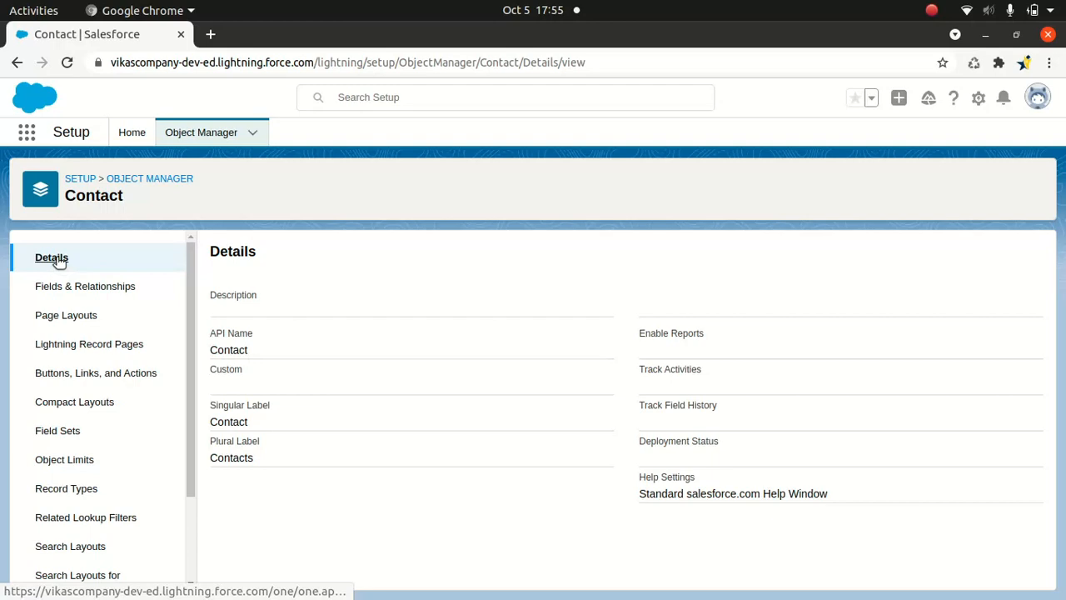
{"action": "left_click", "coordinate": [85, 286]}
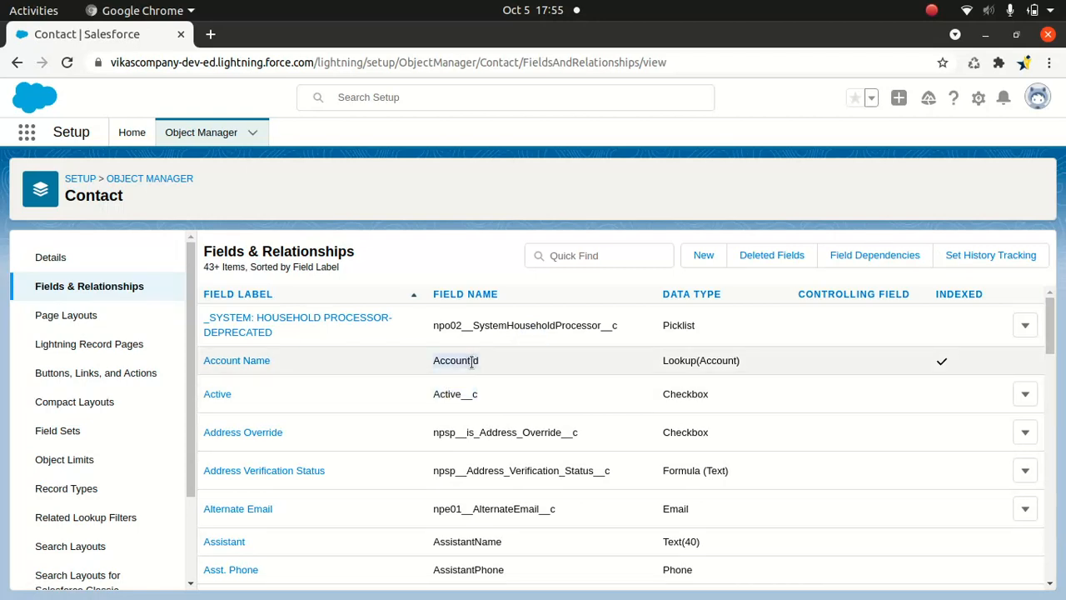
{"action": "mouse_move", "coordinate": [589, 573]}
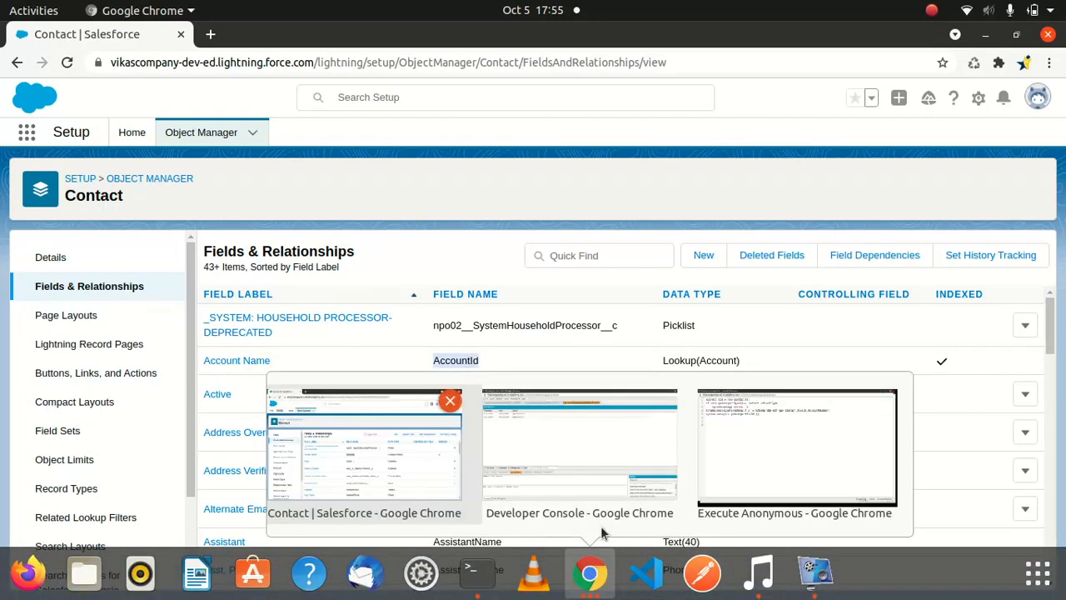
Replace AccountNumber with AccountId on line 4 of the anonymous Apex.
{"action": "left_click", "coordinate": [796, 446]}
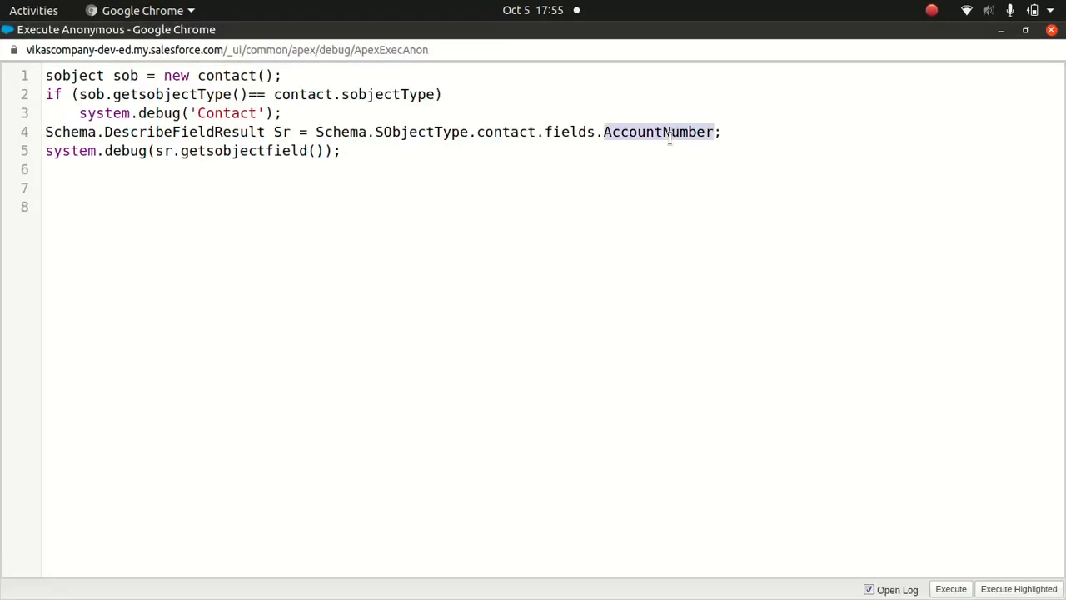
{"action": "type", "text": "AccountId"}
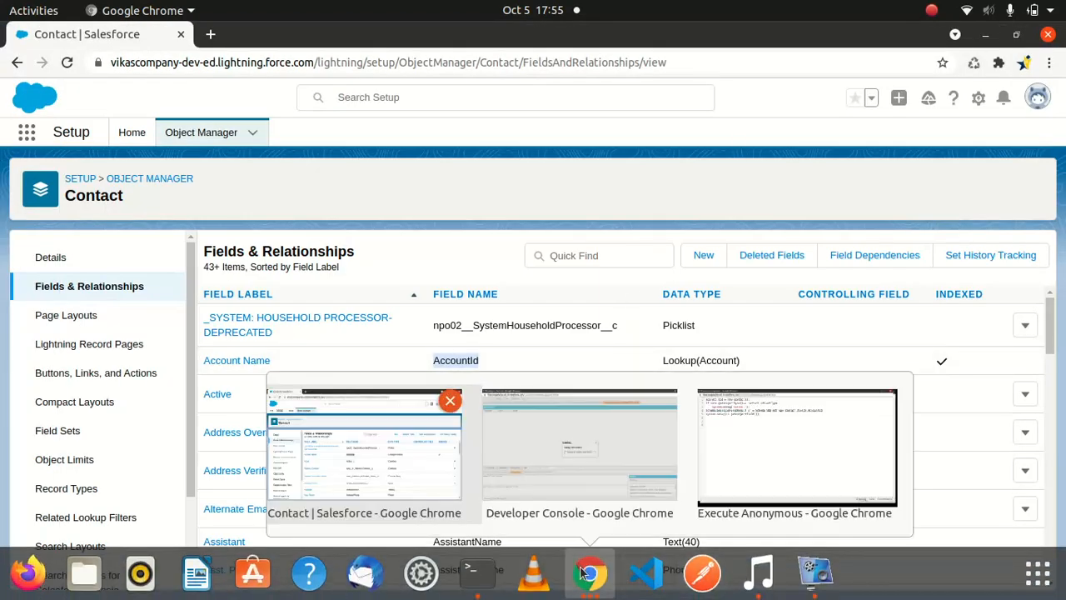
View the new log in Debug Only mode, showing 'Contact' and 'AccountId'.
{"action": "left_click", "coordinate": [579, 443]}
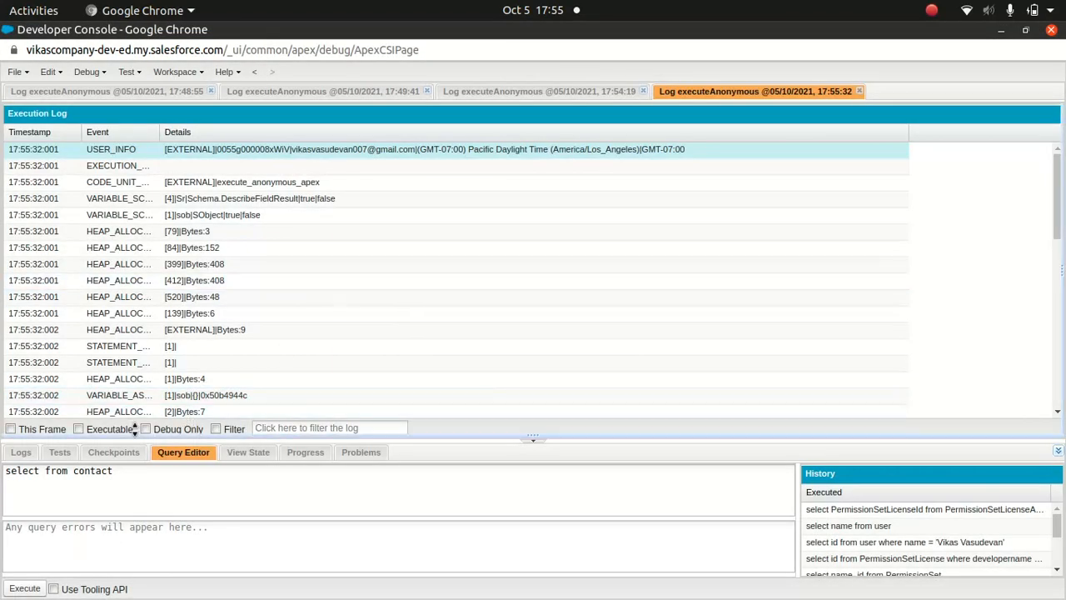
{"action": "left_click", "coordinate": [145, 430]}
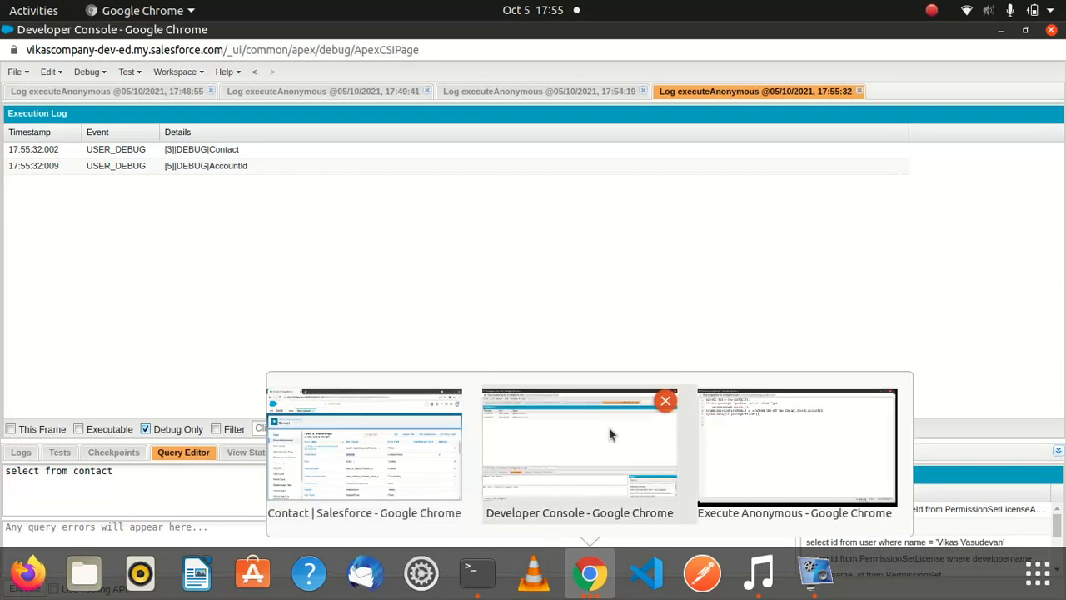
Bring the Execute Anonymous editor back to the front.
{"action": "left_click", "coordinate": [796, 447]}
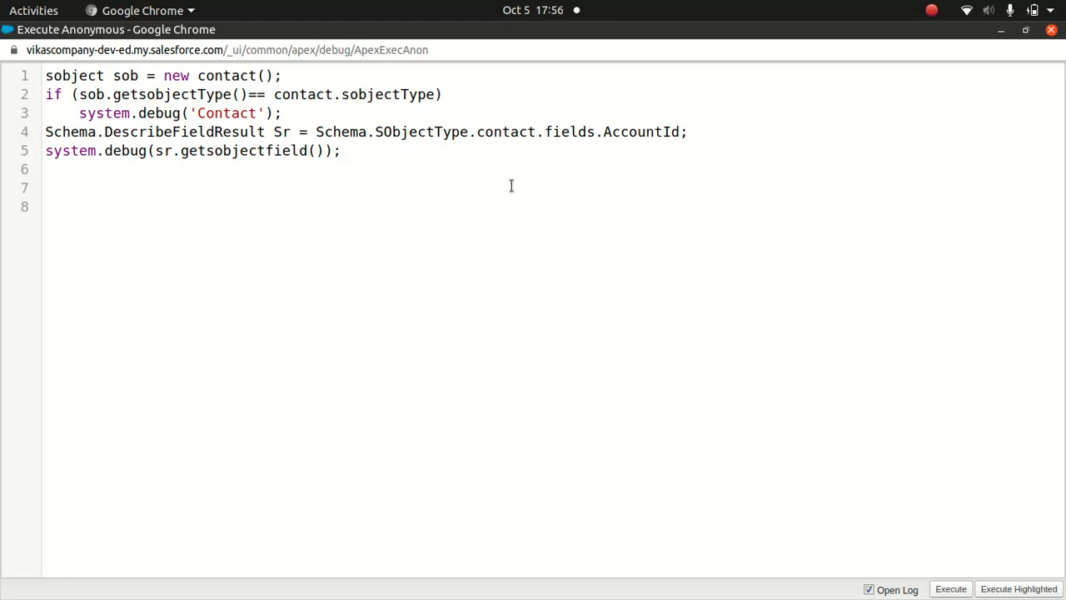
{"action": "mouse_move", "coordinate": [496, 190]}
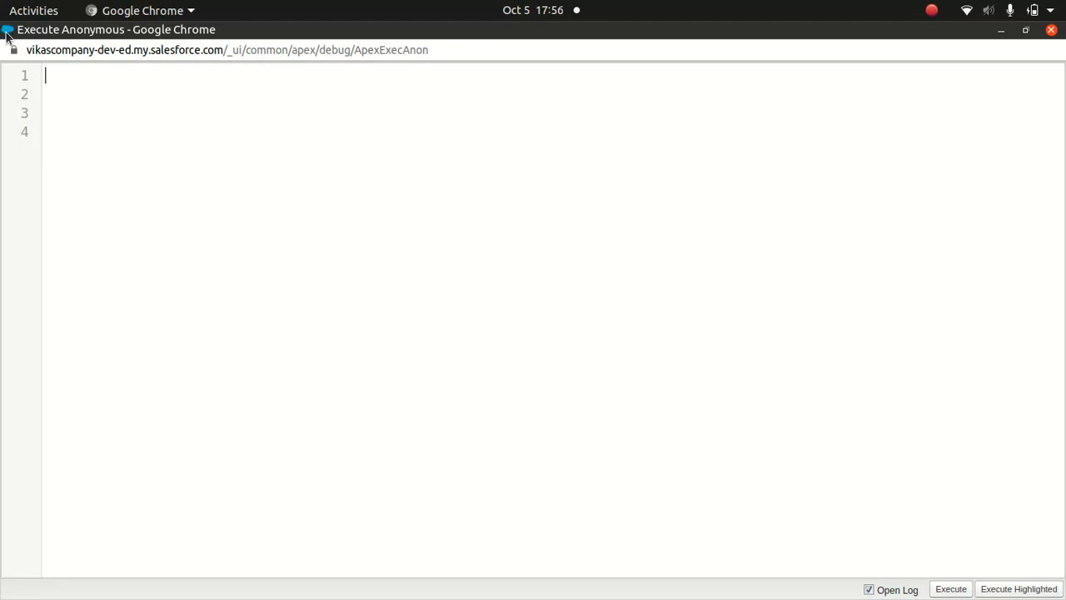
Write sobject s = [select lastname from contact limit 1];.
{"action": "type", "text": "sobject"}
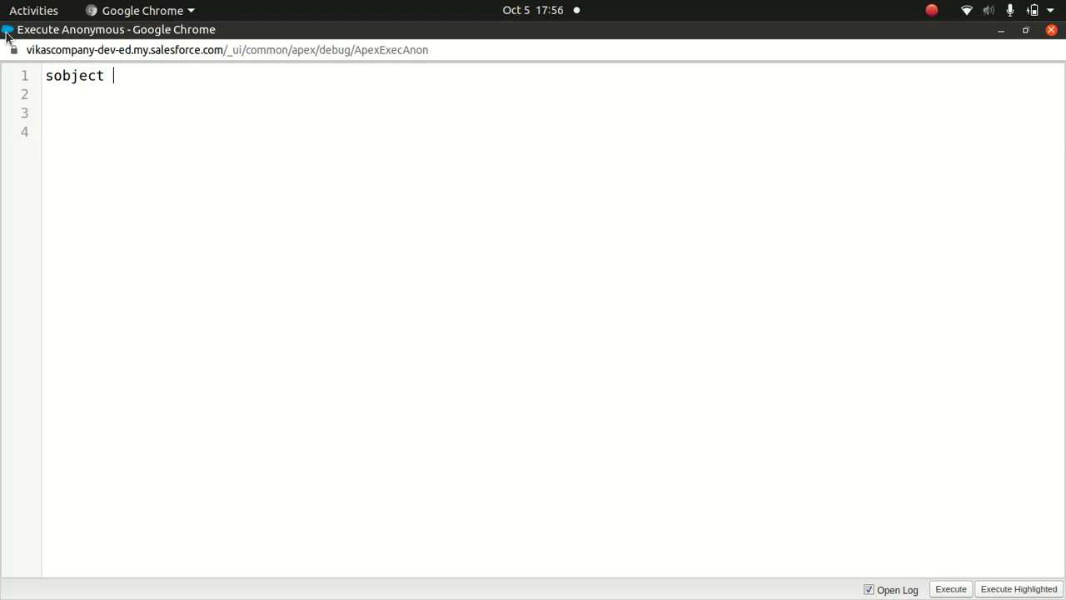
{"action": "type", "text": "s = []"}
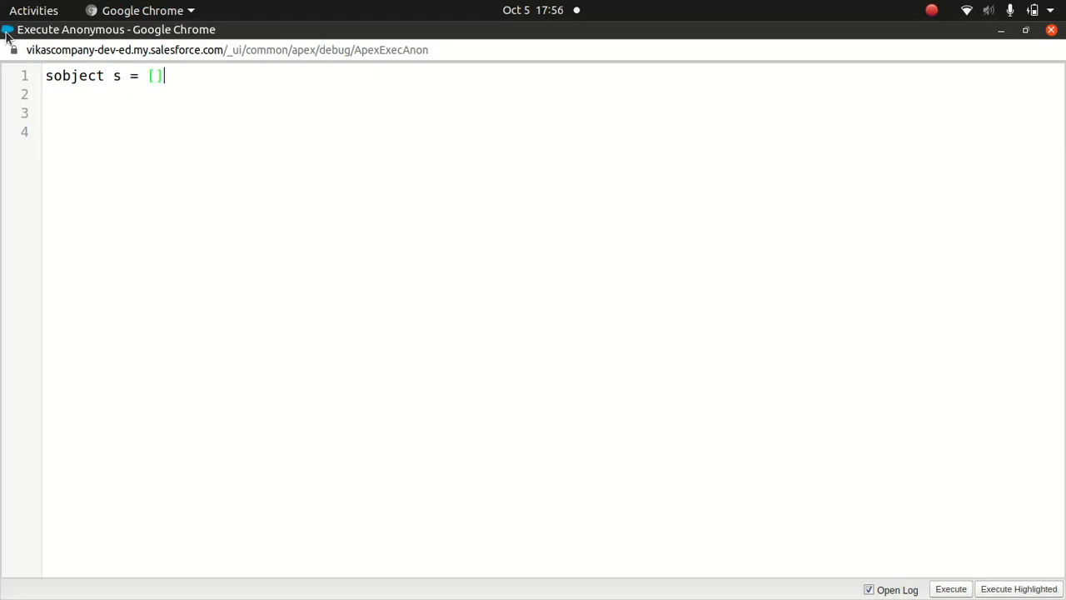
{"action": "type", "text": "se"}
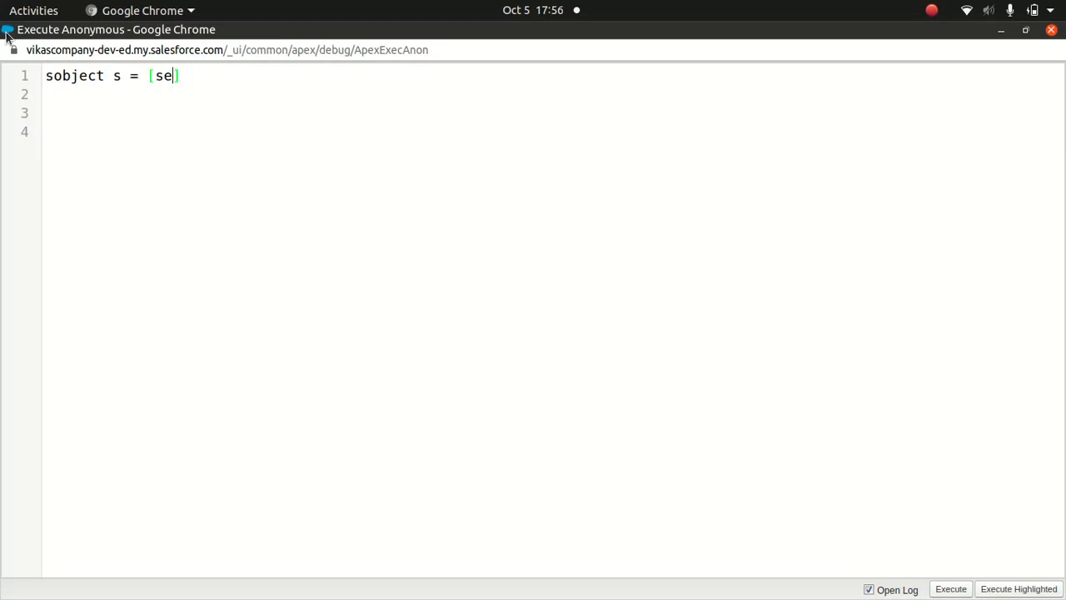
{"action": "type", "text": "lect las"}
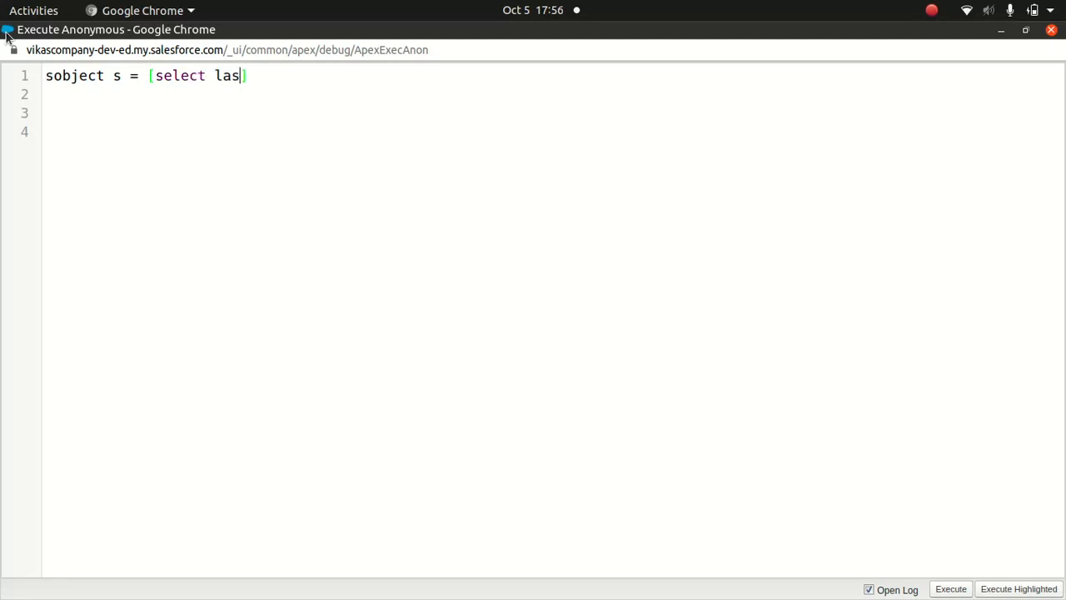
{"action": "type", "text": "tname from ac"}
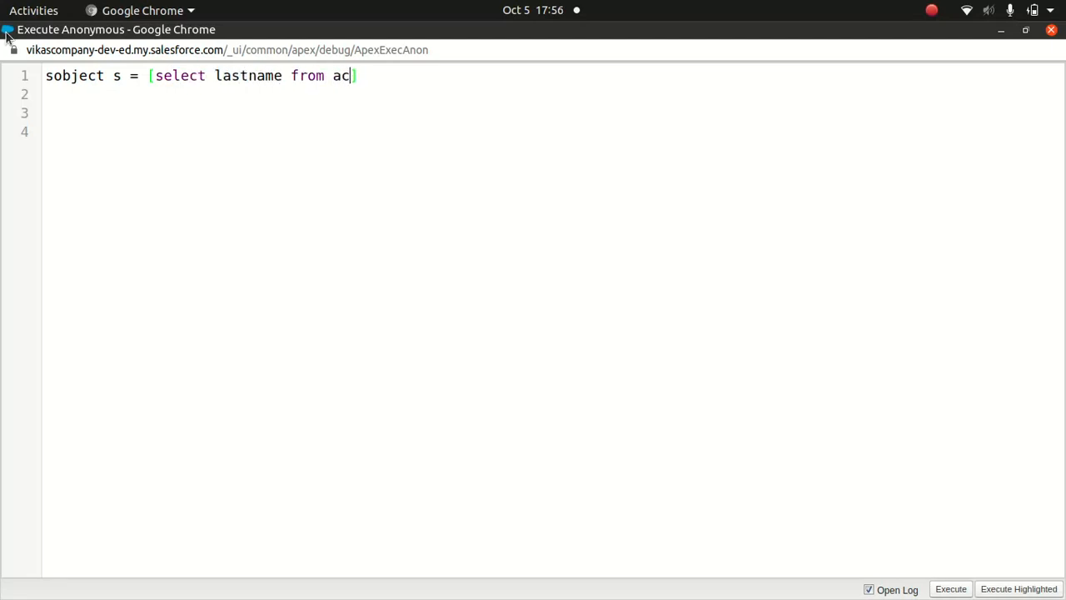
{"action": "type", "text": "ontact"}
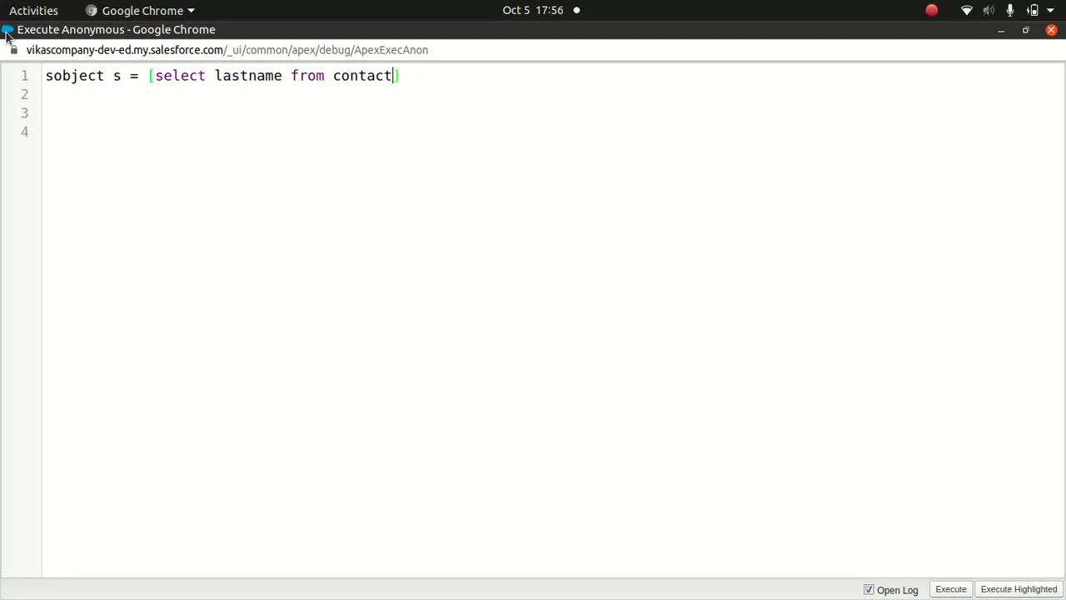
{"action": "type", "text": "limit 1"}
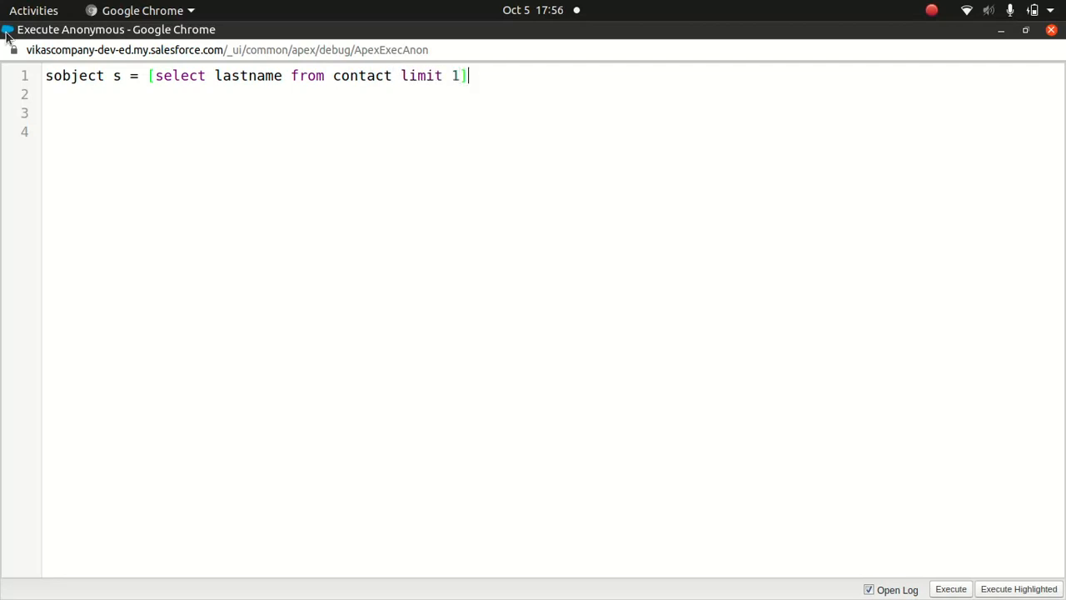
{"action": "type", "text": ";"}
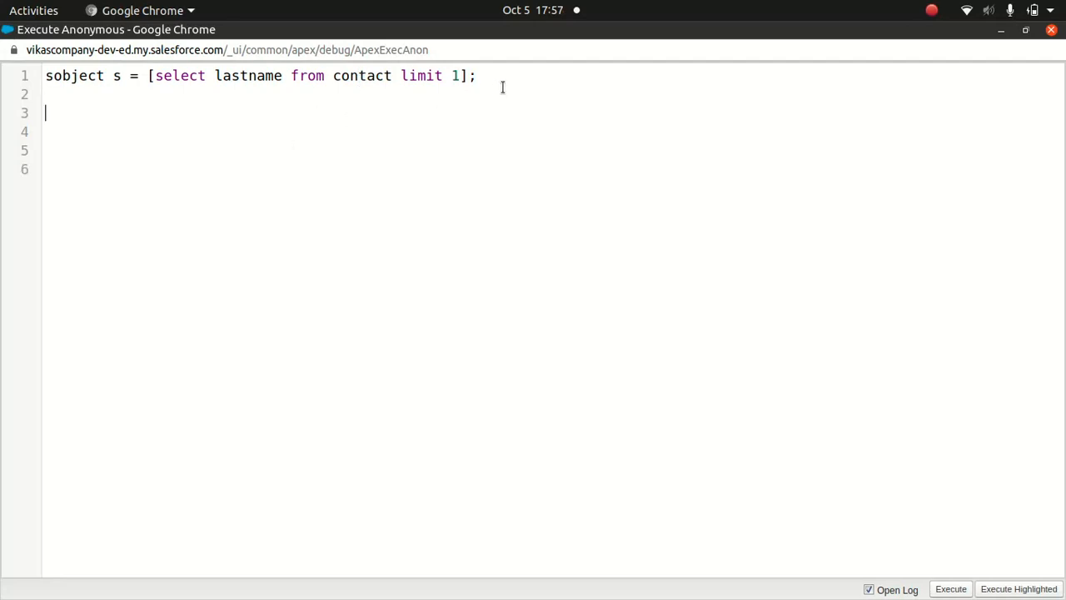
Add system.debug(s.getsobjectype()); as the next line.
{"action": "type", "text": "system.debug('');"}
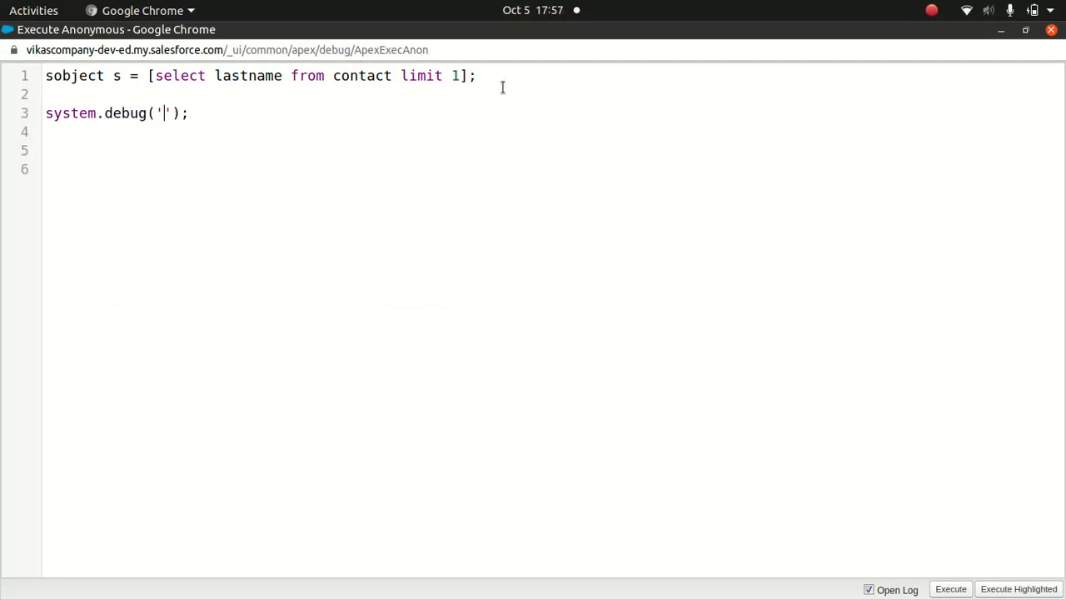
{"action": "key", "text": "BackSpace"}
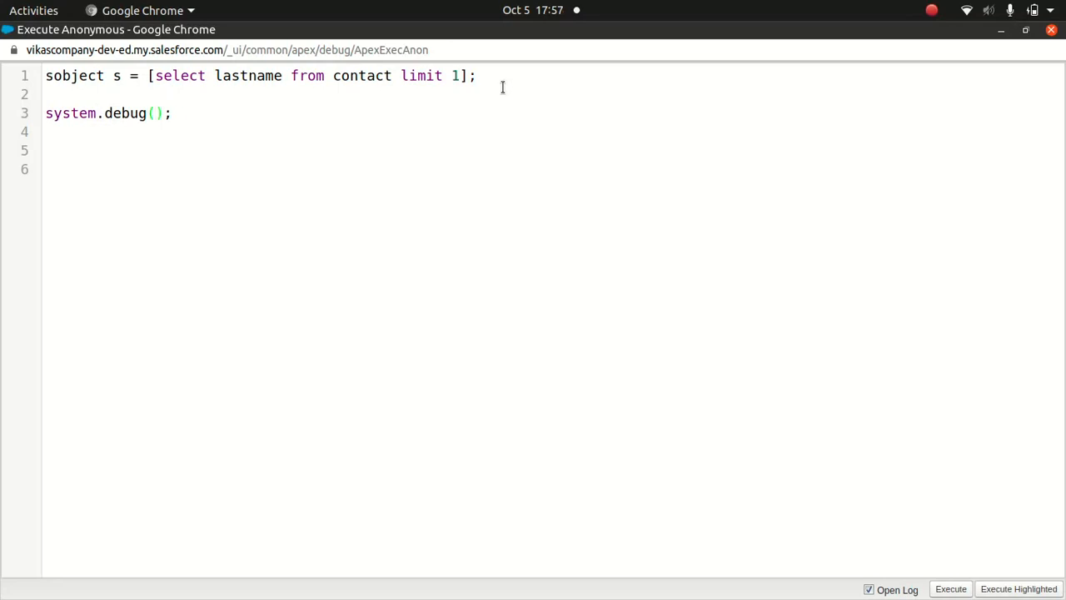
{"action": "type", "text": "s."}
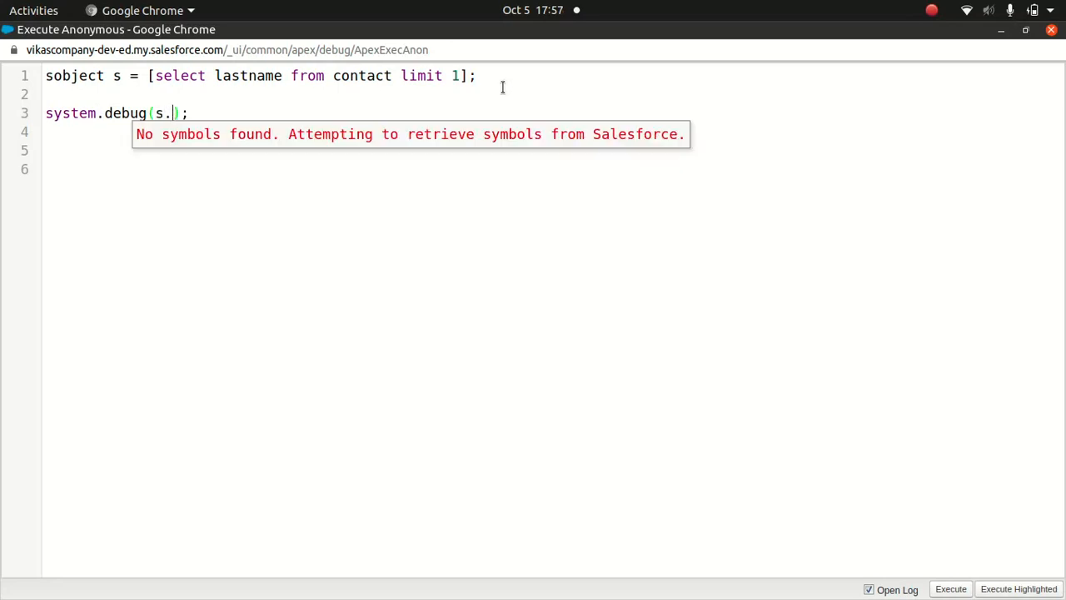
{"action": "type", "text": "getsobje"}
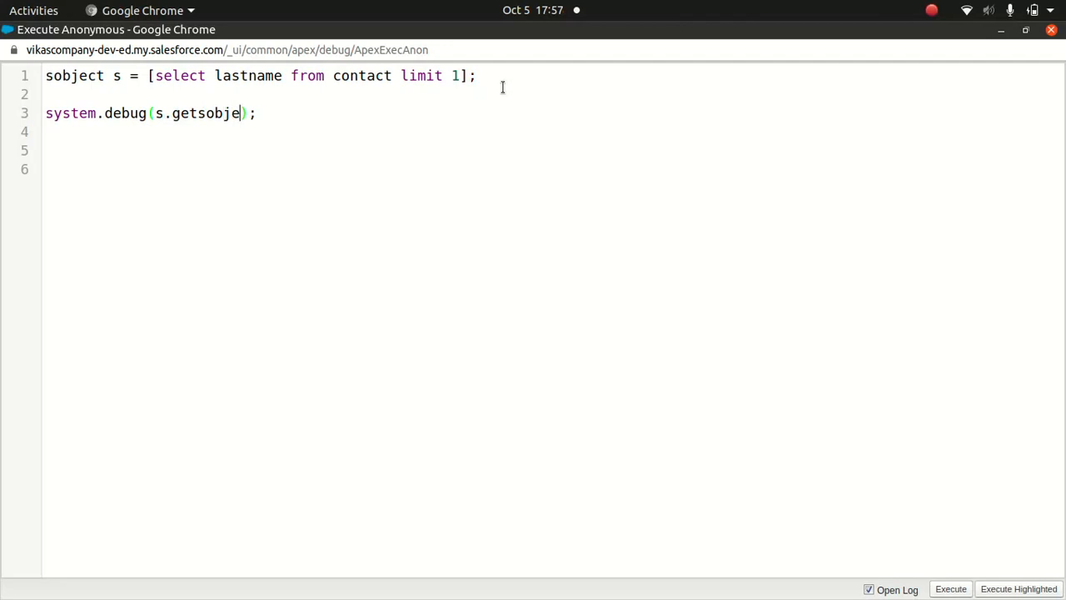
{"action": "type", "text": "ctype()"}
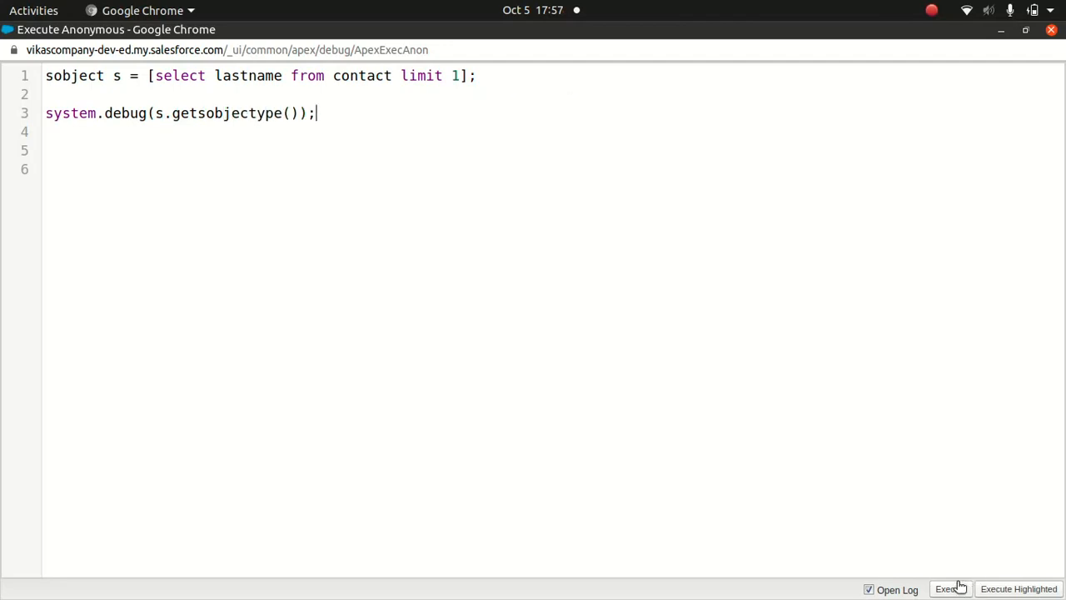
Run the script, dismiss the method-not-found error and return to the main console window.
{"action": "left_click", "coordinate": [950, 590]}
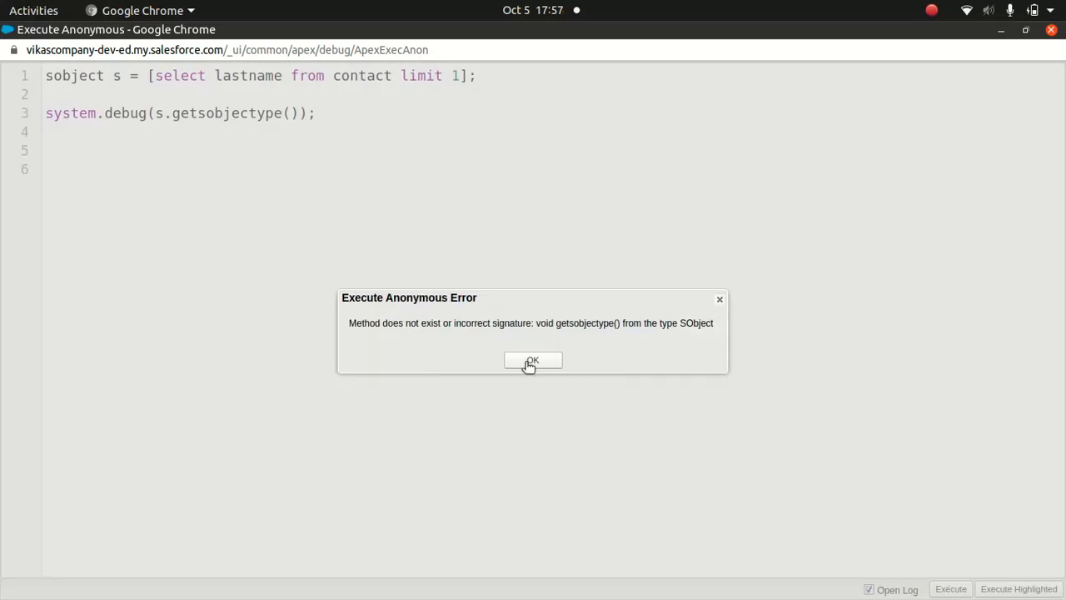
{"action": "left_click", "coordinate": [533, 359]}
{"action": "type", "text": "t"}
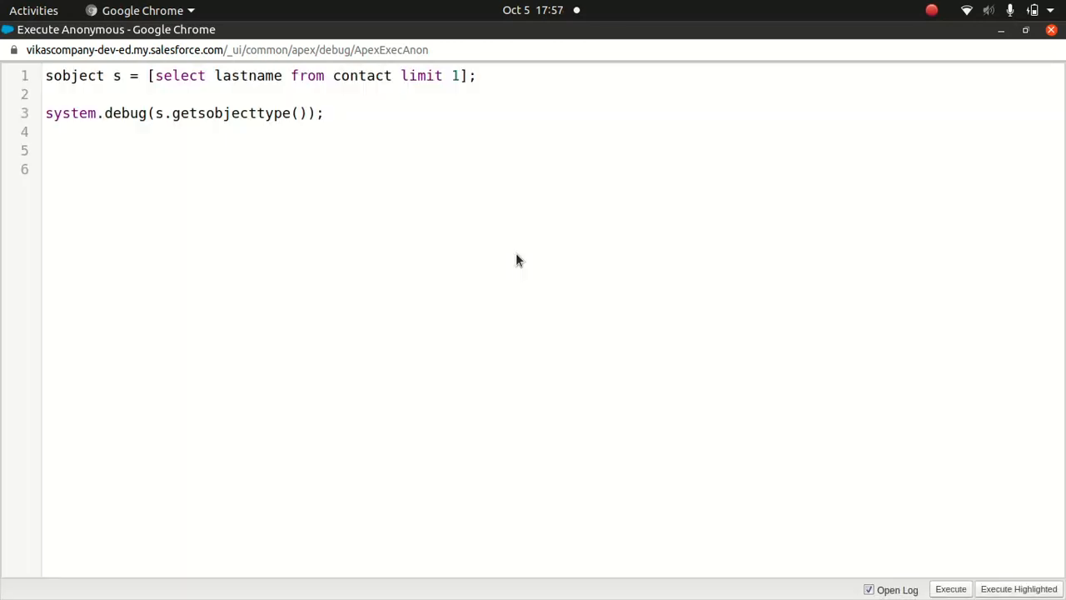
{"action": "left_click", "coordinate": [949, 590]}
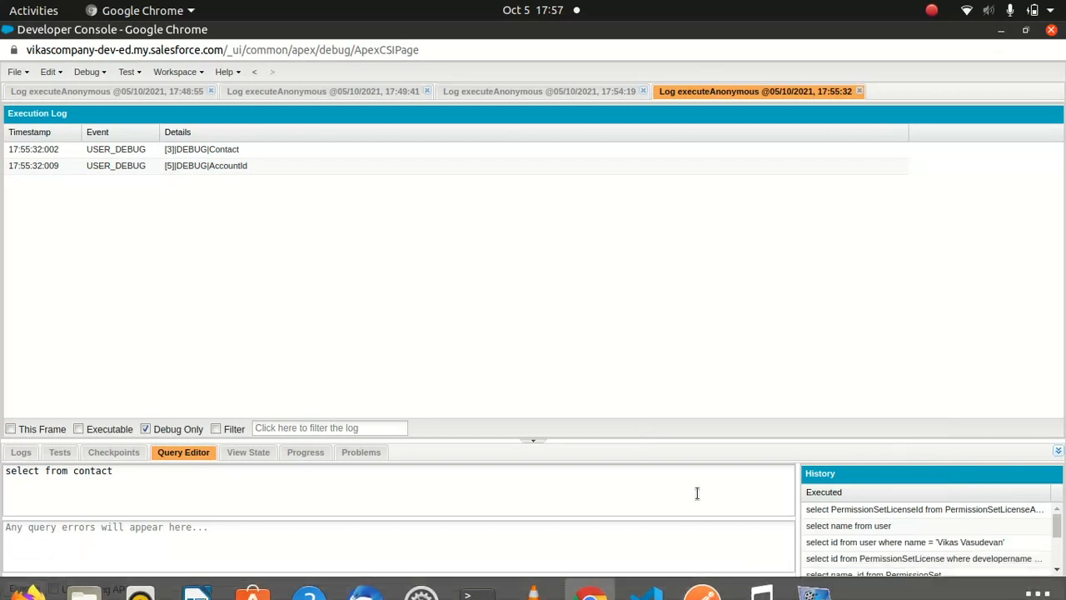
Close the old log, rerun the corrected script and filter its log to the single 'Contact' debug line.
{"action": "left_click", "coordinate": [859, 90]}
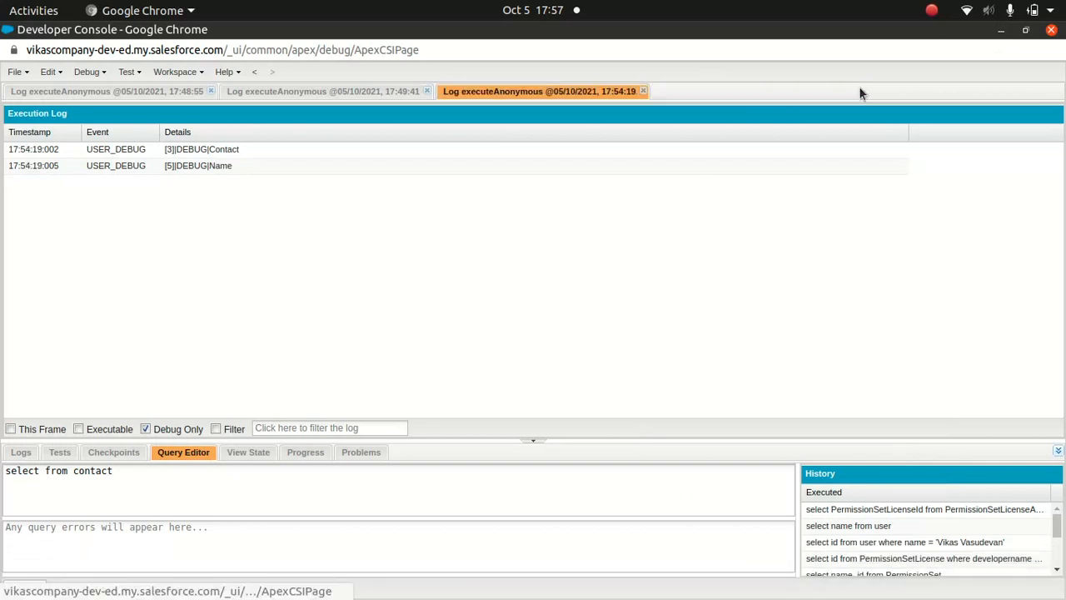
{"action": "mouse_move", "coordinate": [590, 573]}
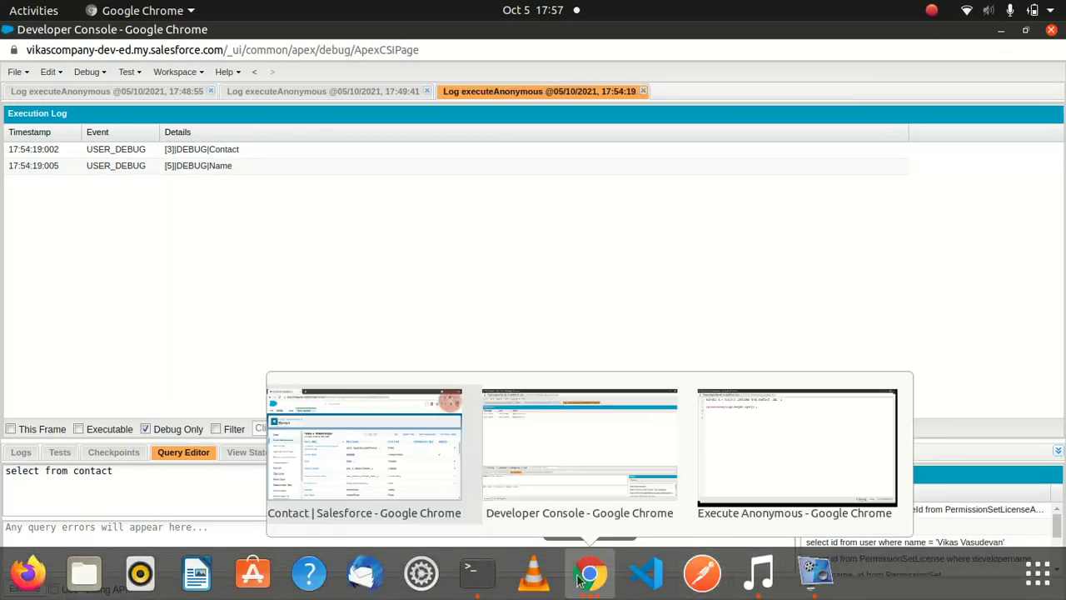
{"action": "left_click", "coordinate": [796, 450]}
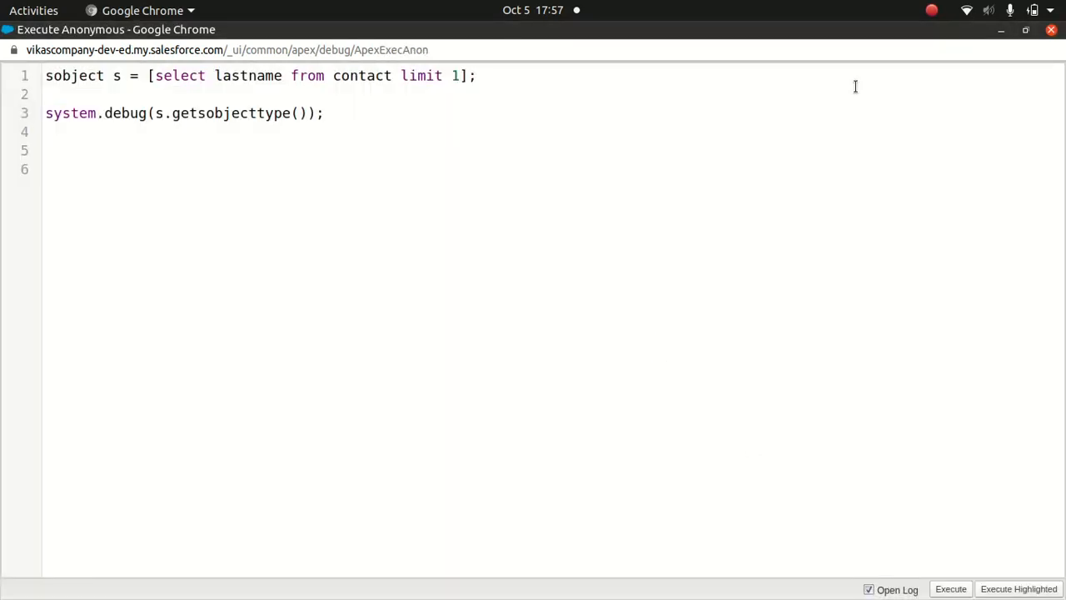
{"action": "left_click", "coordinate": [950, 590]}
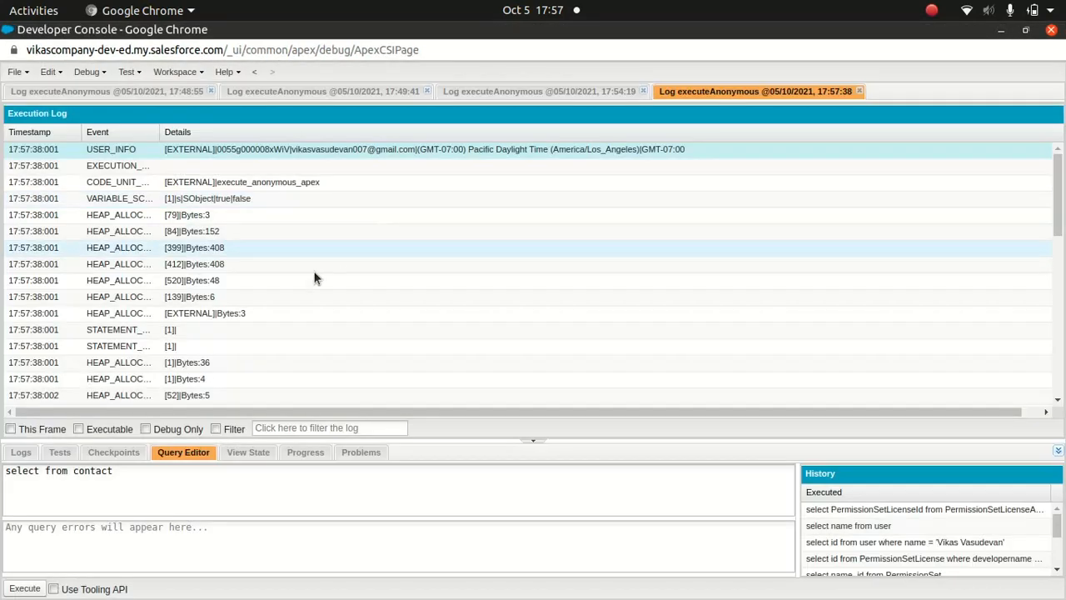
{"action": "mouse_move", "coordinate": [146, 426]}
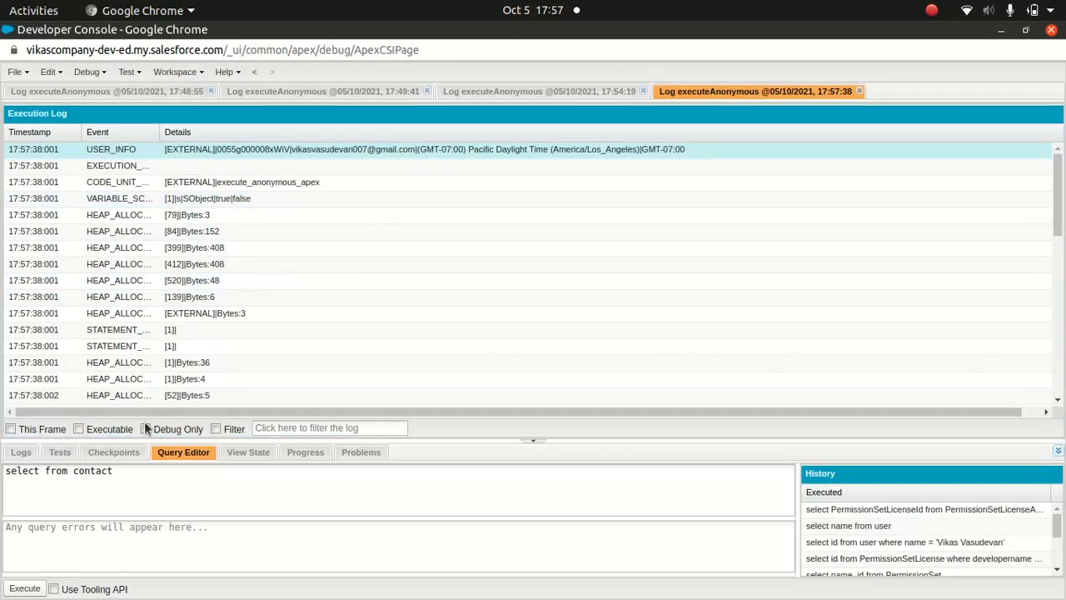
{"action": "left_click", "coordinate": [146, 428]}
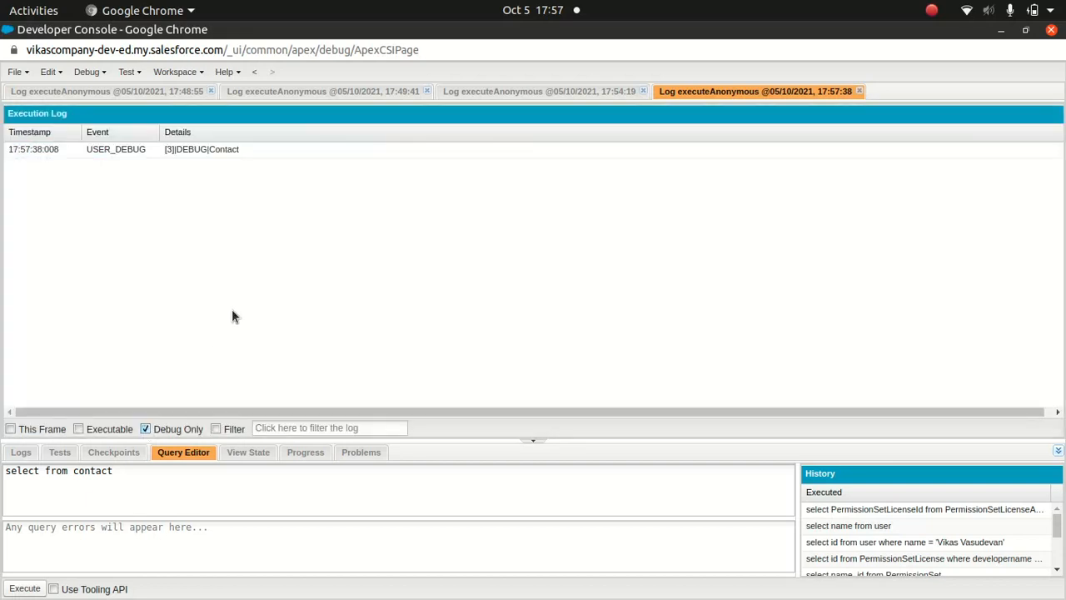
{"action": "mouse_move", "coordinate": [533, 582]}
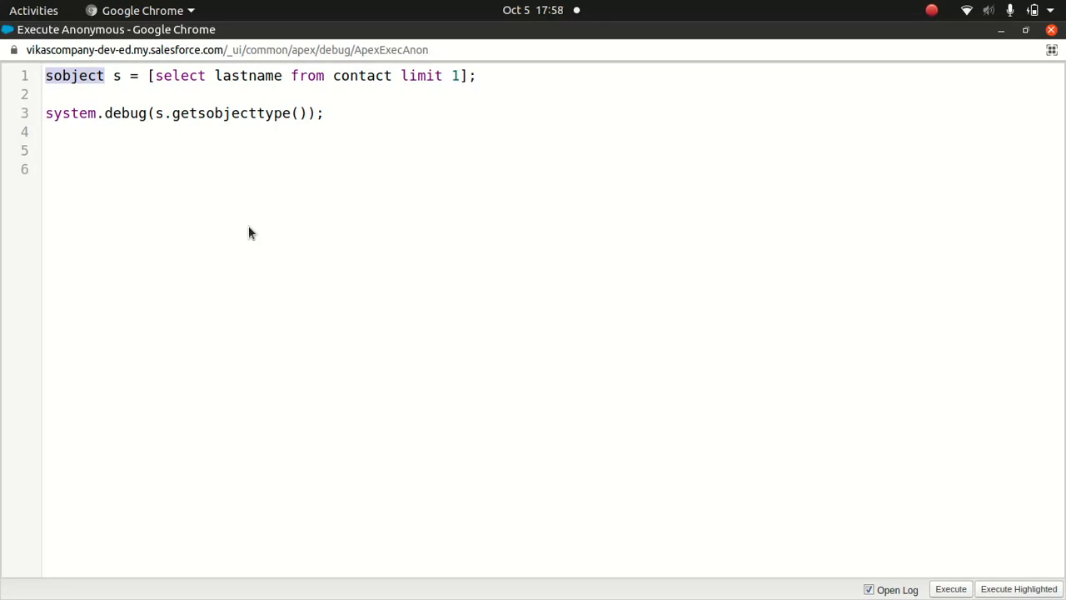
{"action": "mouse_move", "coordinate": [174, 170]}
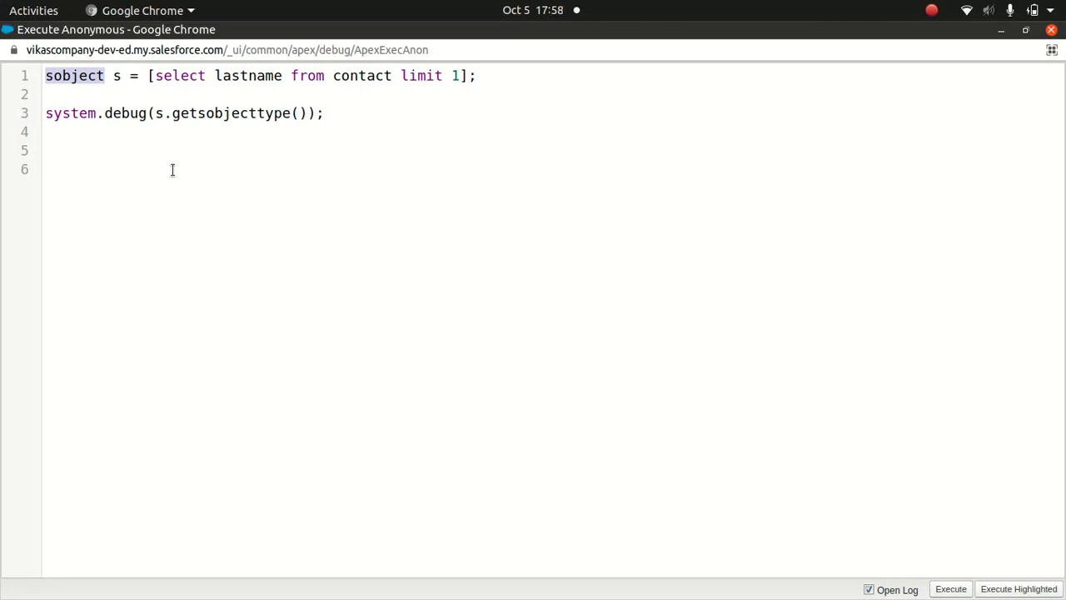
{"action": "left_click", "coordinate": [299, 114]}
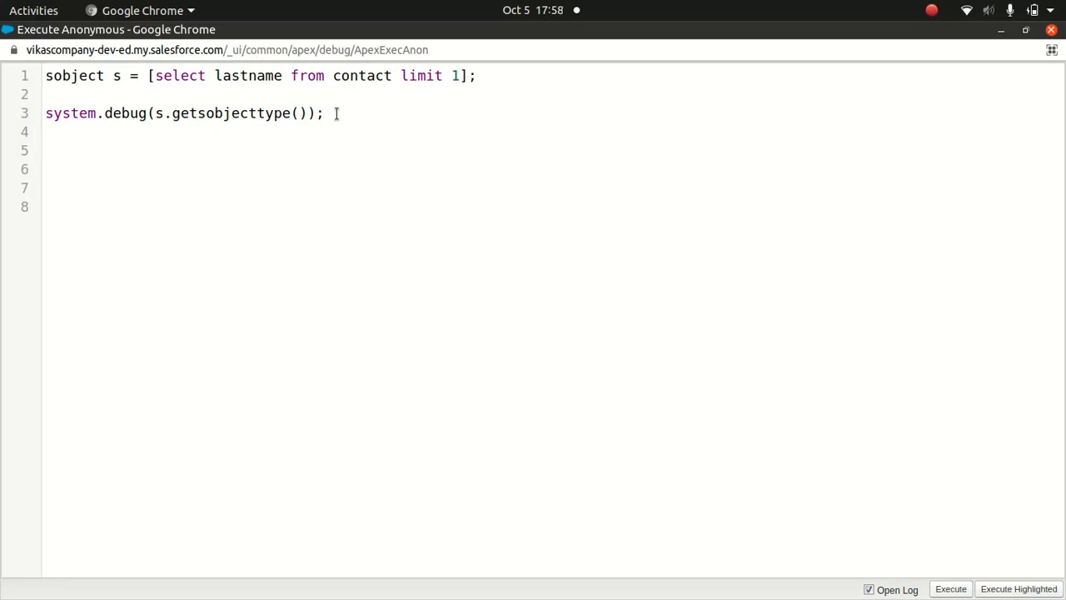
{"action": "left_click", "coordinate": [47, 150]}
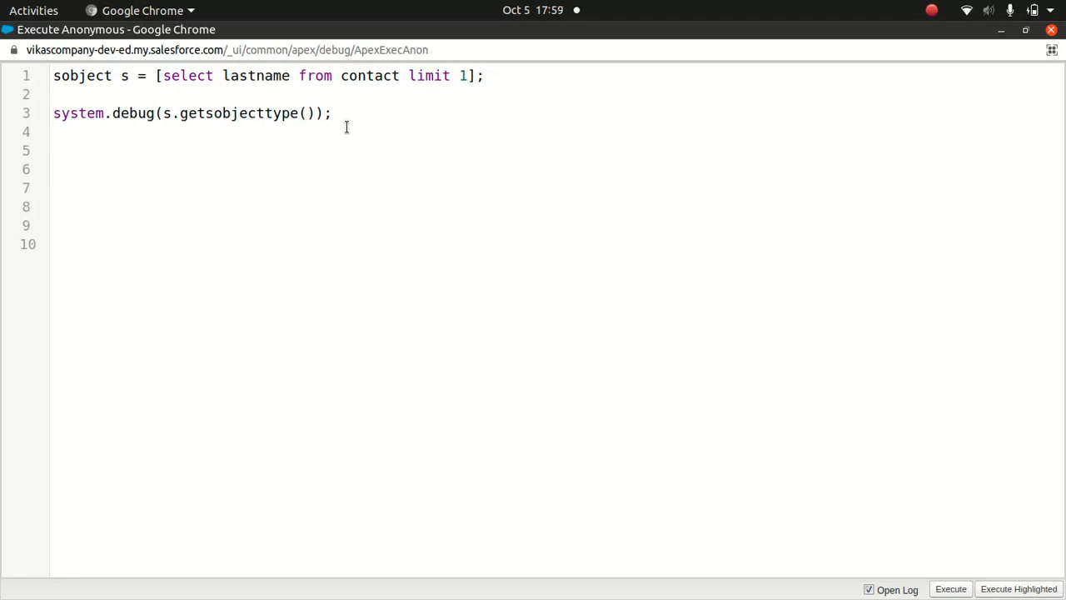
{"action": "left_click", "coordinate": [53, 169]}
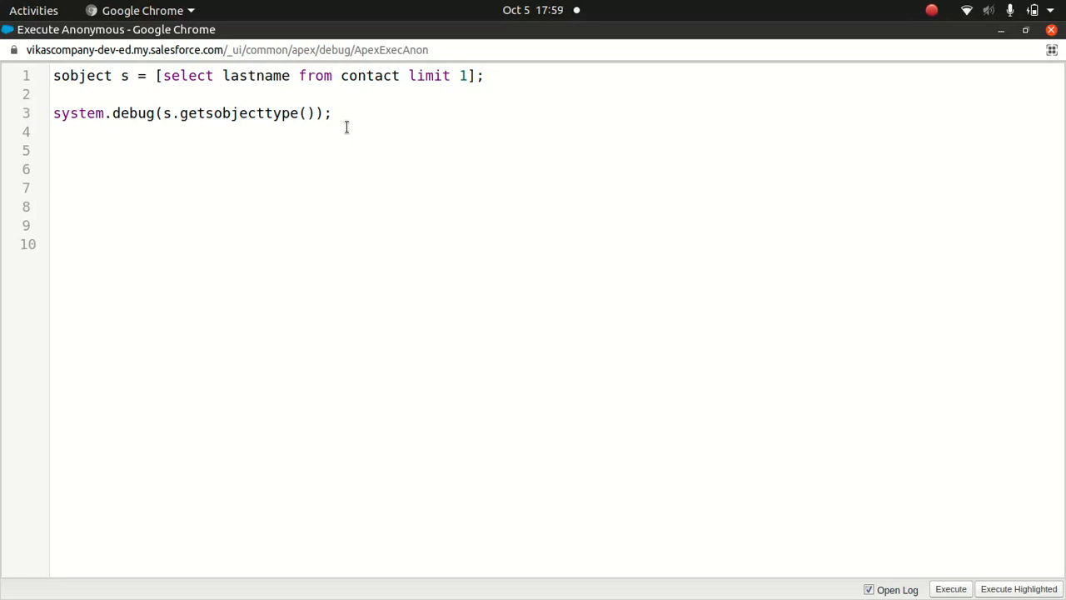
{"action": "left_click", "coordinate": [53, 169]}
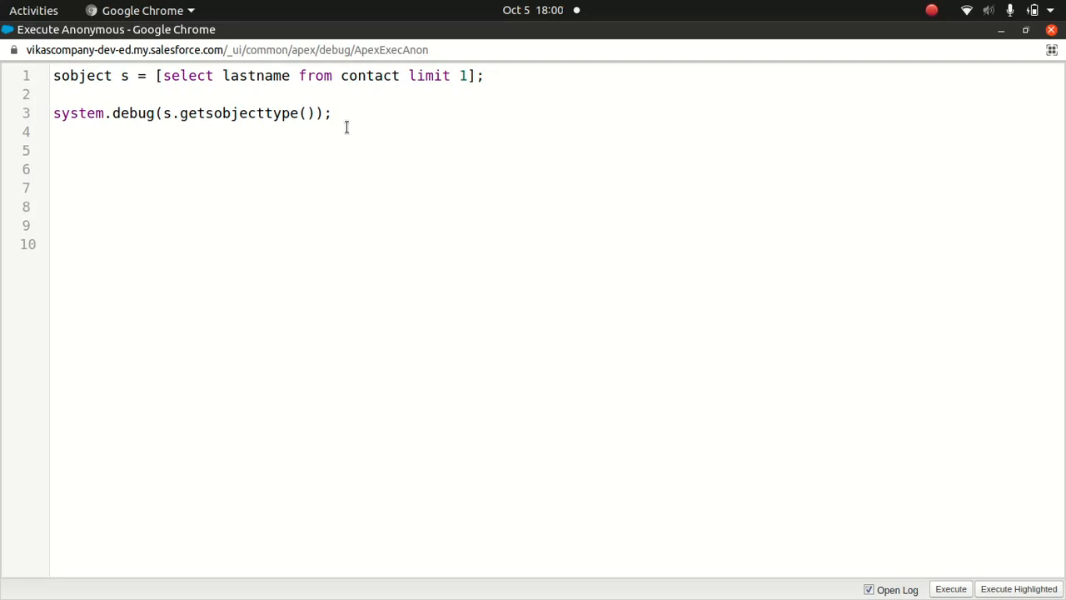
{"action": "left_click", "coordinate": [53, 169]}
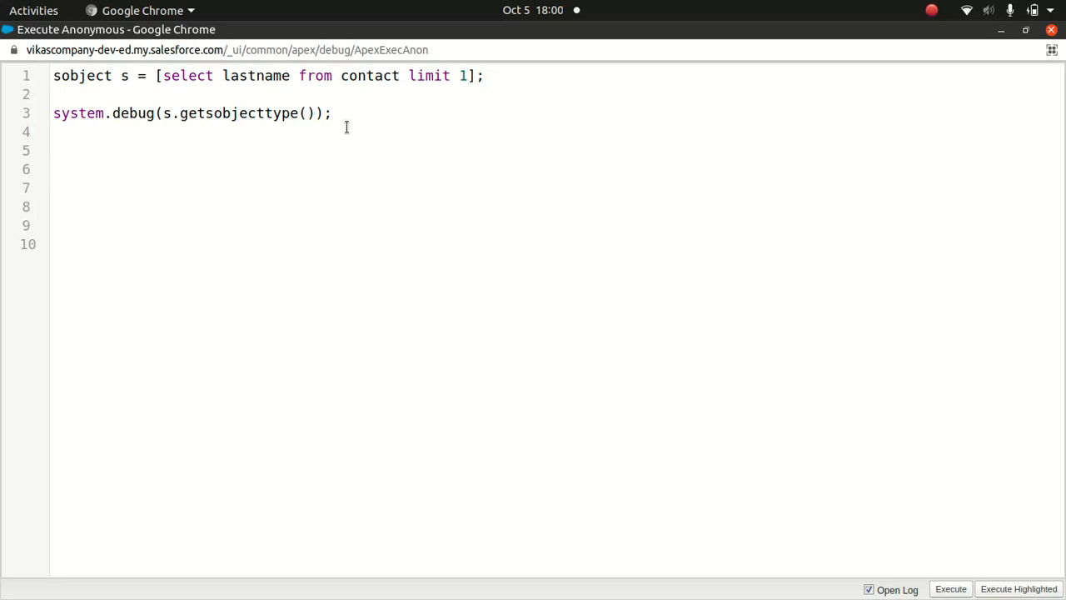
{"action": "left_click", "coordinate": [53, 170]}
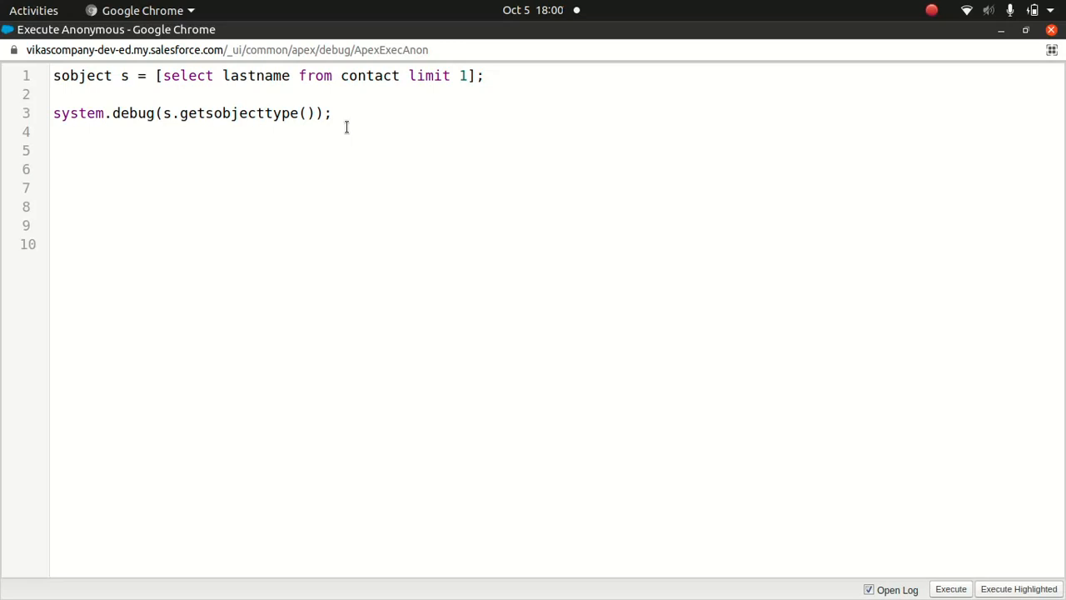
{"action": "left_click", "coordinate": [53, 170]}
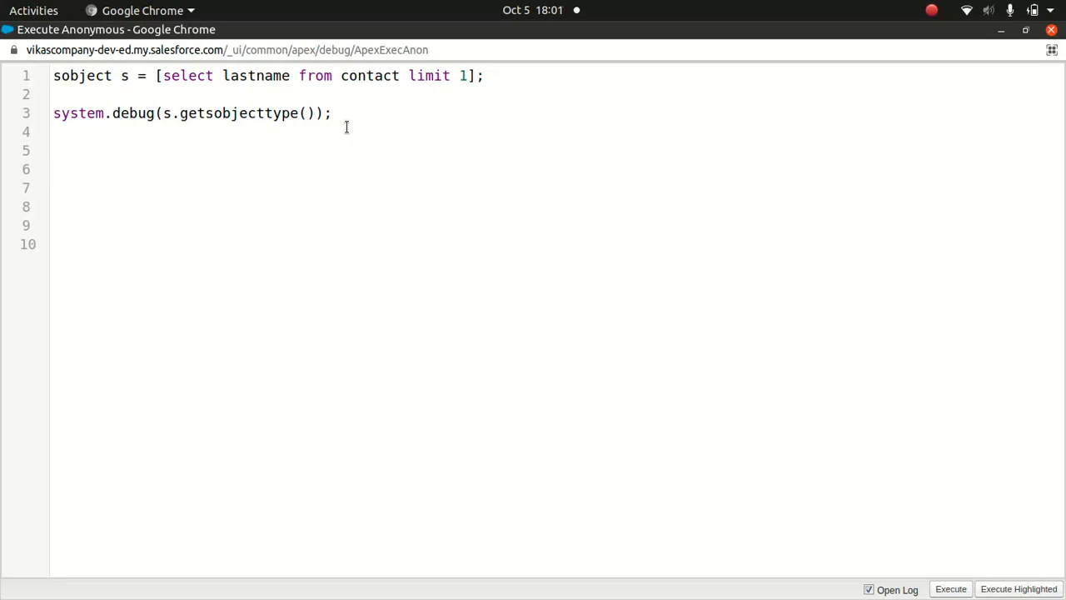
{"action": "left_click", "coordinate": [53, 170]}
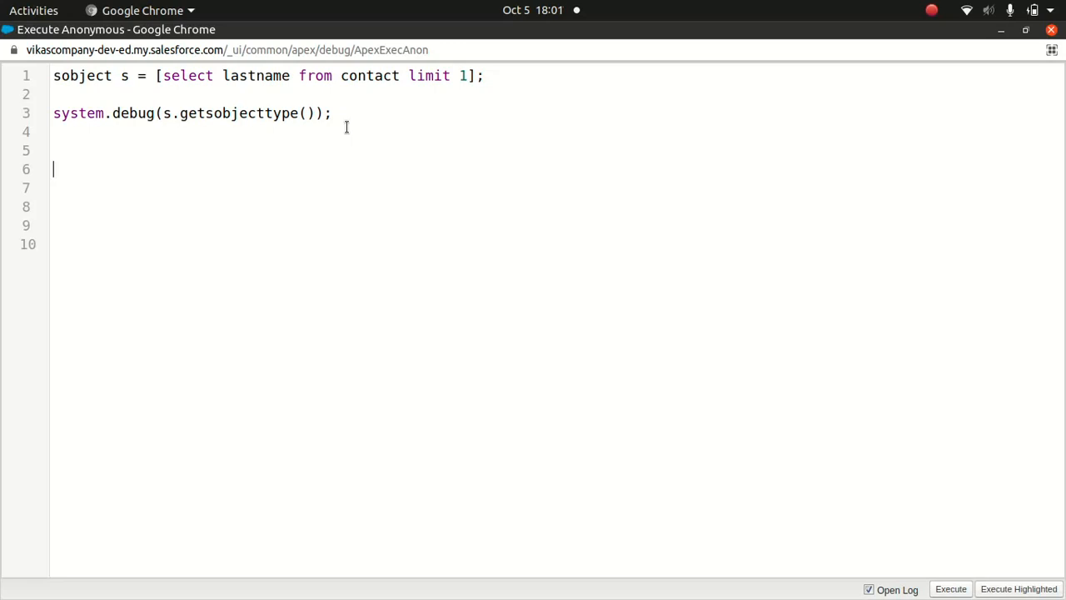